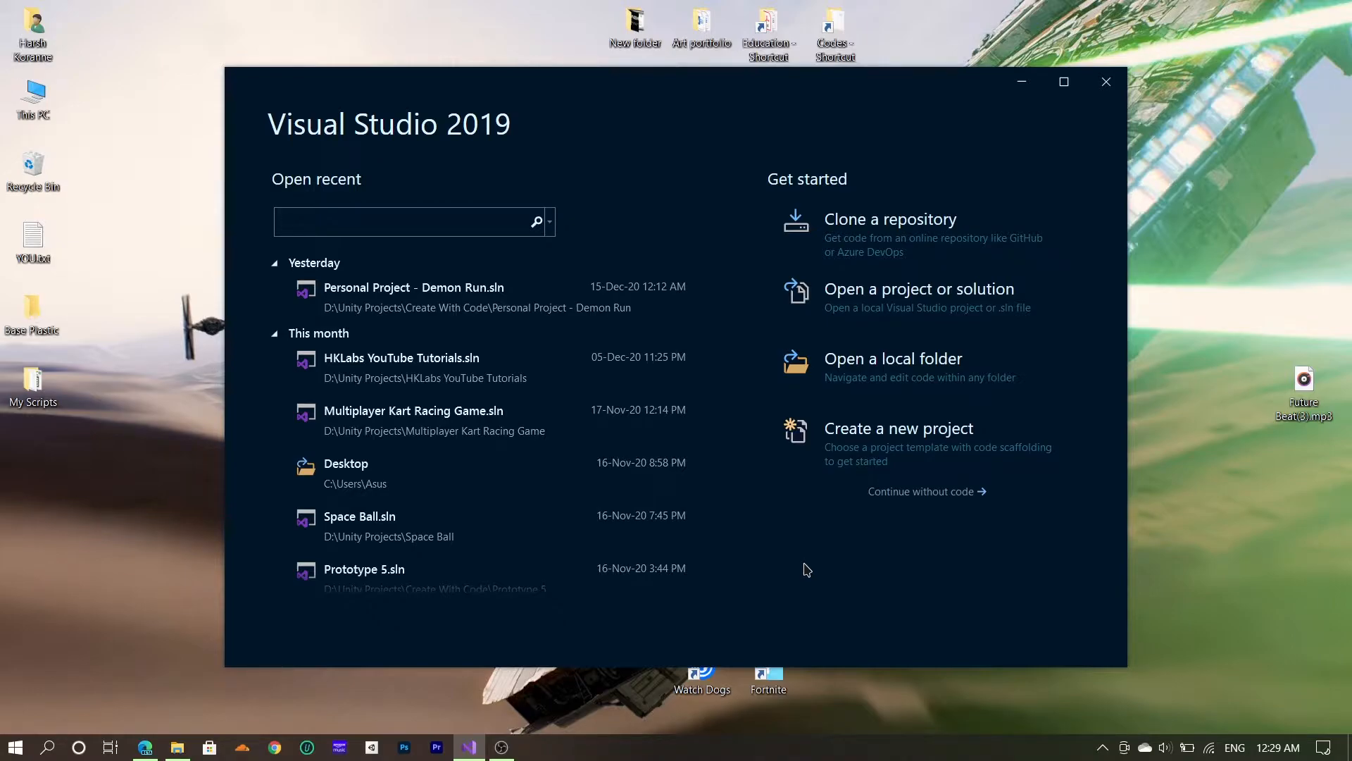
# Search the Start menu for 'visual Studio 2019' to find the Visual Studio Installer.
pyautogui.click(404, 222)
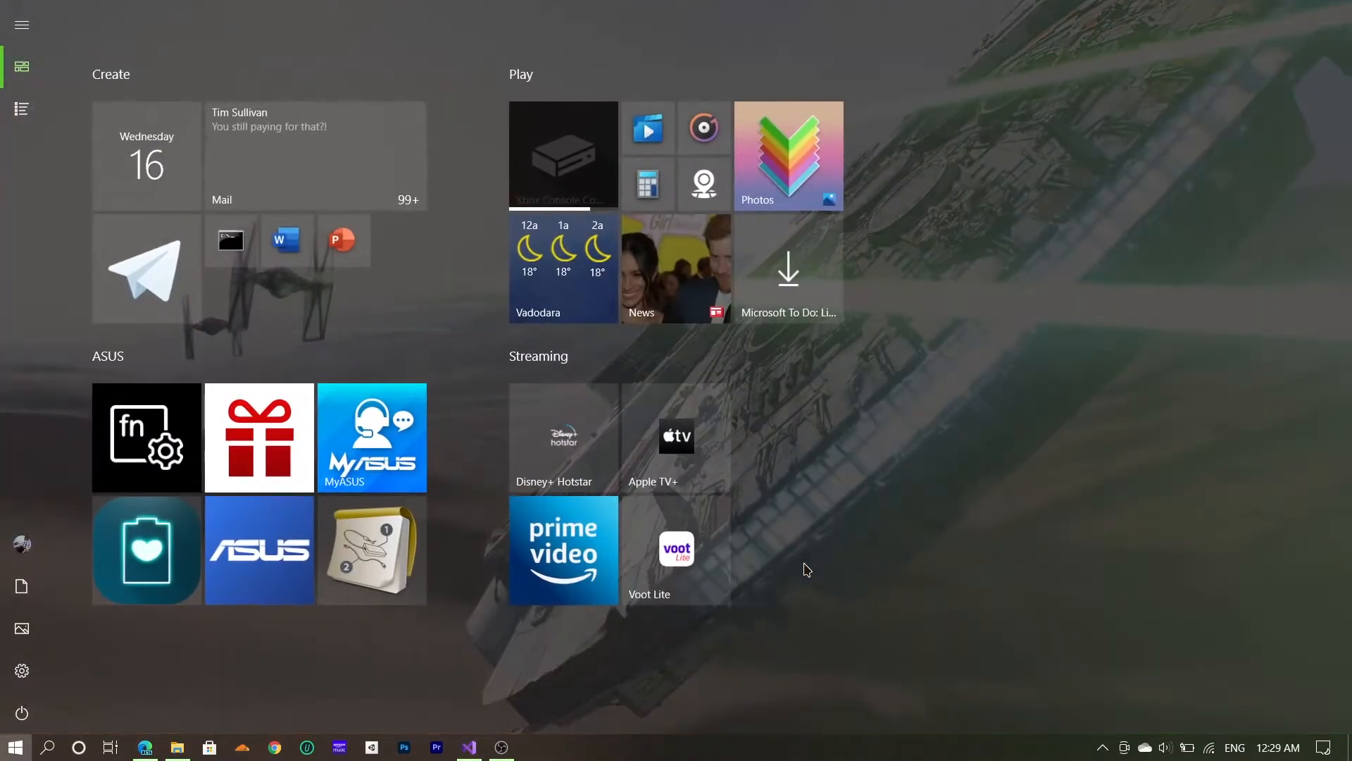
pyautogui.write('visual Studio 2019')
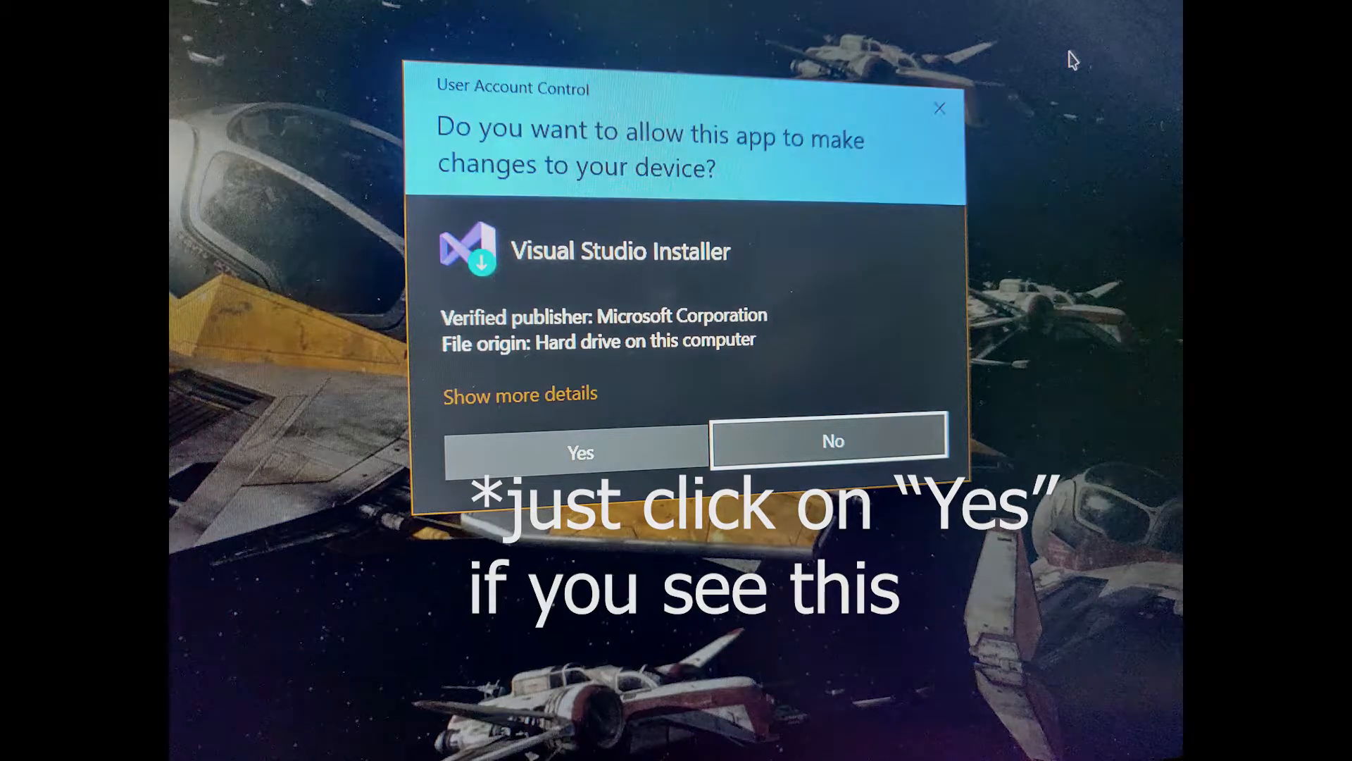
# Allow the installer through the UAC prompt and maximize the installer window.
pyautogui.click(584, 452)
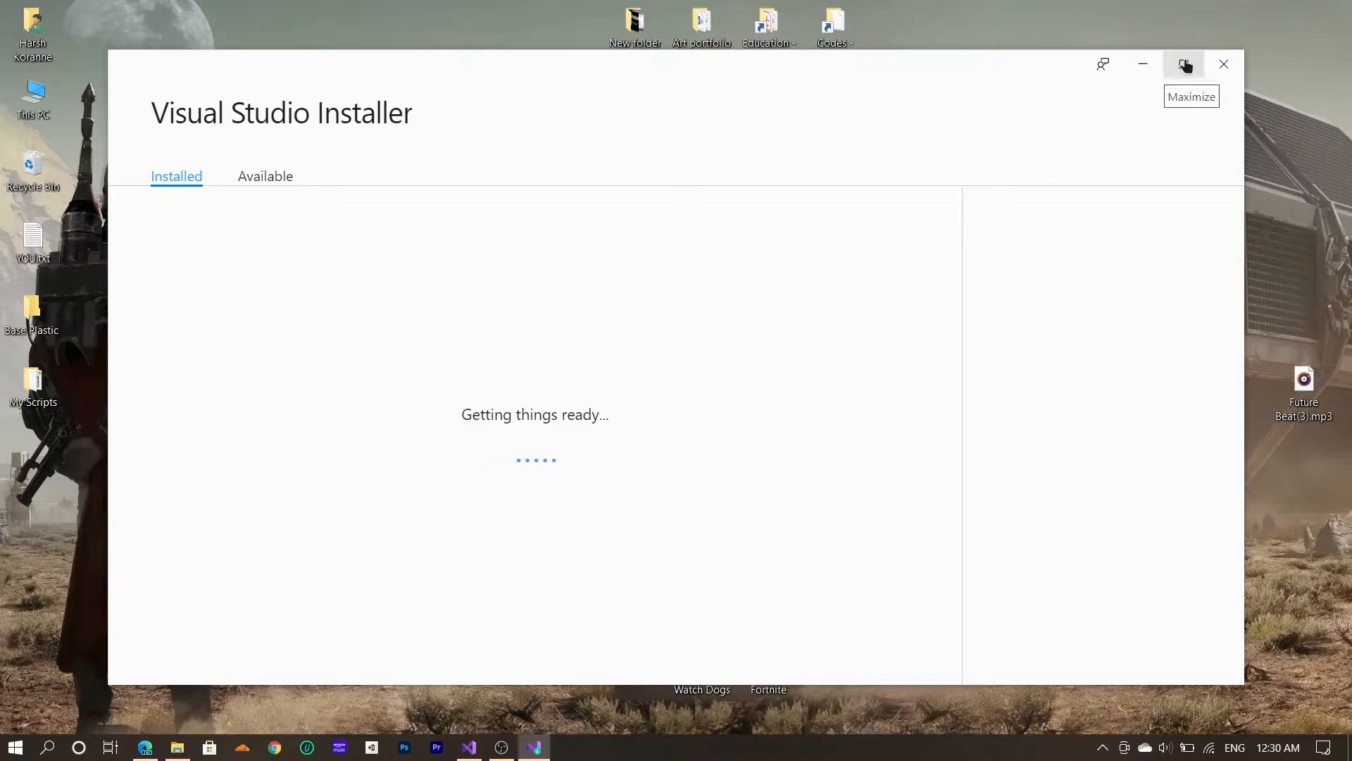
pyautogui.click(1185, 63)
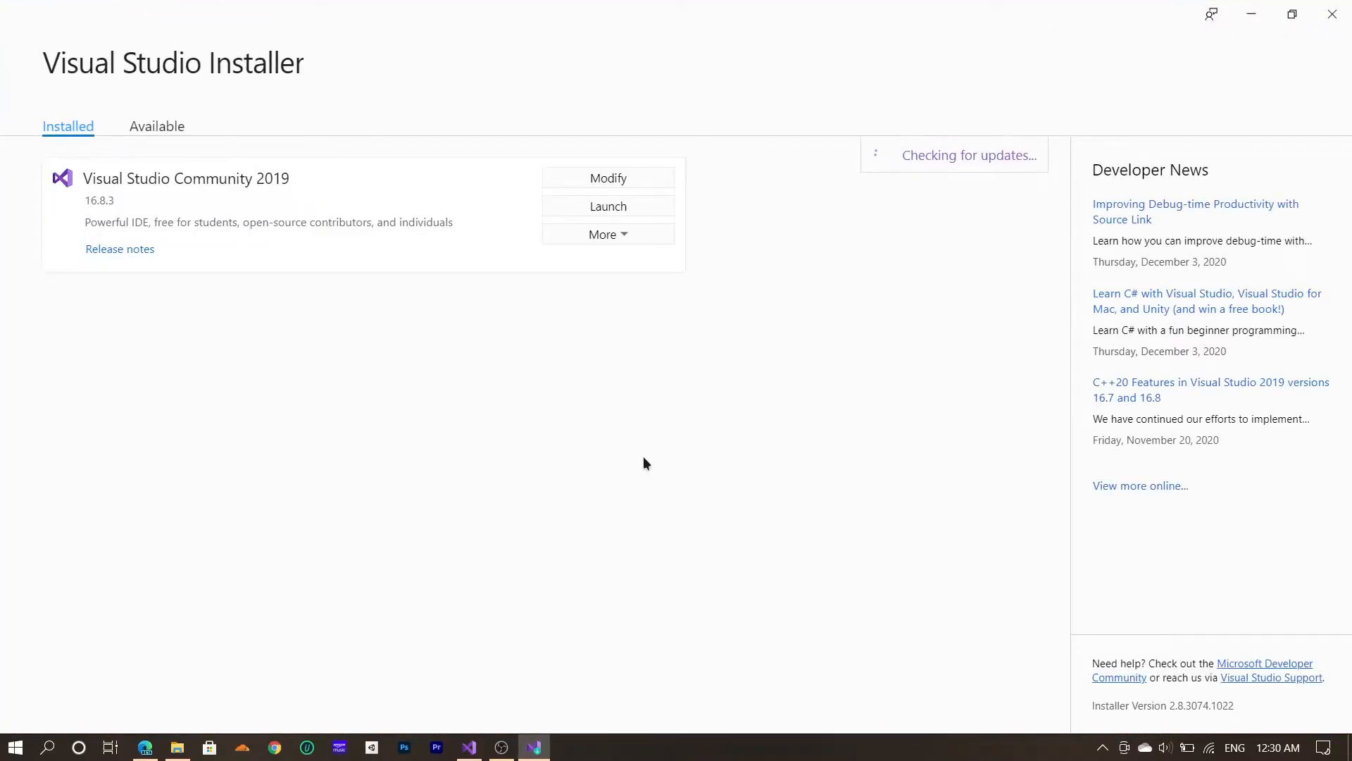
pyautogui.moveTo(487, 403)
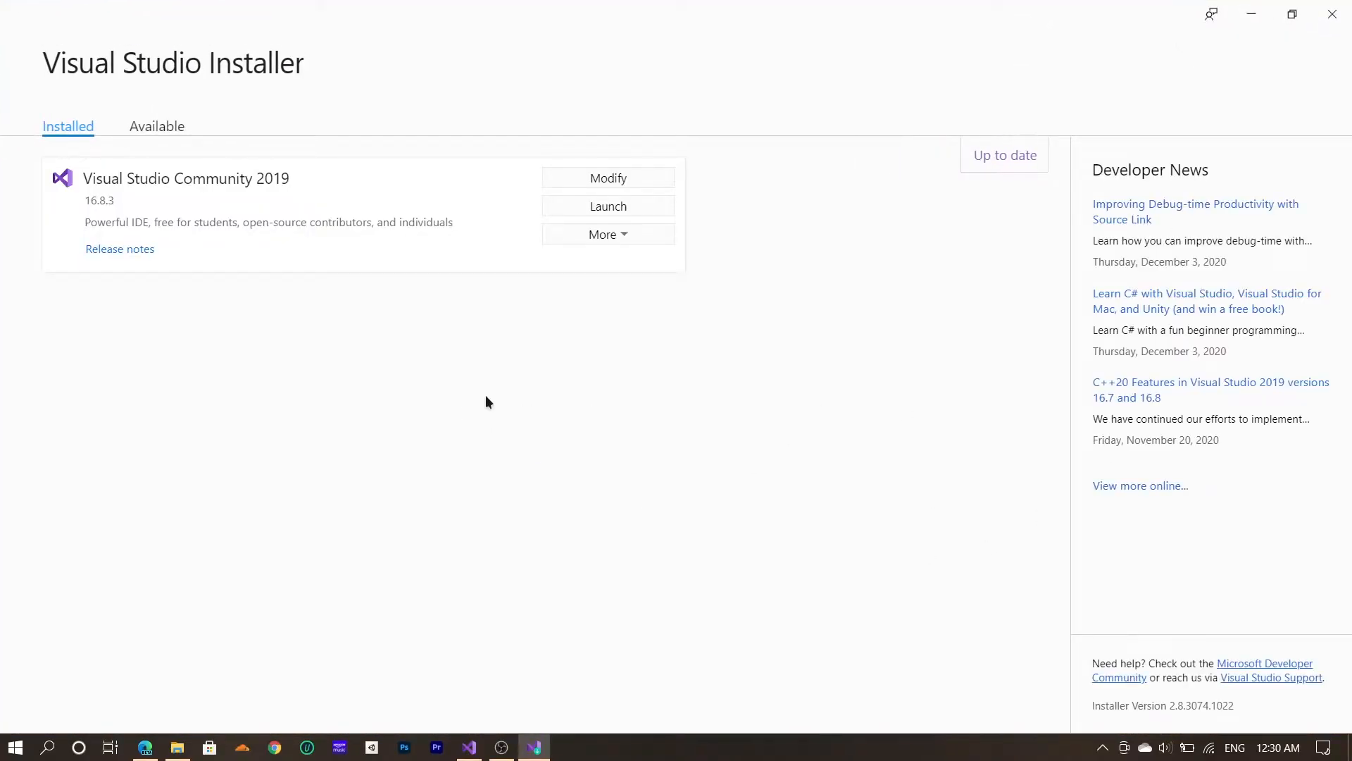
pyautogui.moveTo(141, 239)
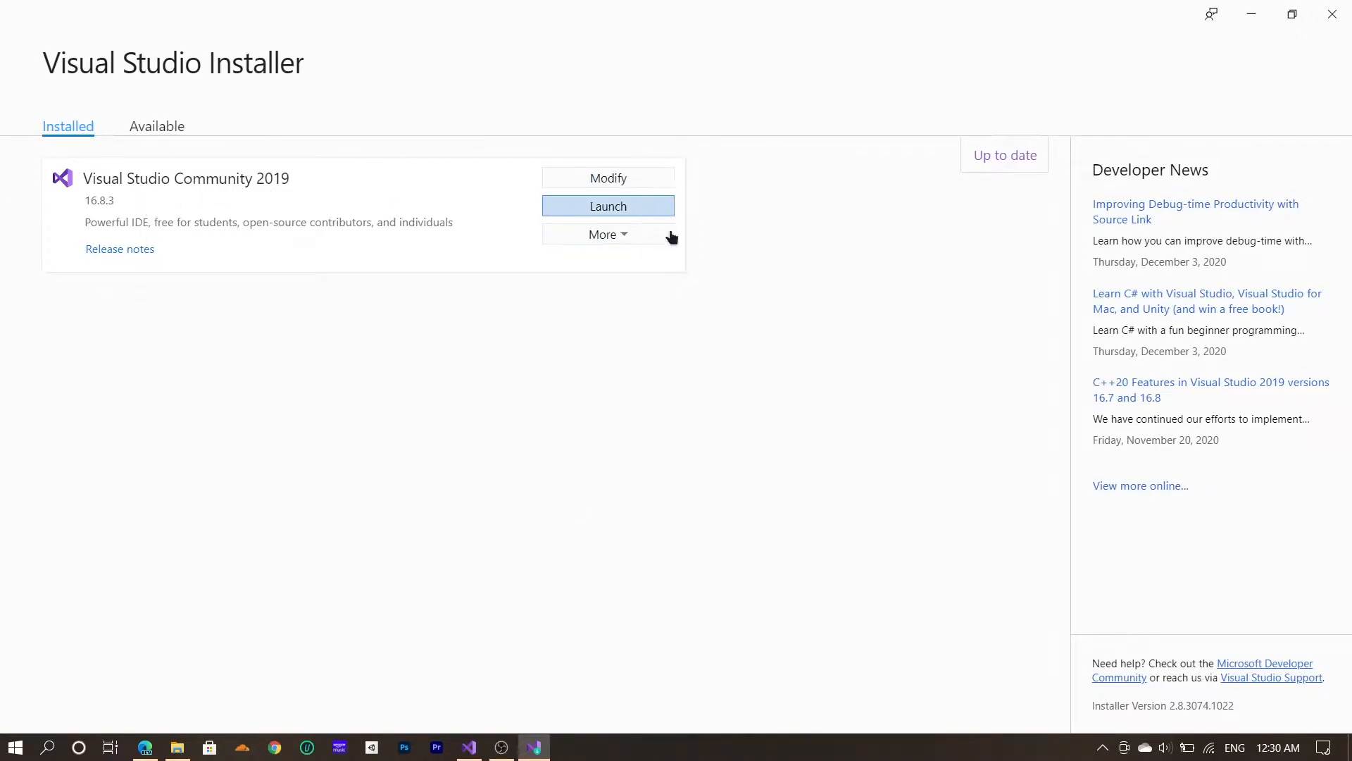
pyautogui.moveTo(1003, 314)
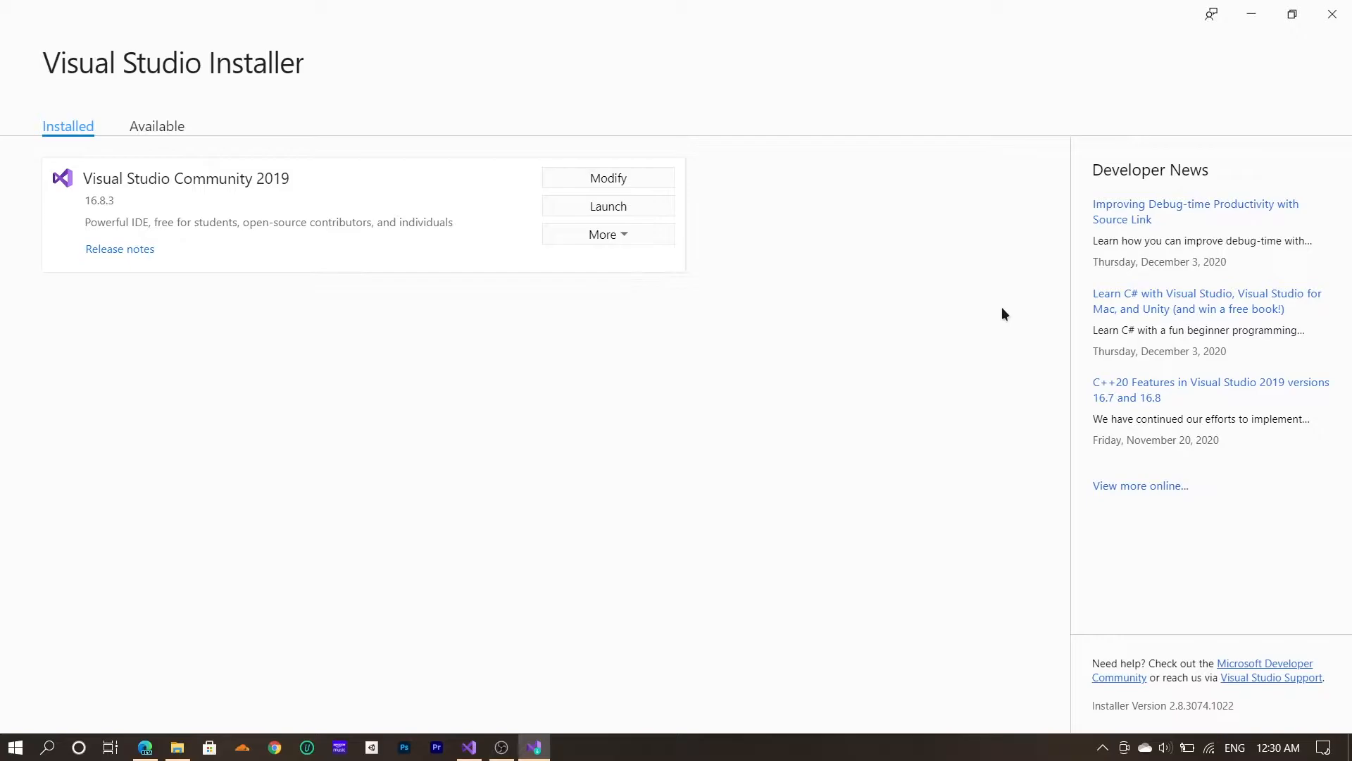
# Modify the Visual Studio Community 2019 installation to show its Workloads page.
pyautogui.click(609, 177)
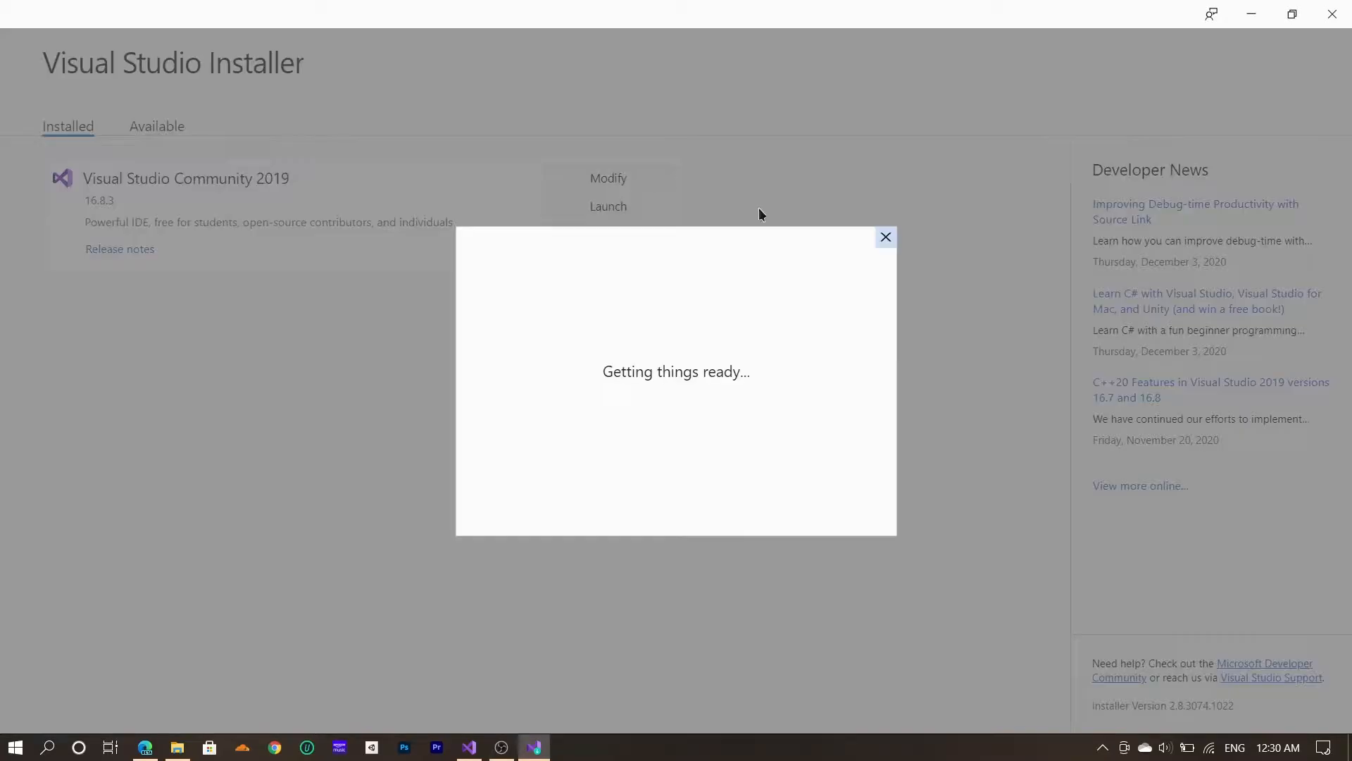
pyautogui.moveTo(658, 367)
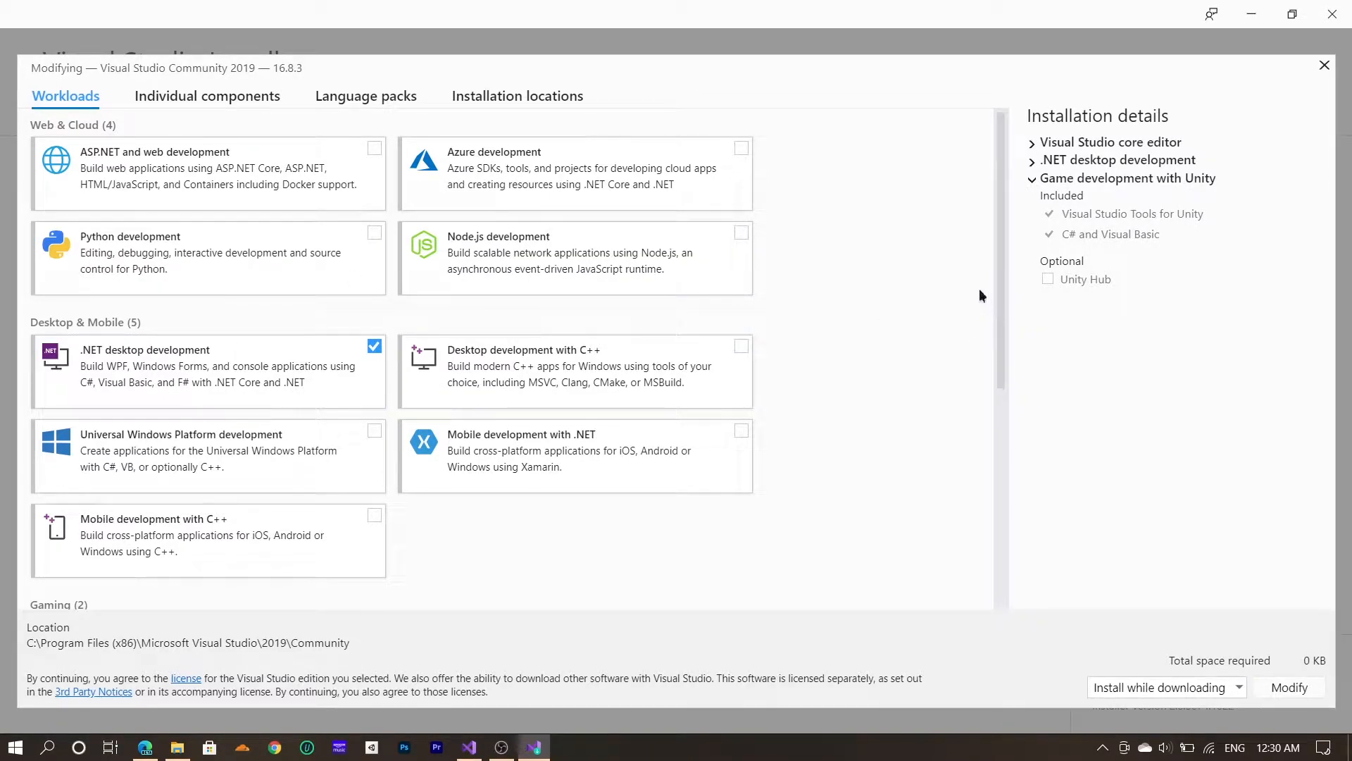
pyautogui.scroll(-3)
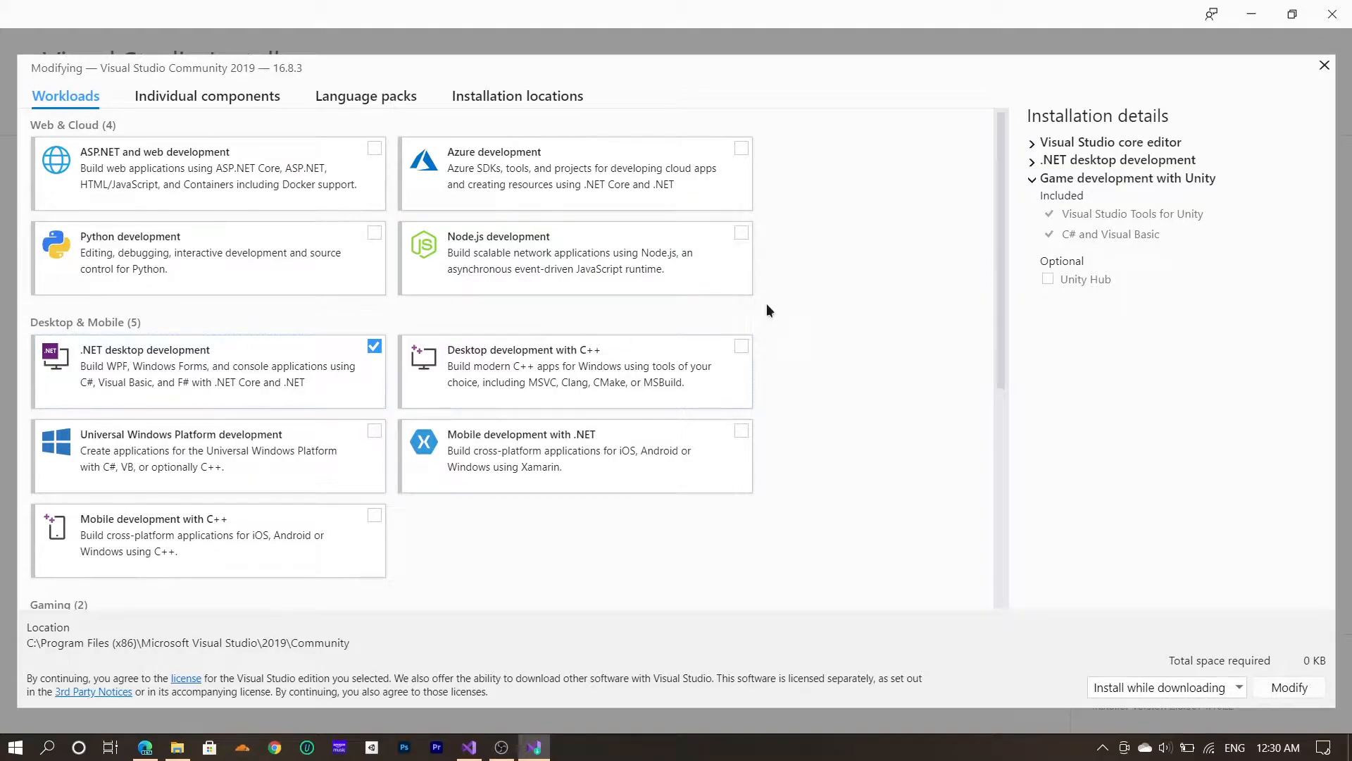
pyautogui.moveTo(122, 269)
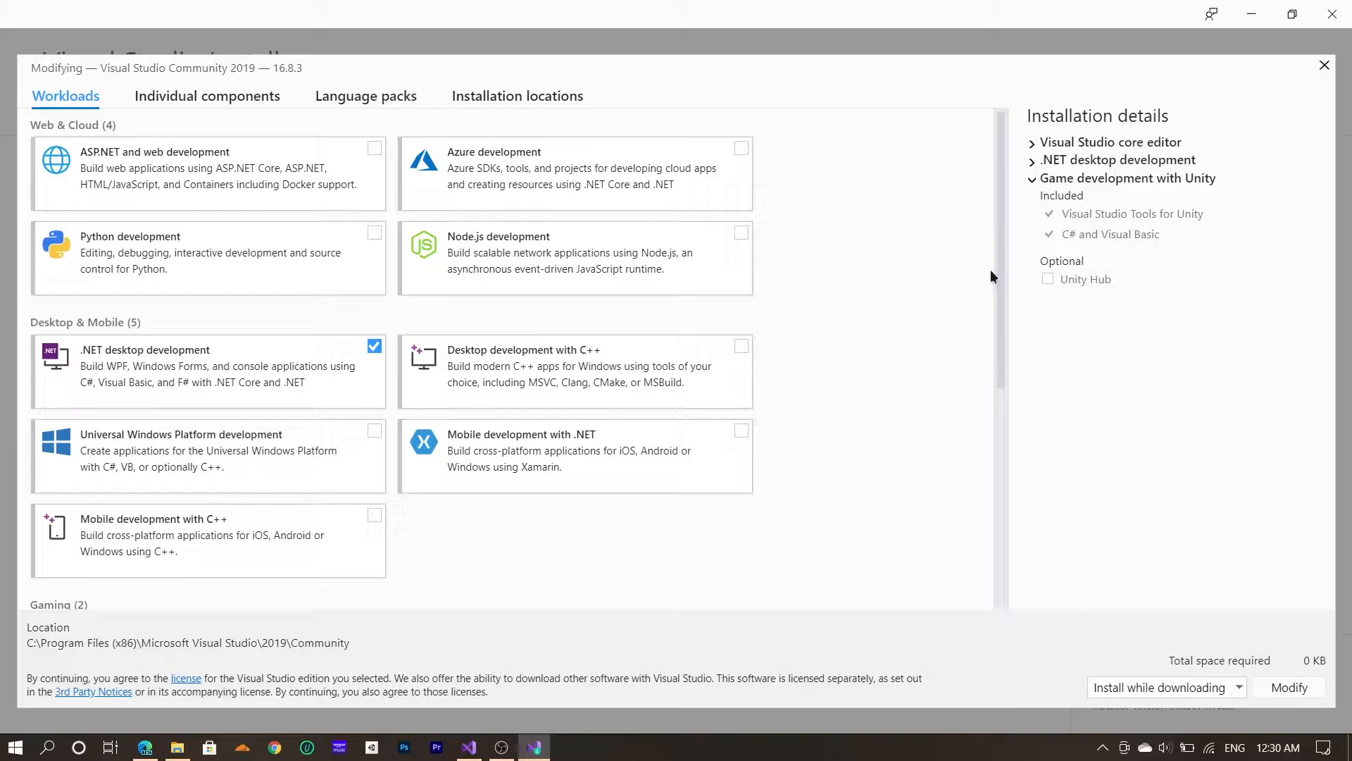
pyautogui.moveTo(1002, 280)
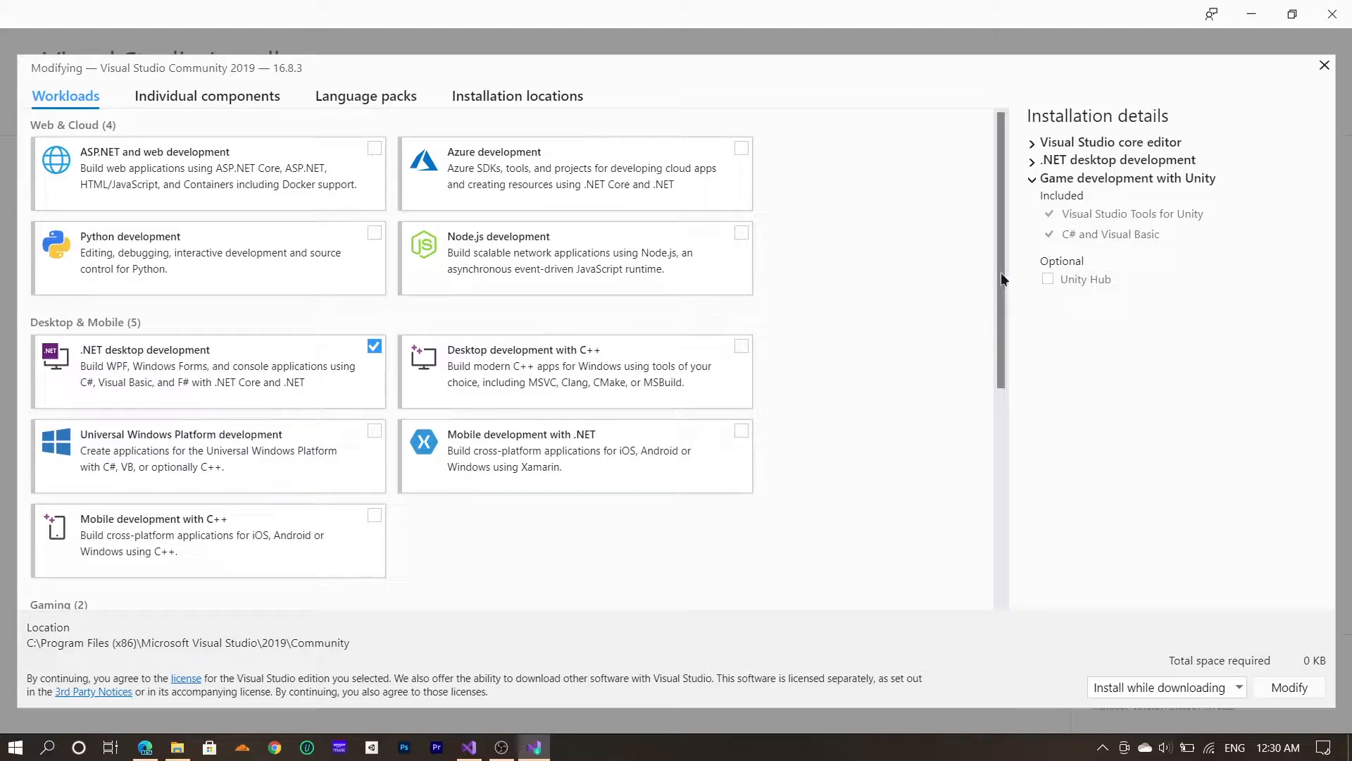
pyautogui.scroll(-3)
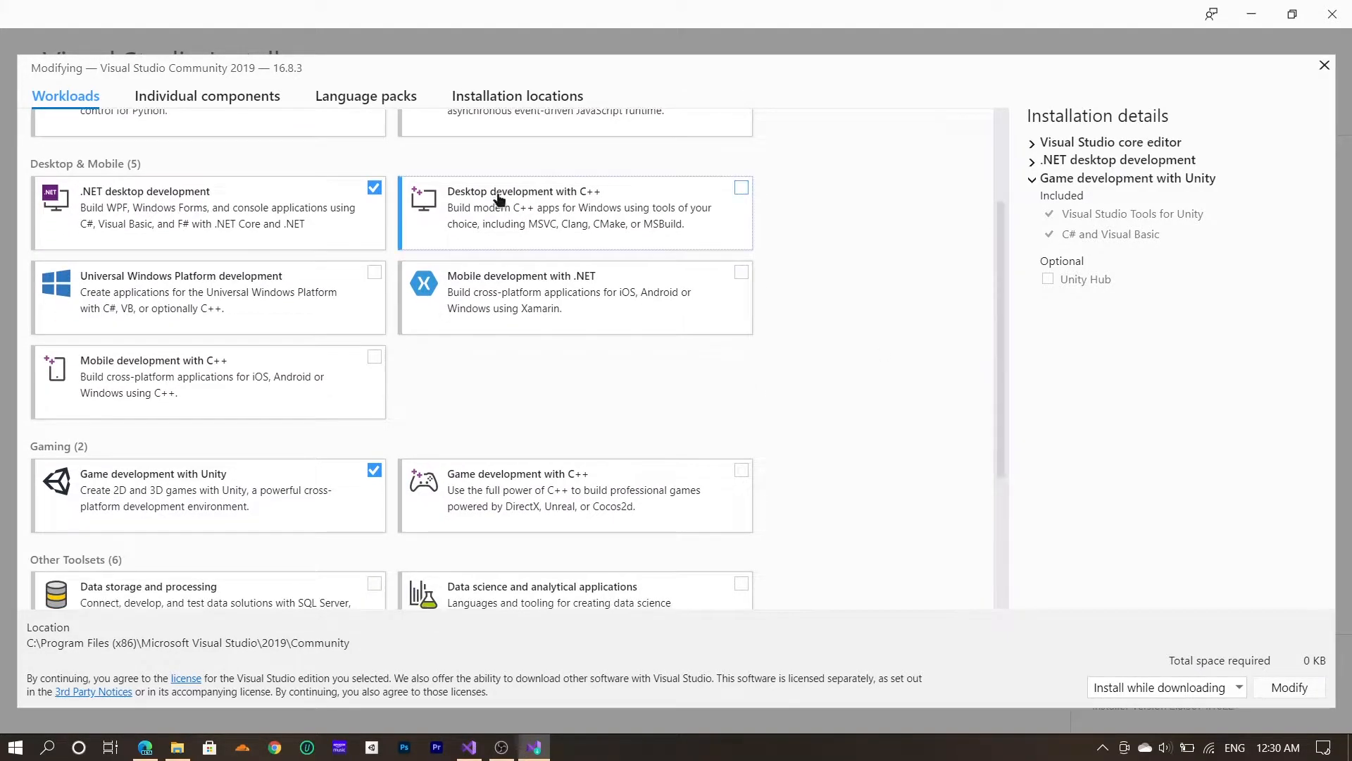
pyautogui.moveTo(1009, 364)
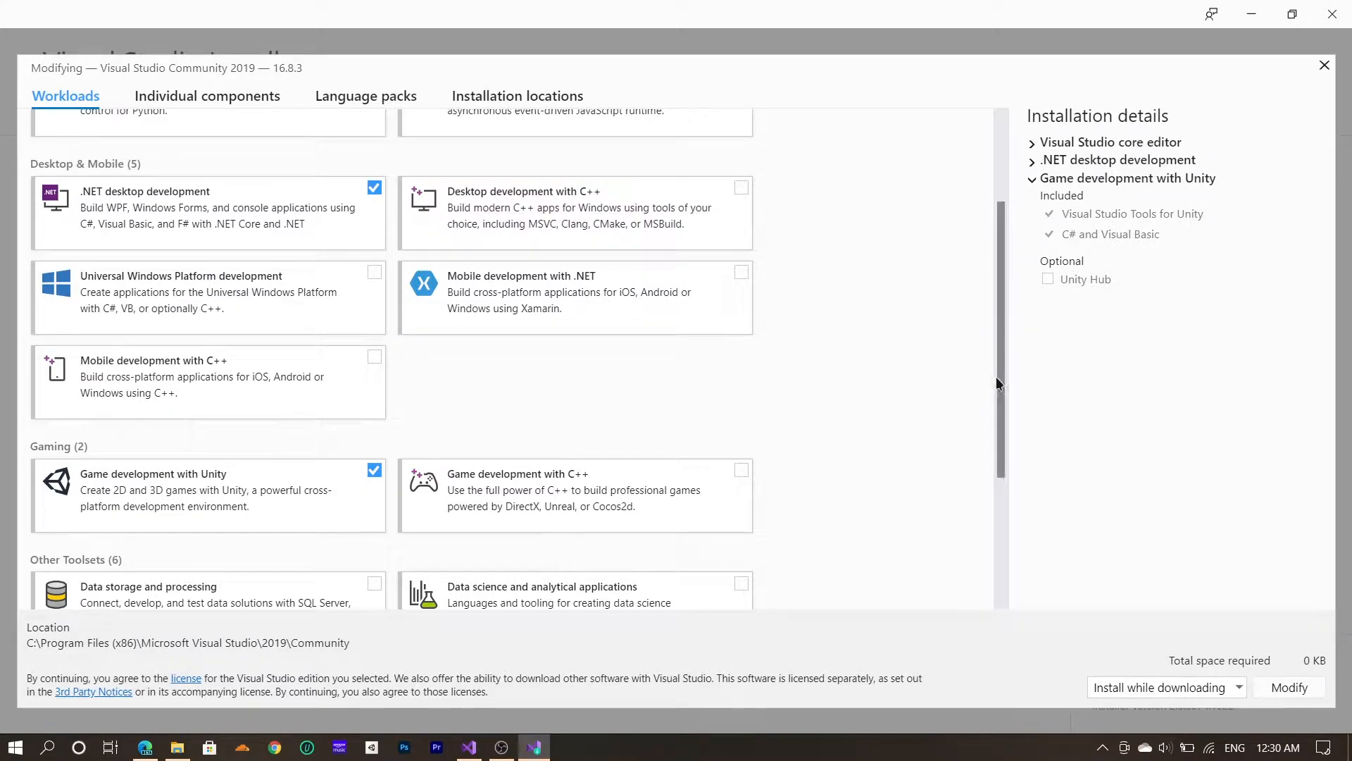
pyautogui.moveTo(1001, 359)
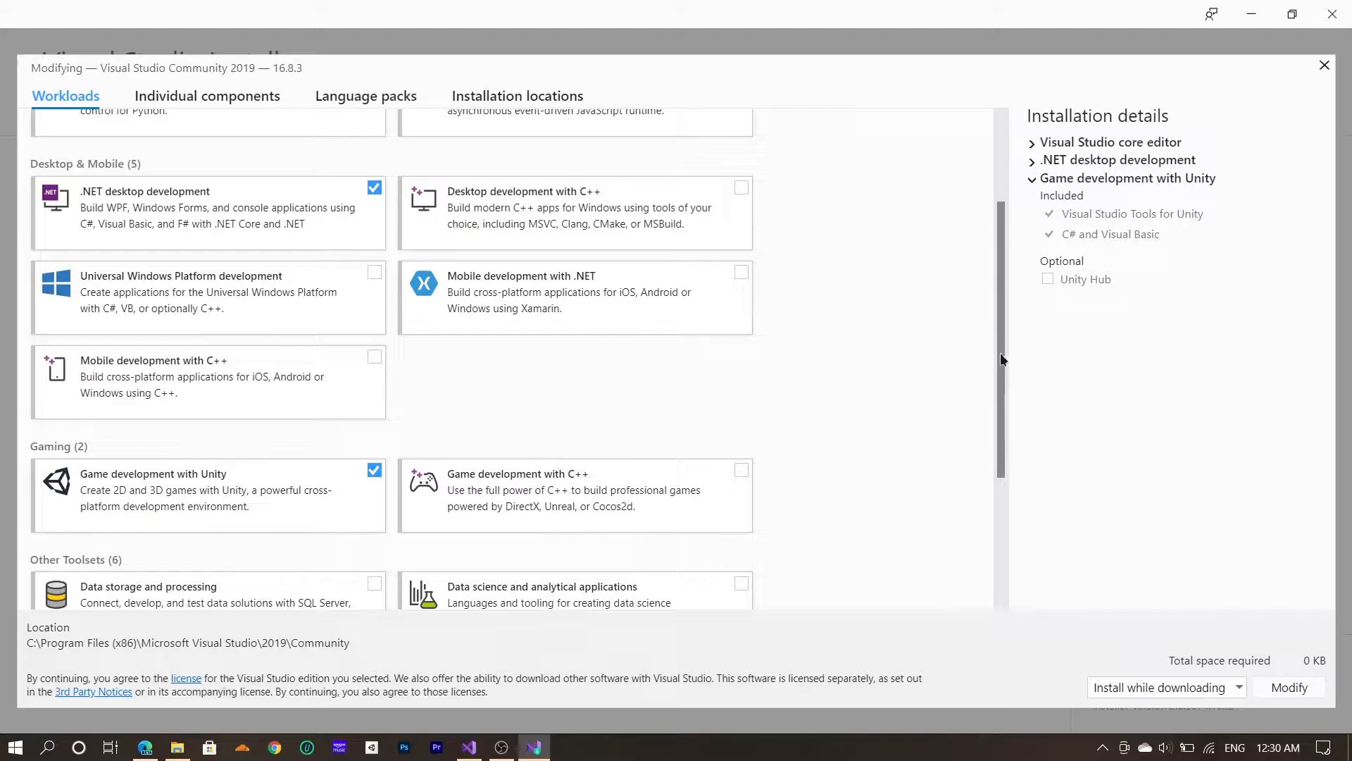
pyautogui.moveTo(1198, 456)
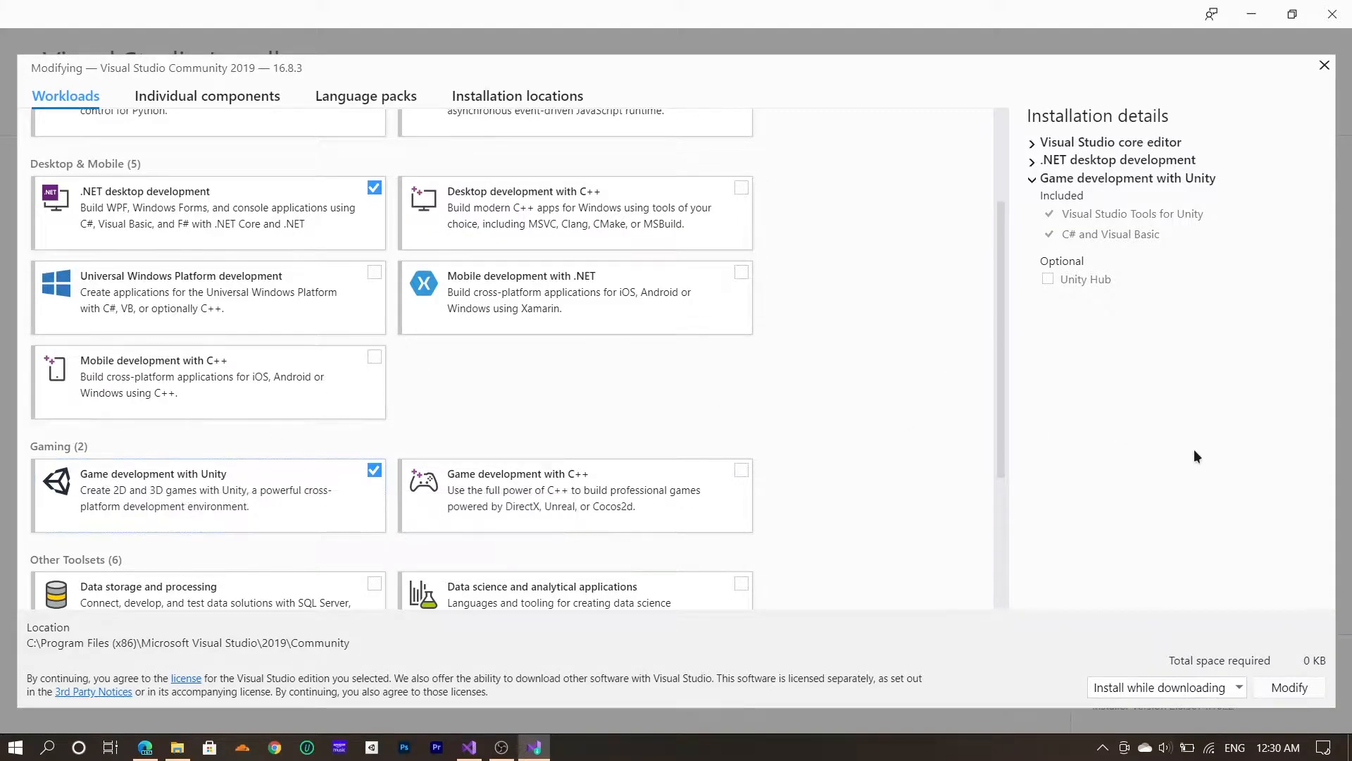
pyautogui.moveTo(521, 513)
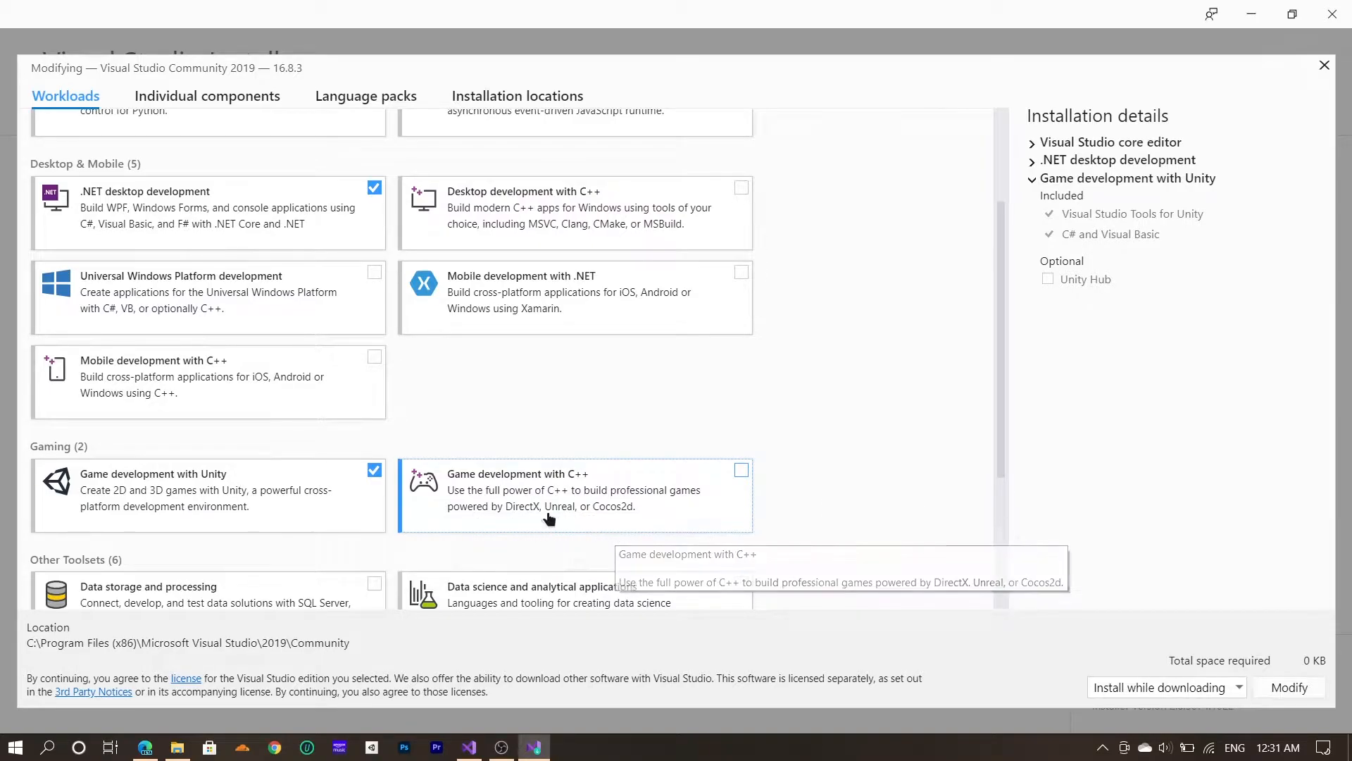
pyautogui.moveTo(1001, 333)
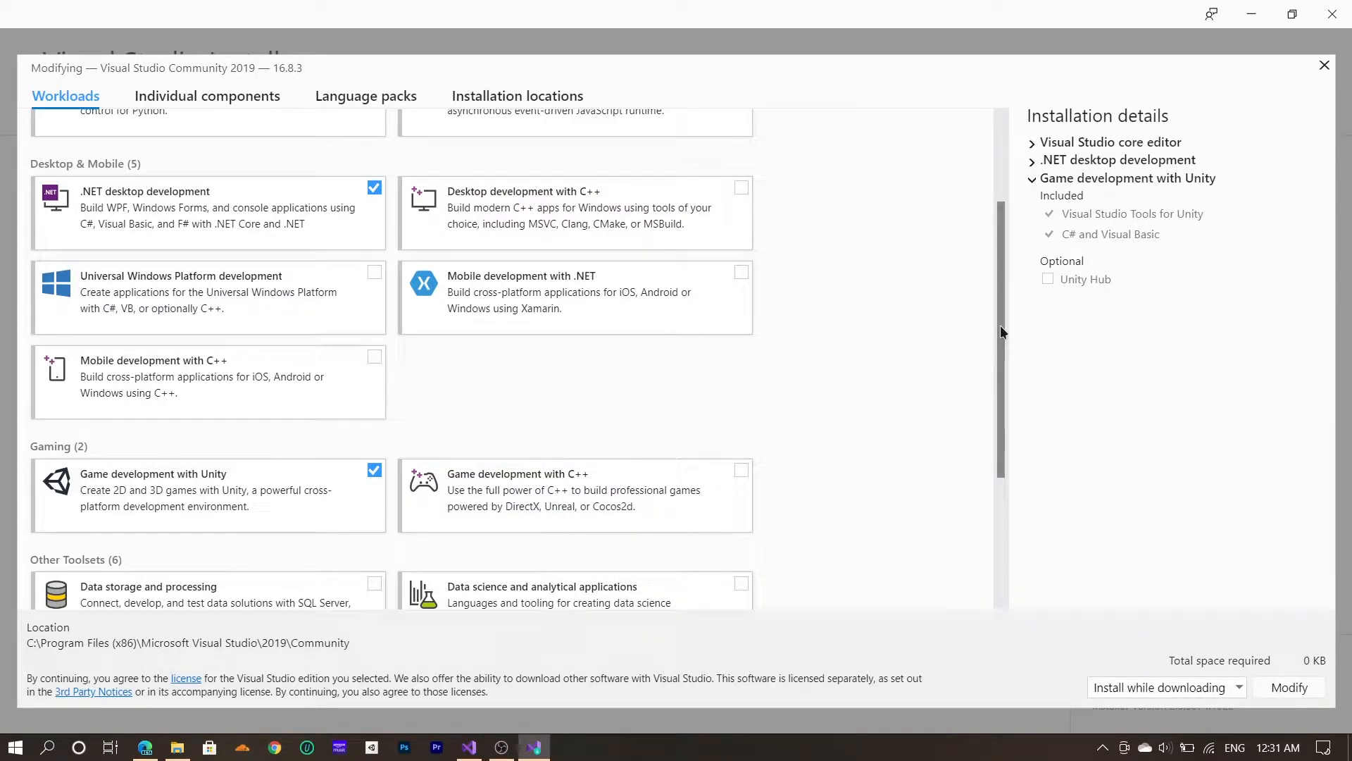
pyautogui.moveTo(119, 291)
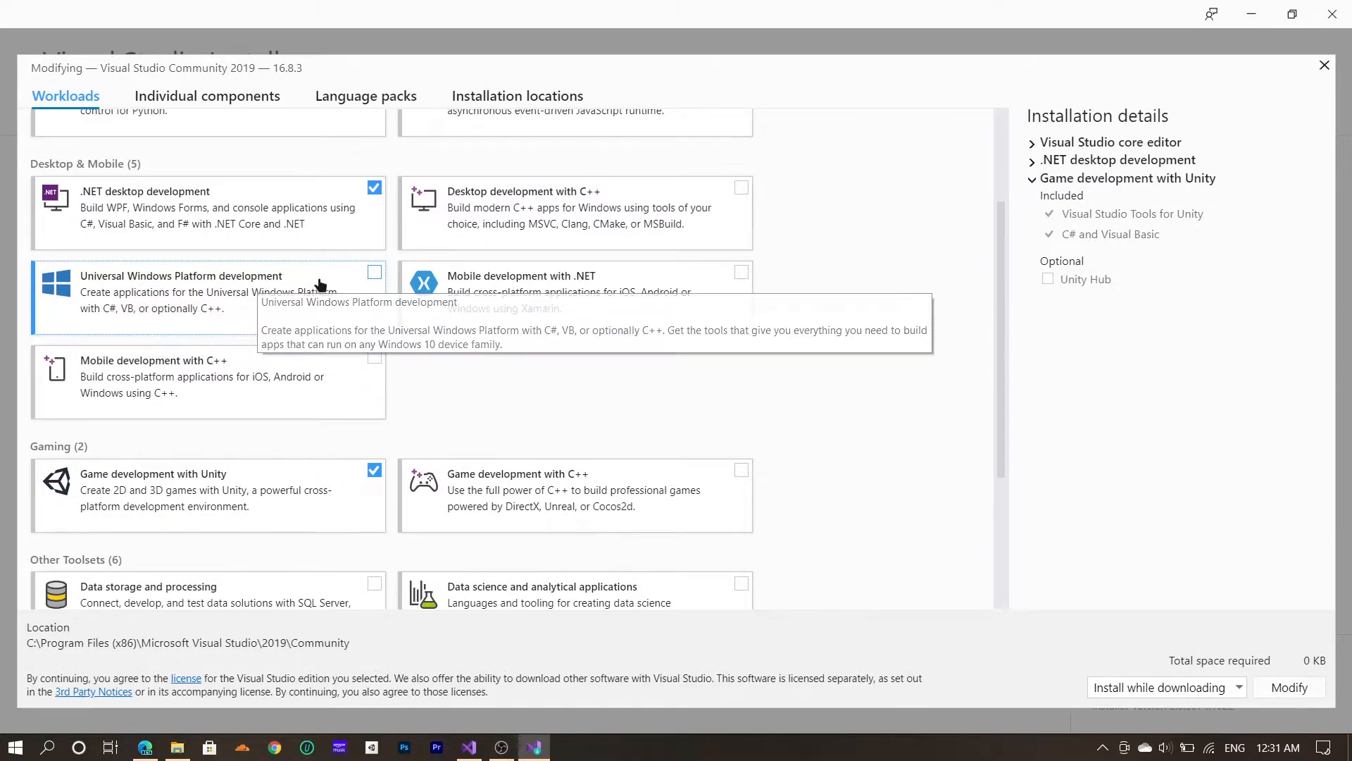
pyautogui.moveTo(138, 315)
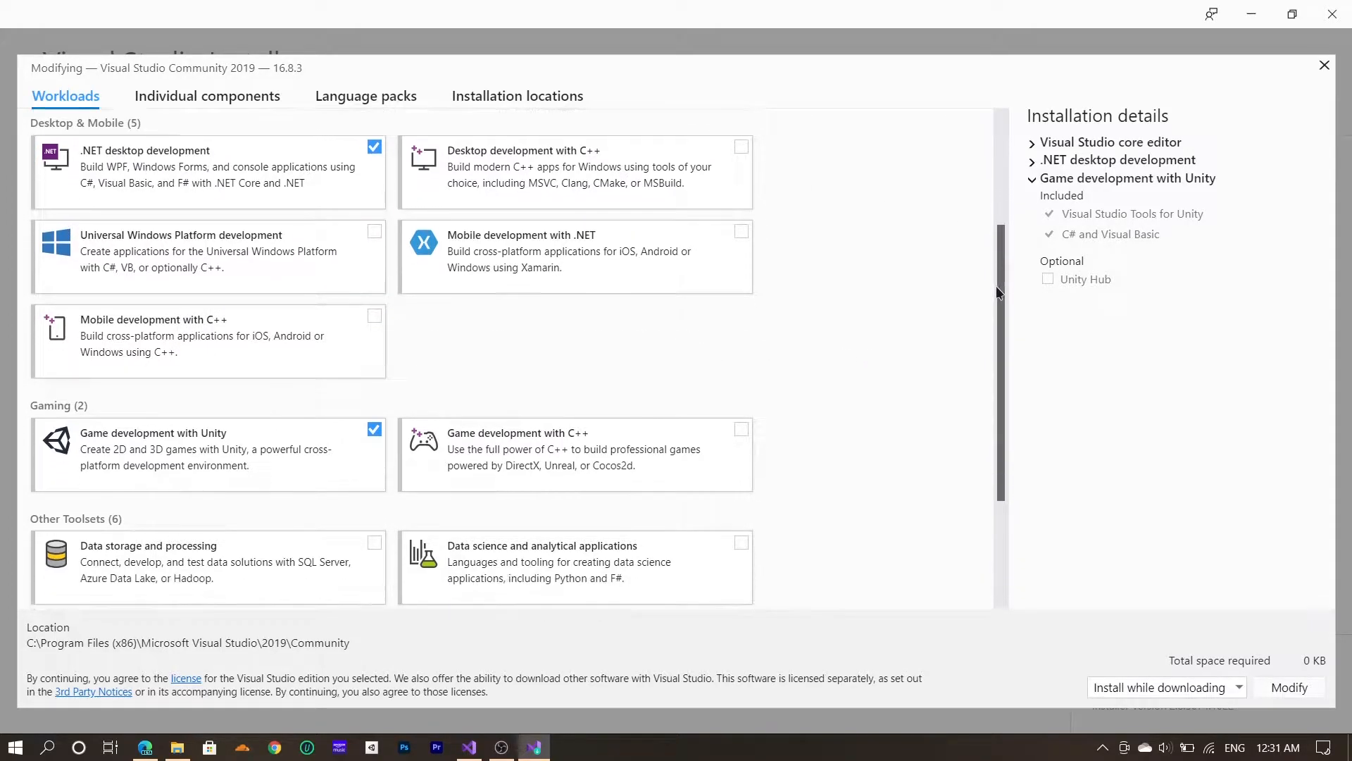
pyautogui.scroll(-3)
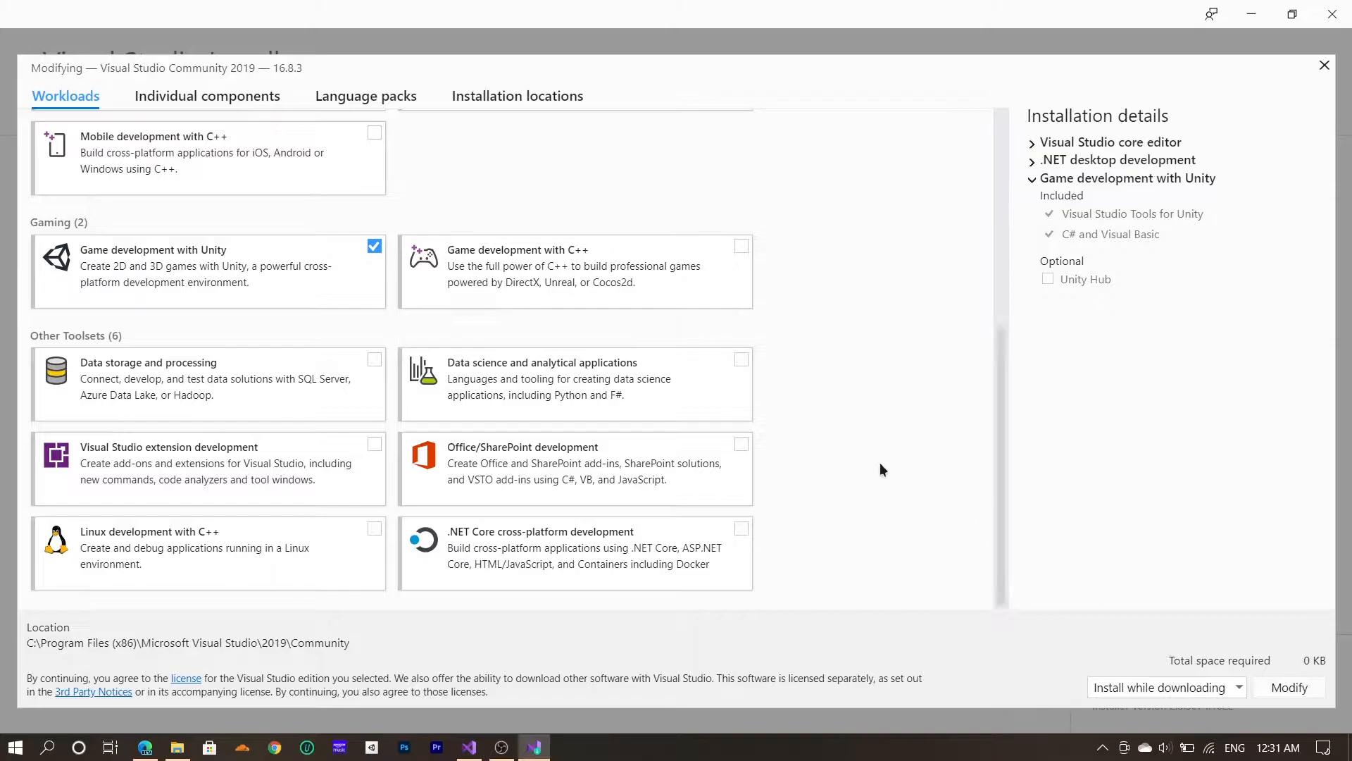
pyautogui.moveTo(161, 373)
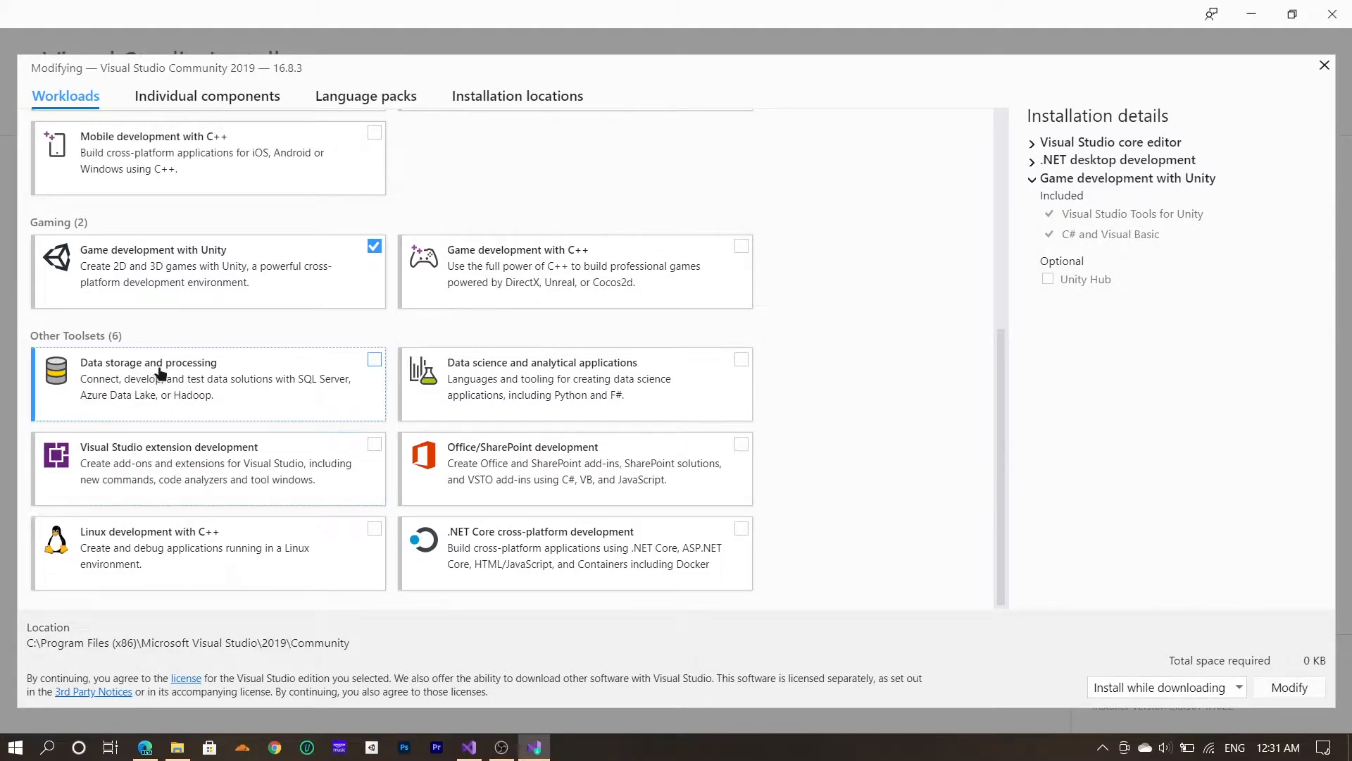
pyautogui.moveTo(287, 386)
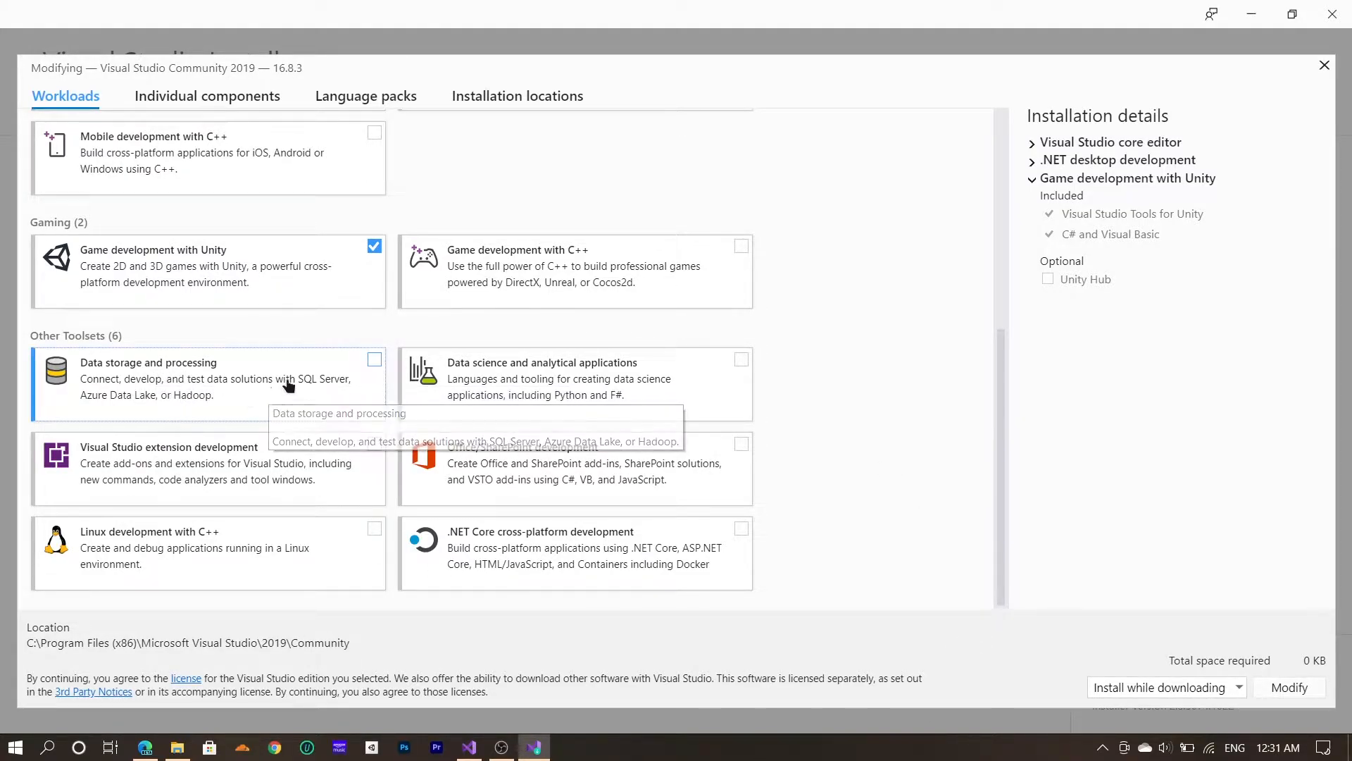
pyautogui.moveTo(823, 505)
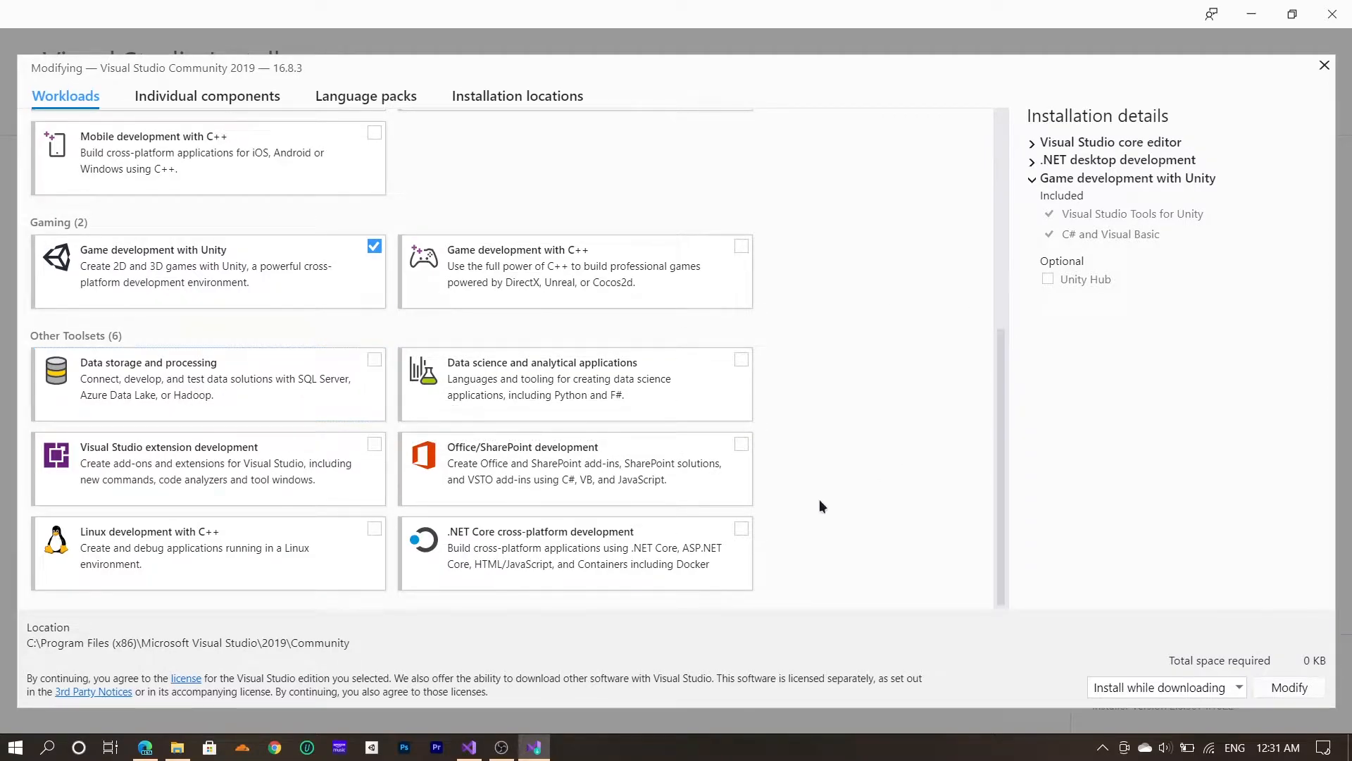
pyautogui.moveTo(588, 391)
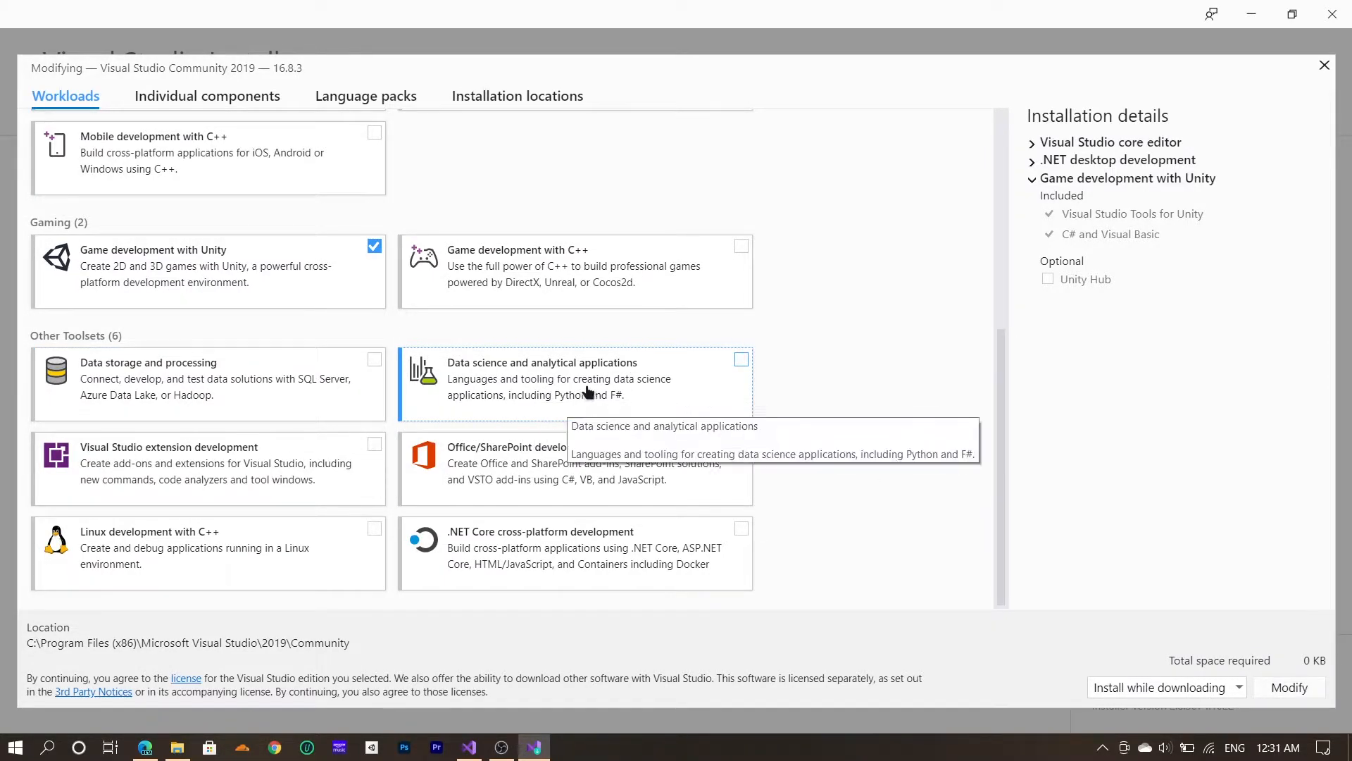
pyautogui.moveTo(862, 438)
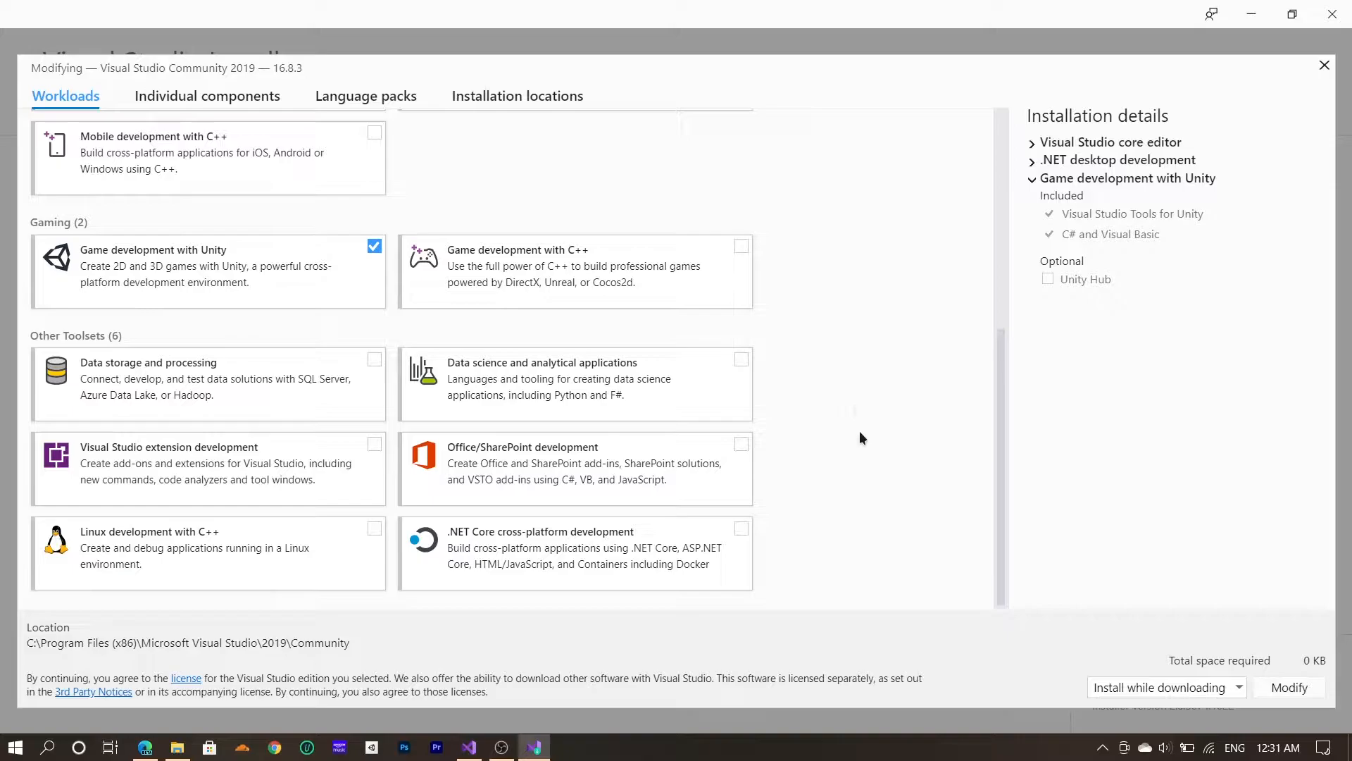
pyautogui.moveTo(459, 473)
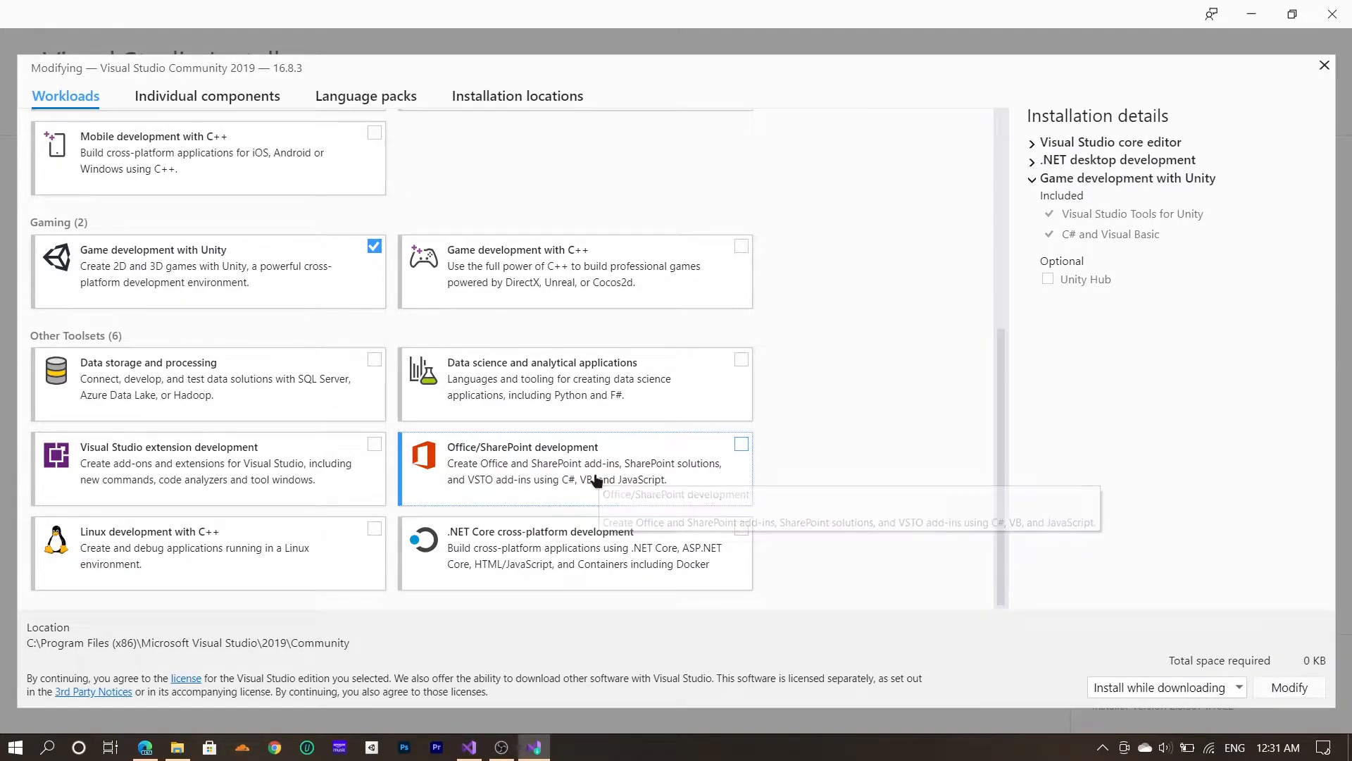
pyautogui.moveTo(493, 497)
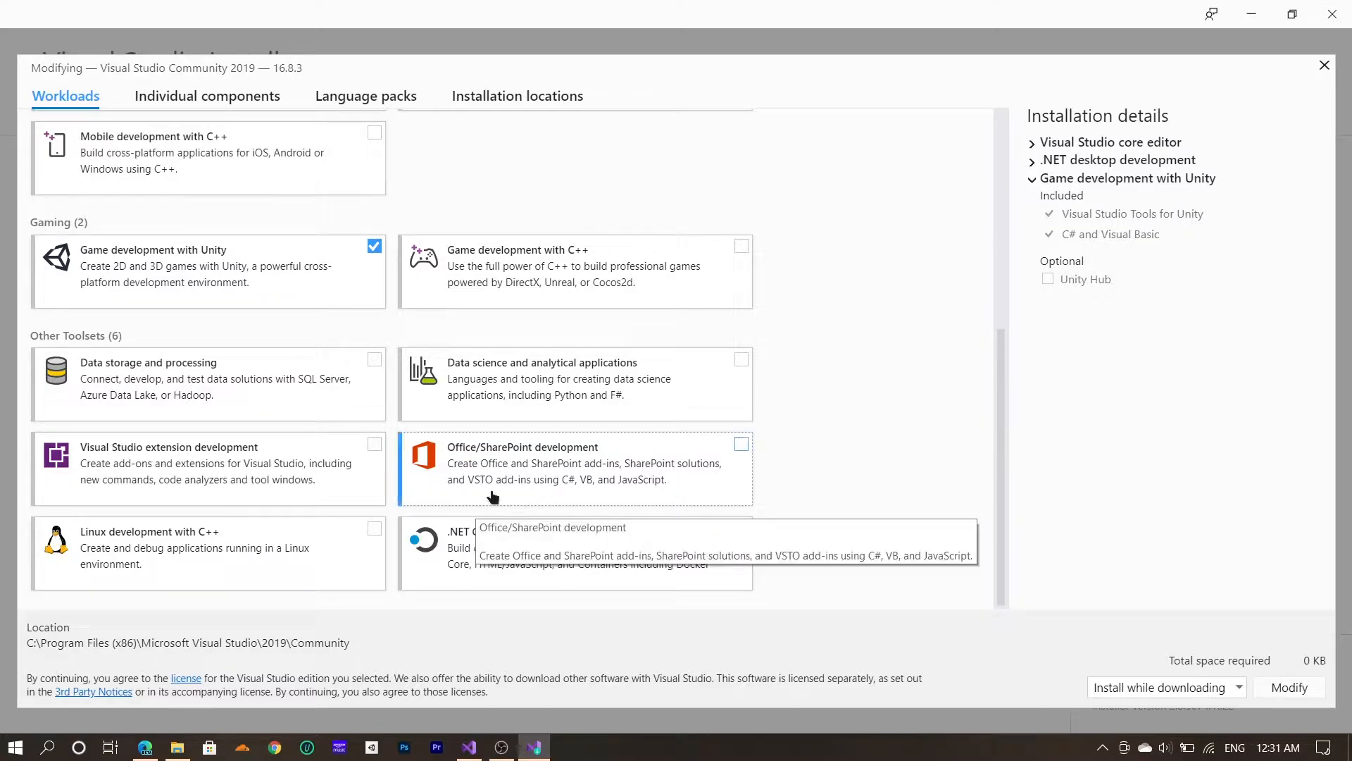
pyautogui.moveTo(885, 541)
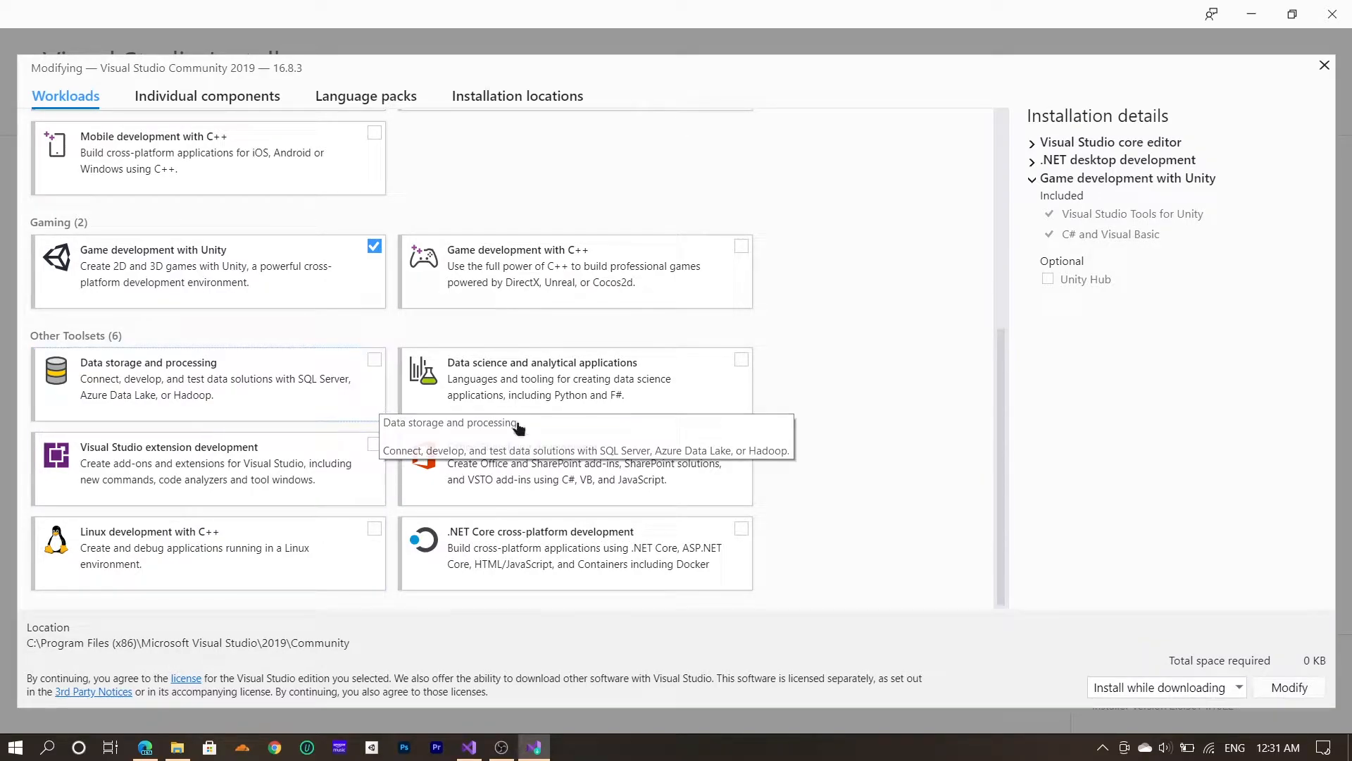
pyautogui.moveTo(902, 386)
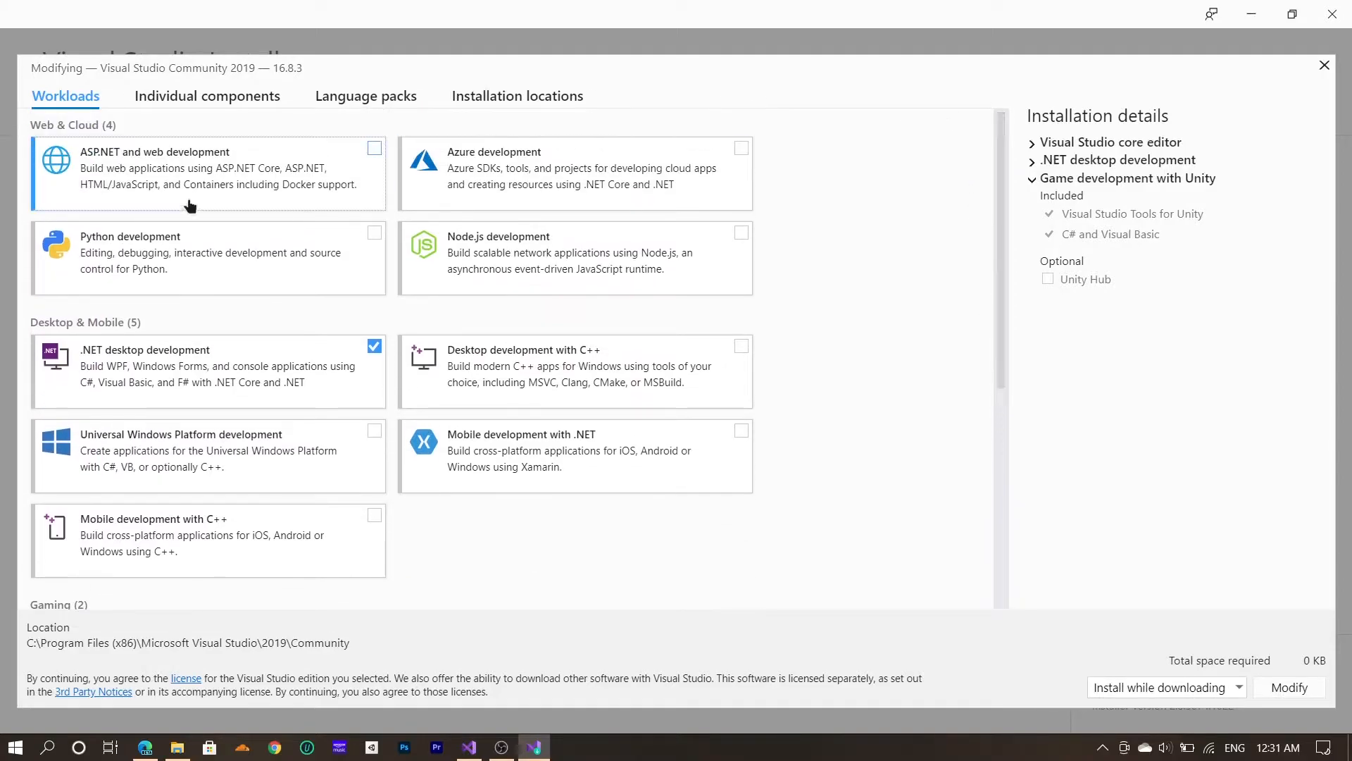
pyautogui.click(207, 96)
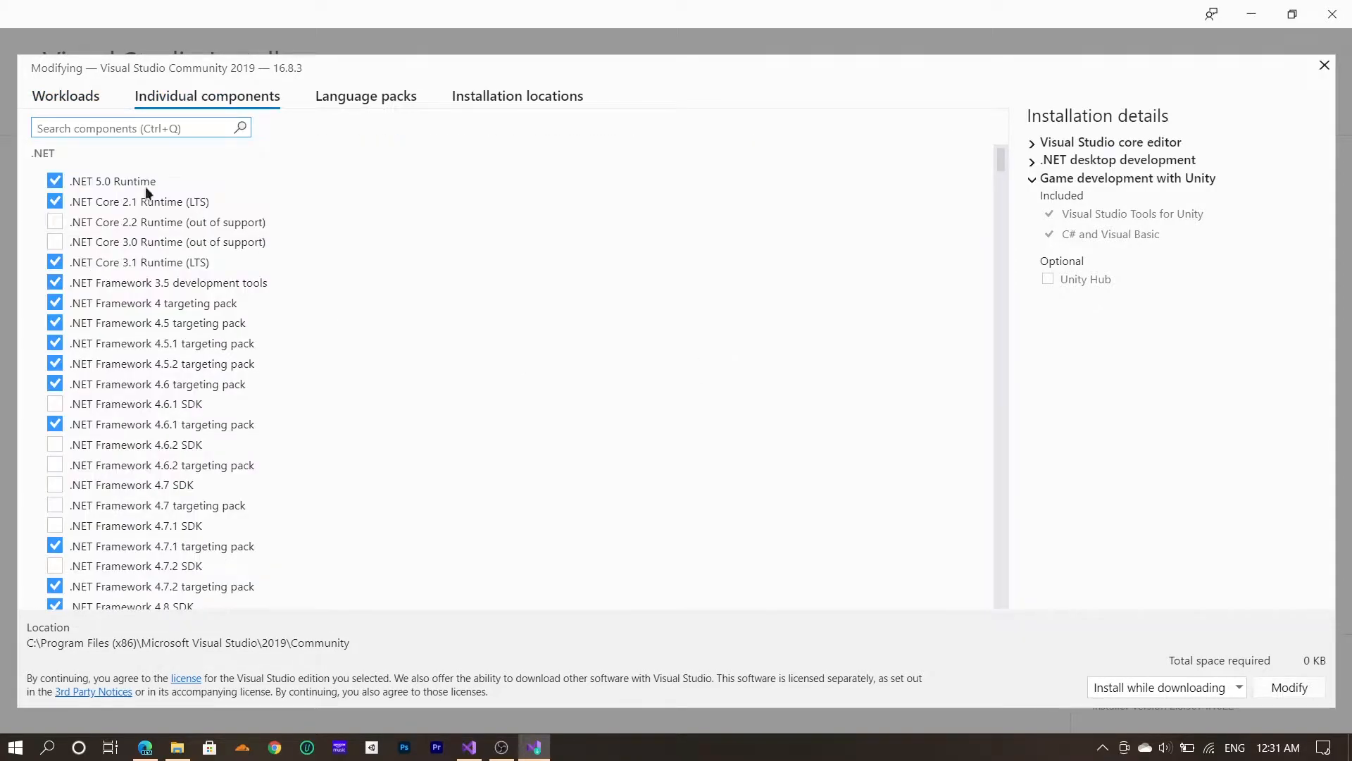
pyautogui.click(365, 96)
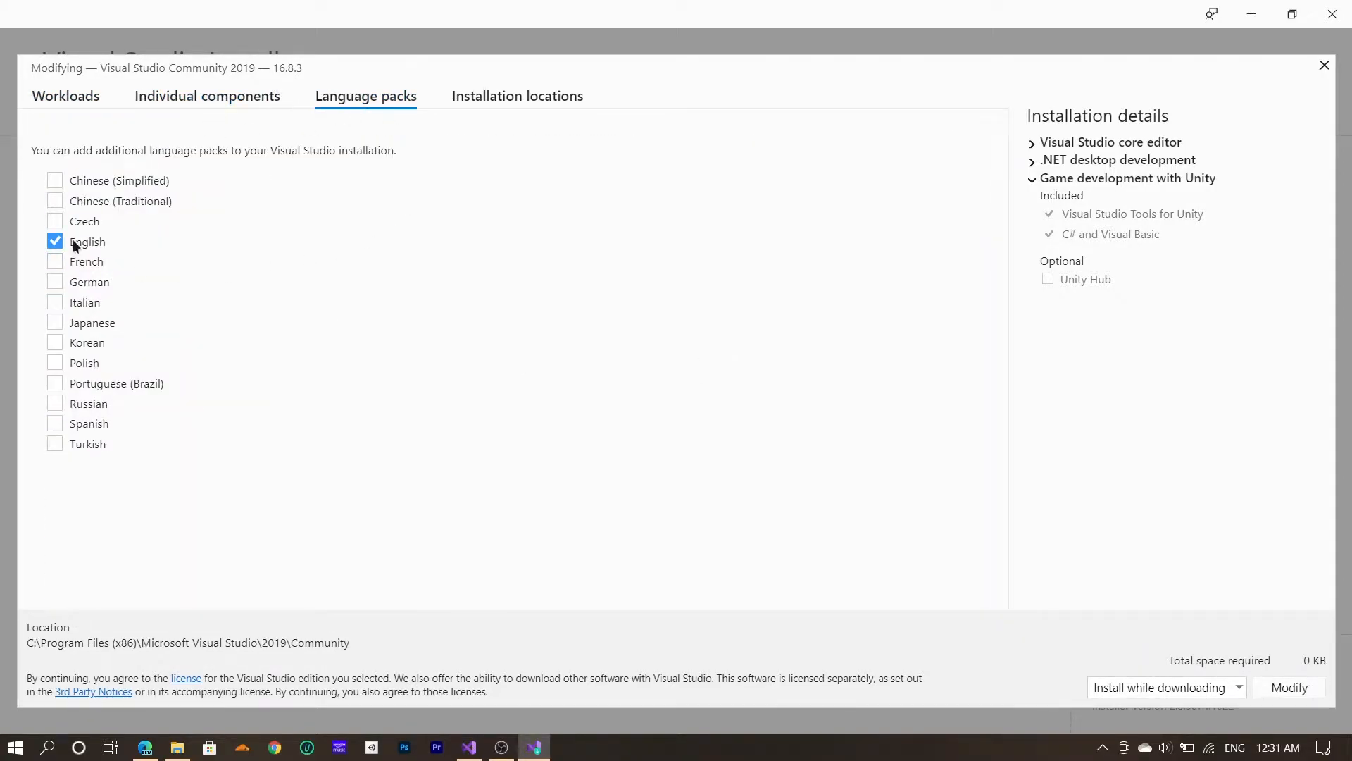
pyautogui.click(517, 96)
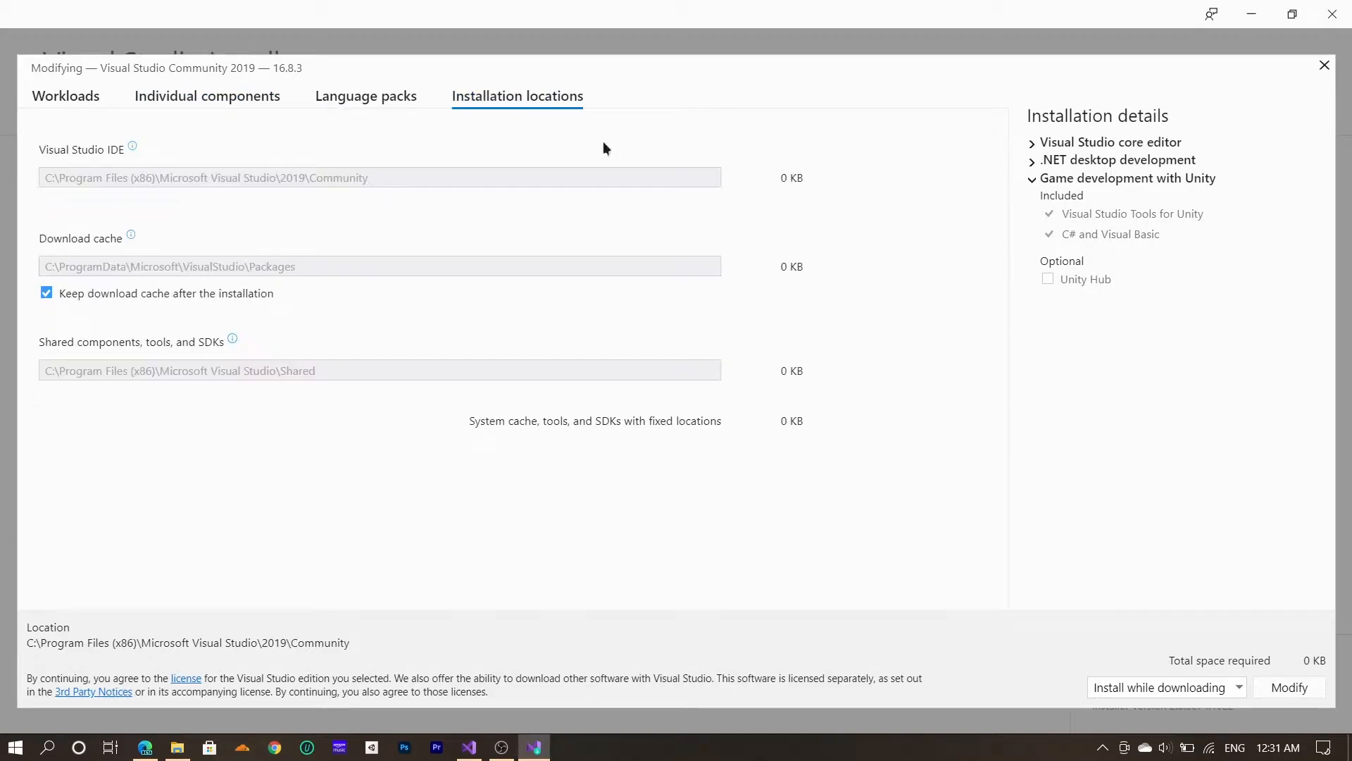
pyautogui.click(65, 96)
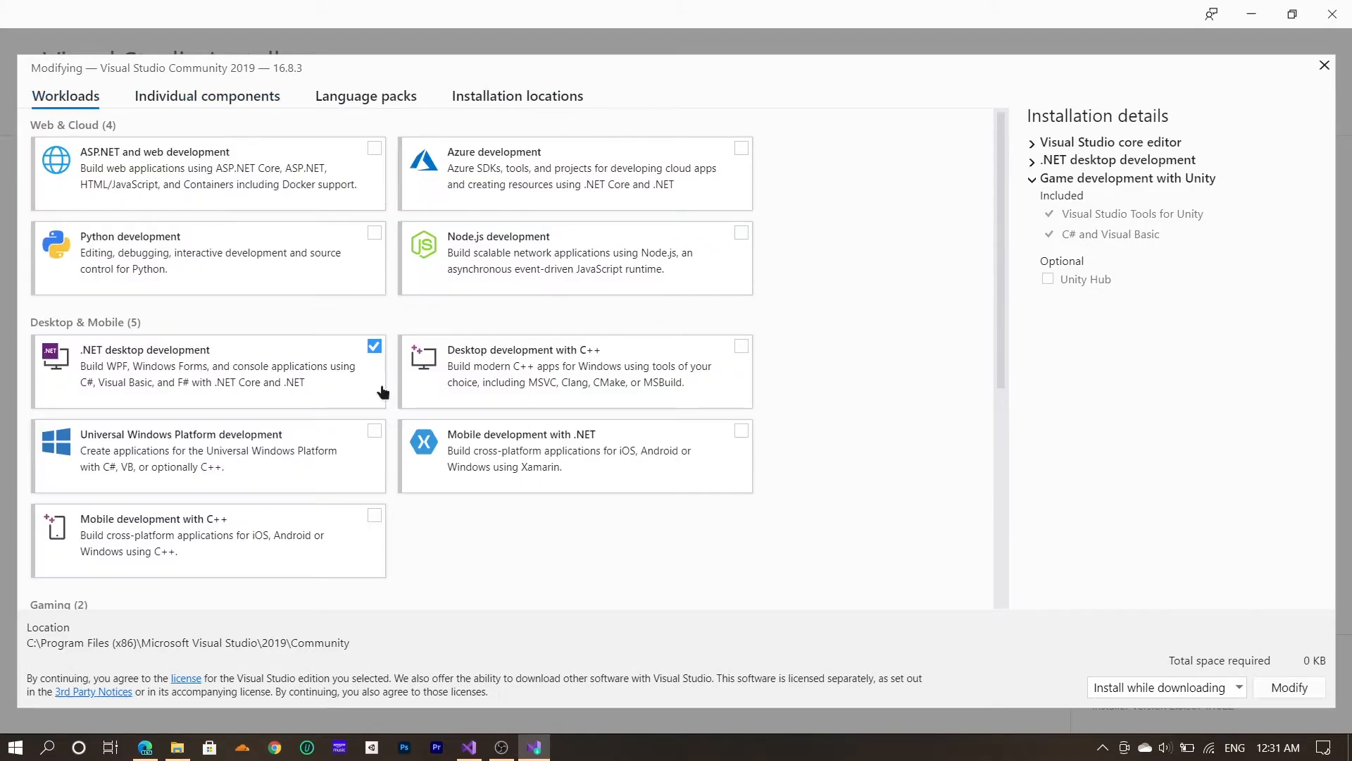
pyautogui.scroll(-3)
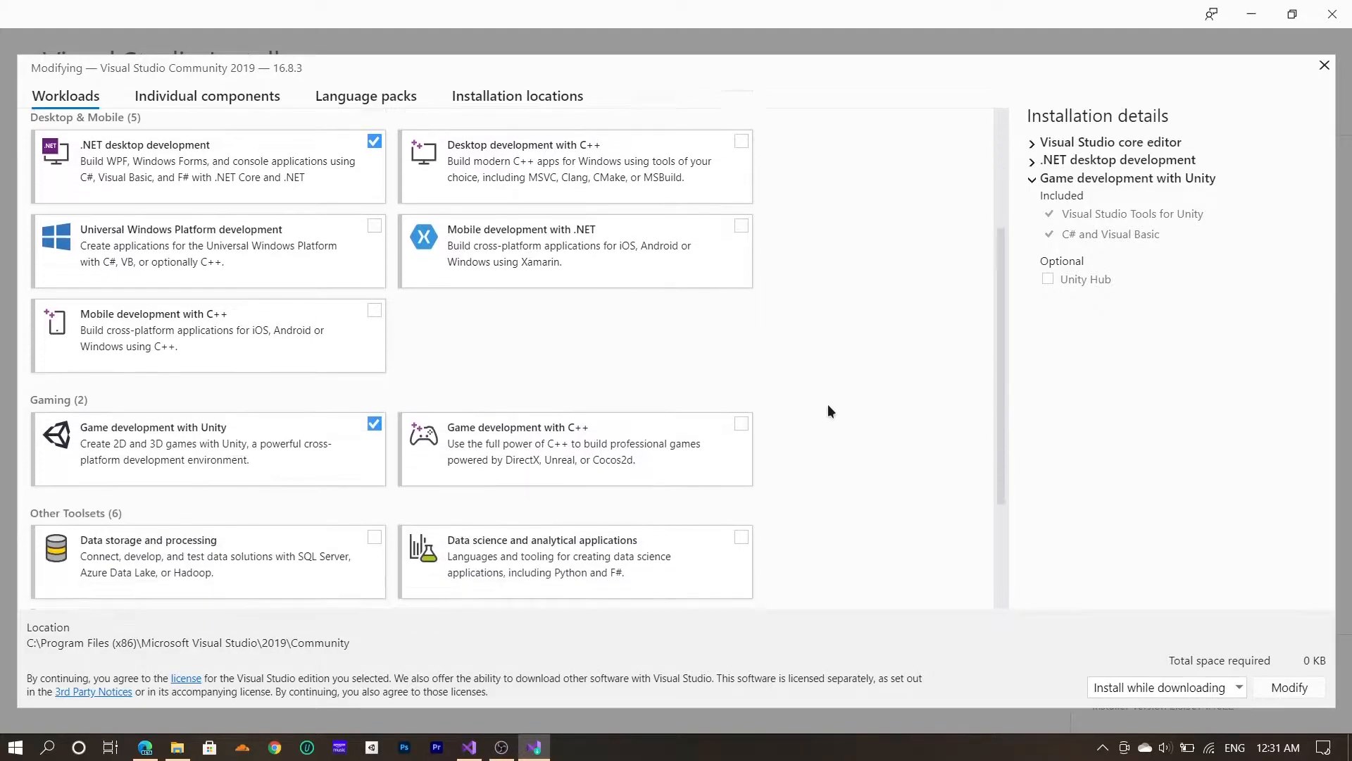
pyautogui.scroll(-3)
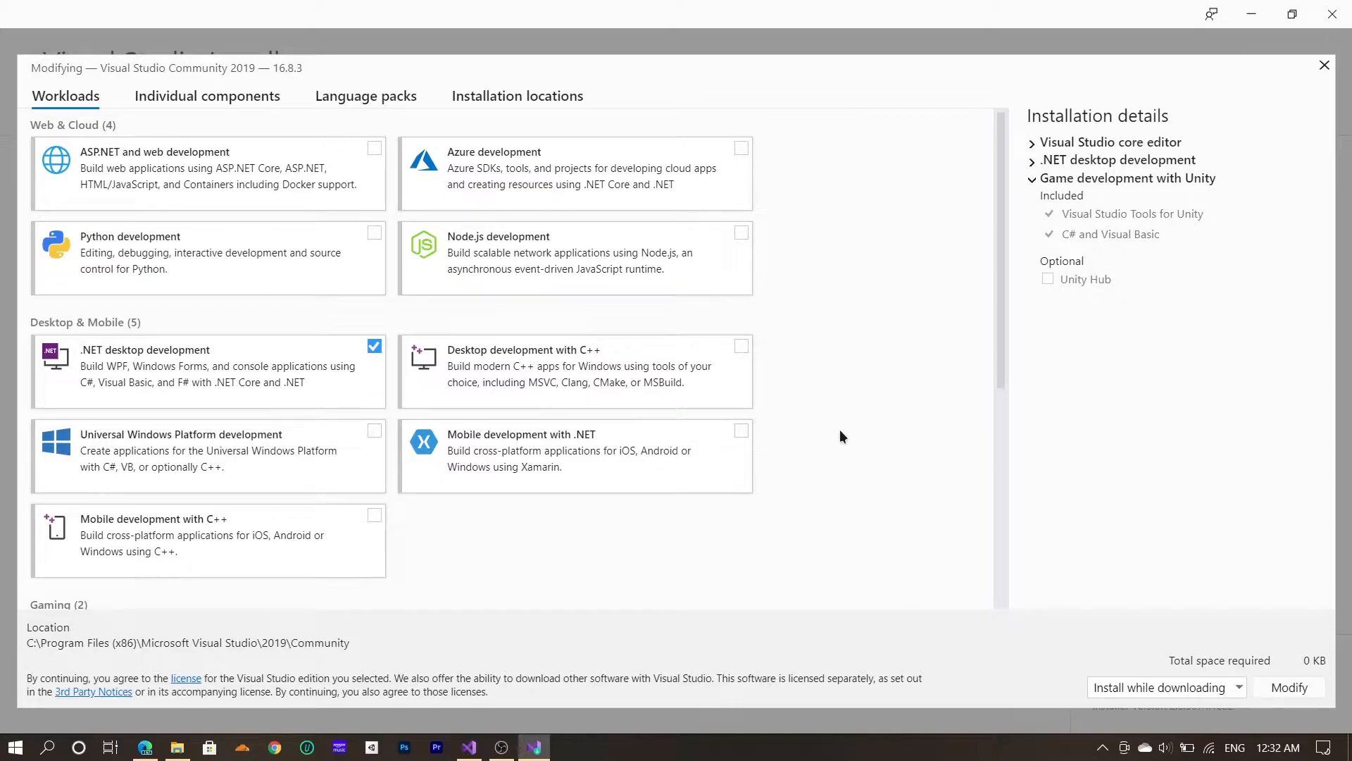
pyautogui.moveTo(865, 410)
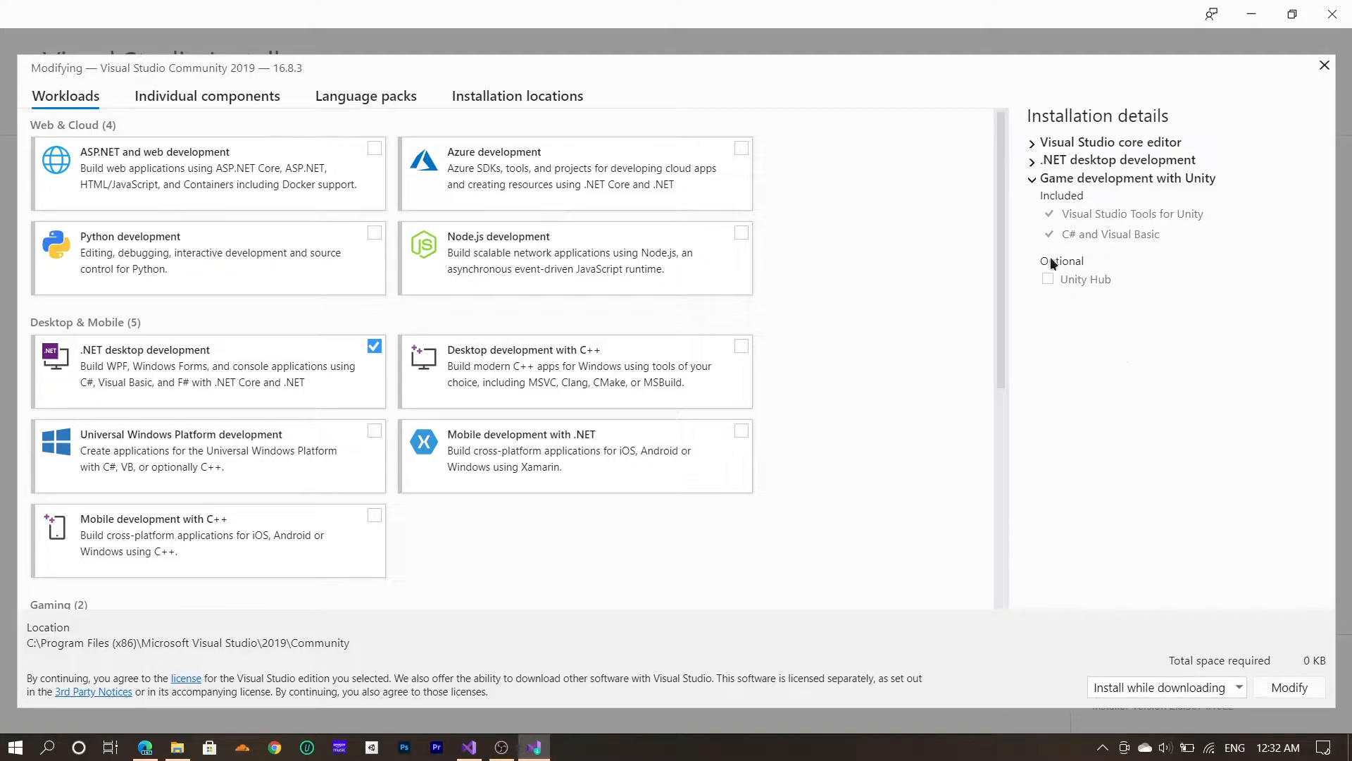
pyautogui.moveTo(1108, 299)
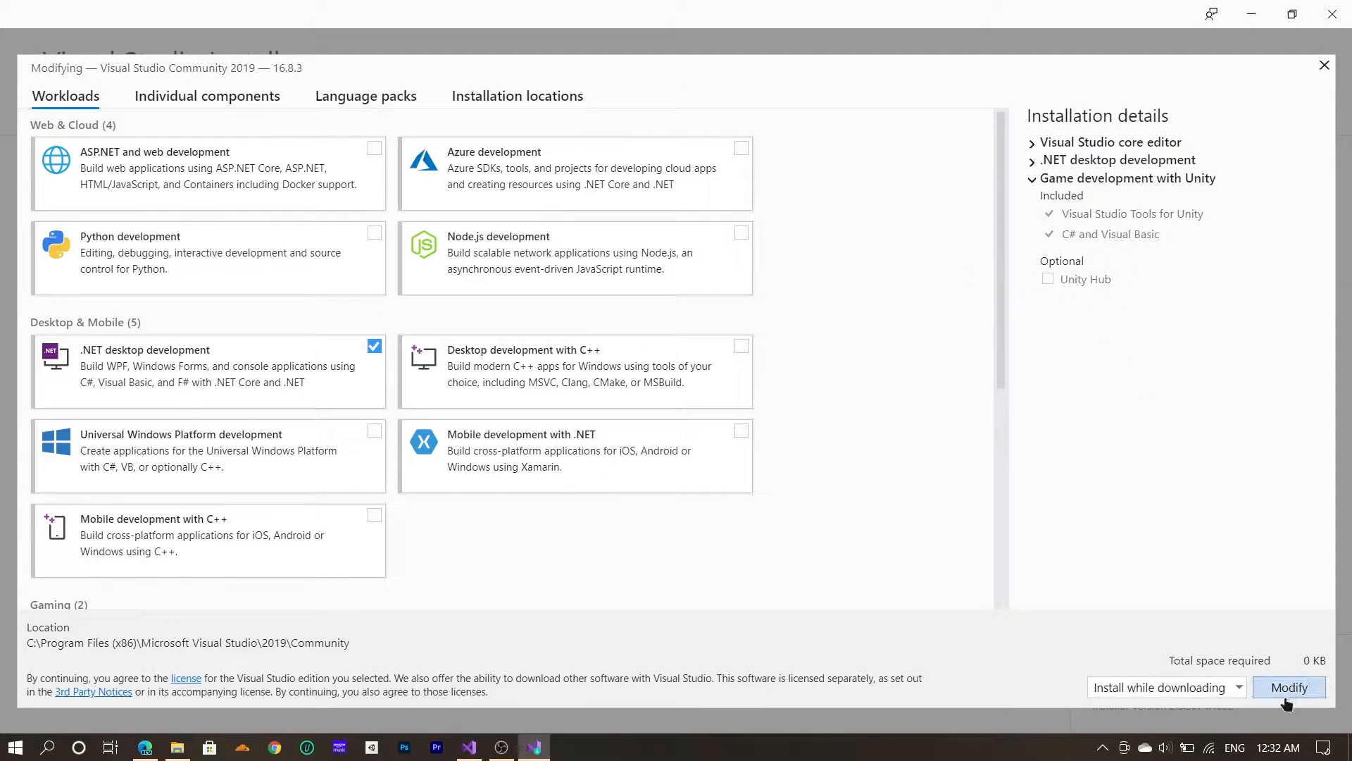
pyautogui.moveTo(1170, 690)
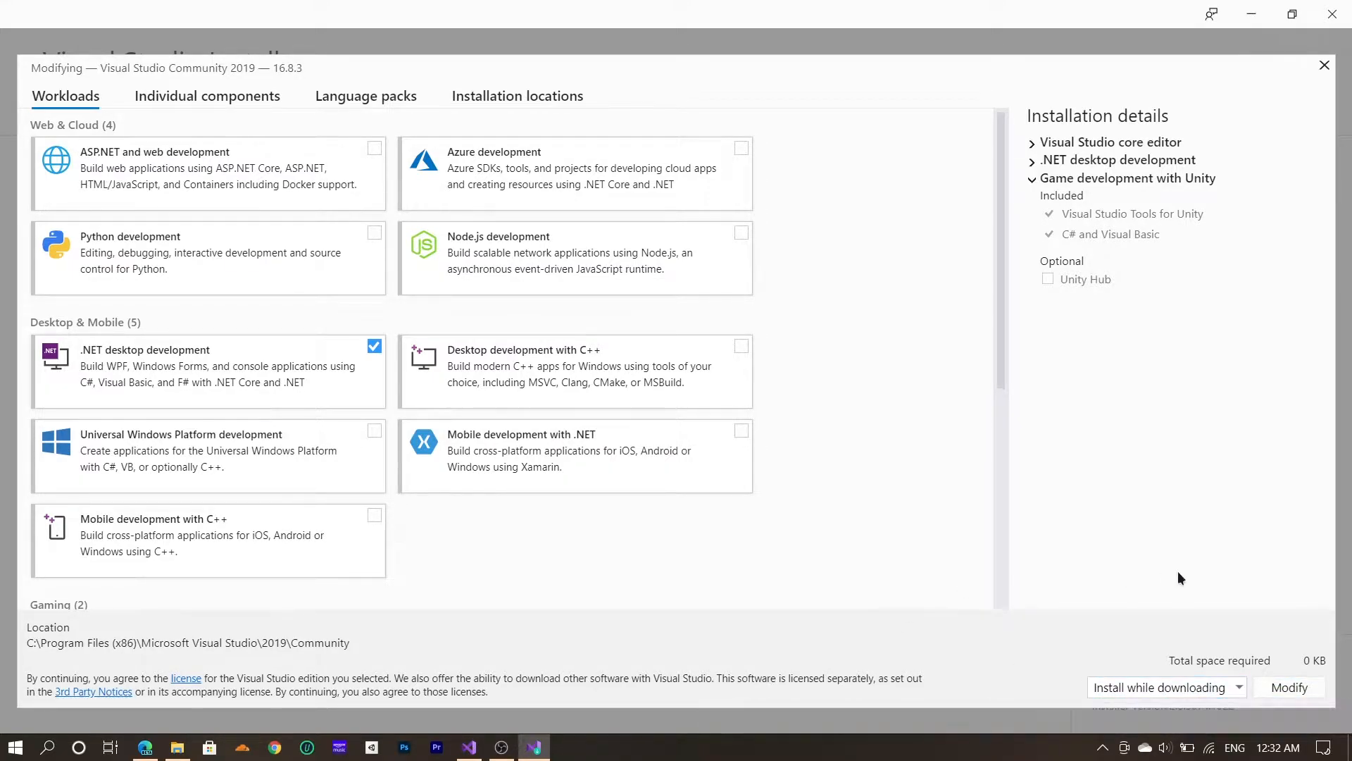
pyautogui.moveTo(1324, 65)
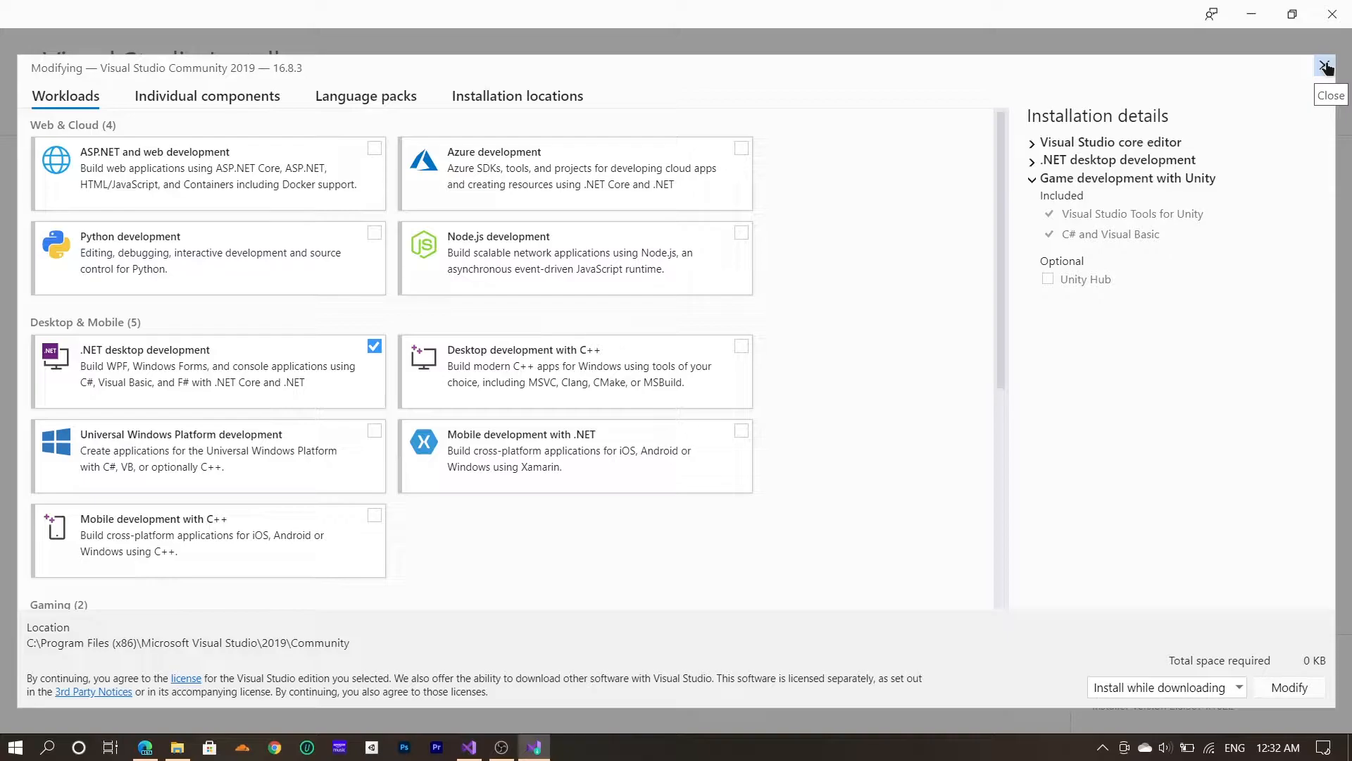
# Close the Modifying dialog and the installer without applying any changes.
pyautogui.click(1324, 65)
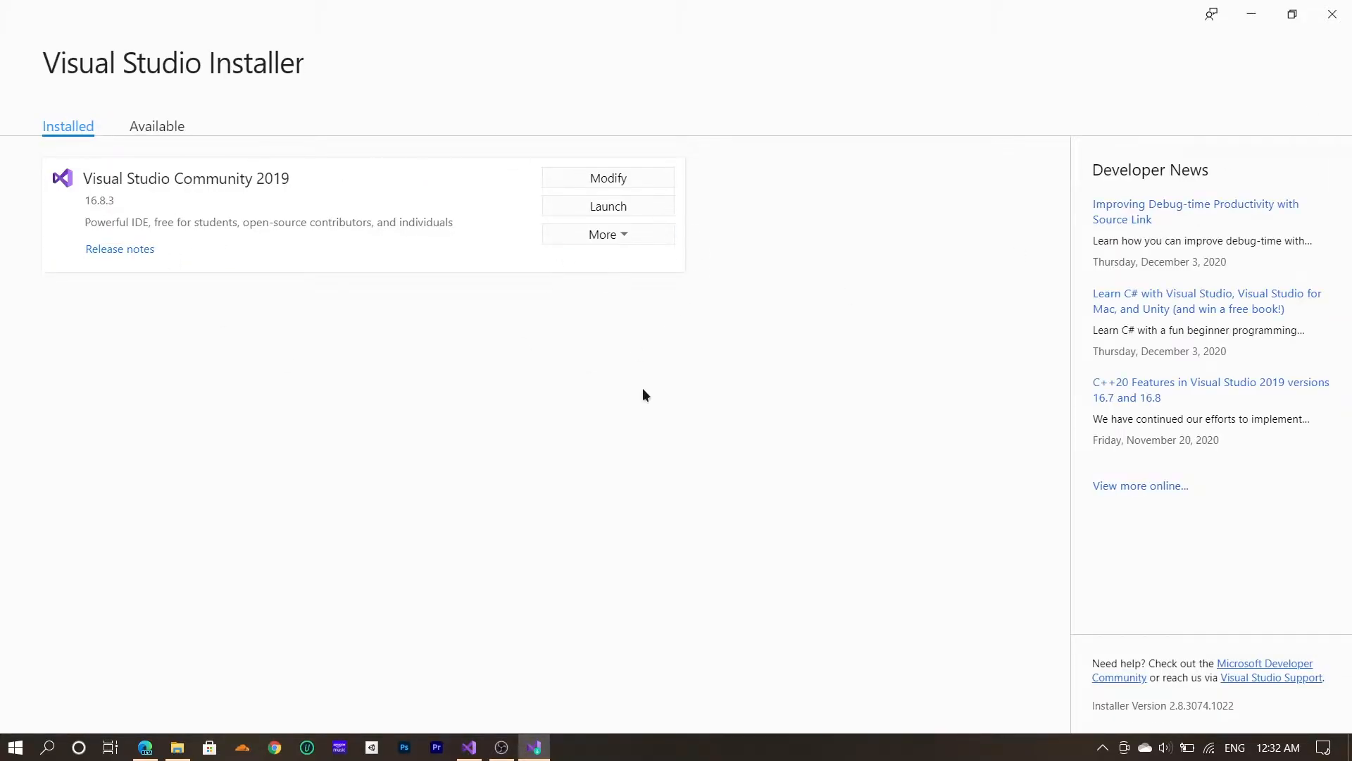
pyautogui.moveTo(1318, 38)
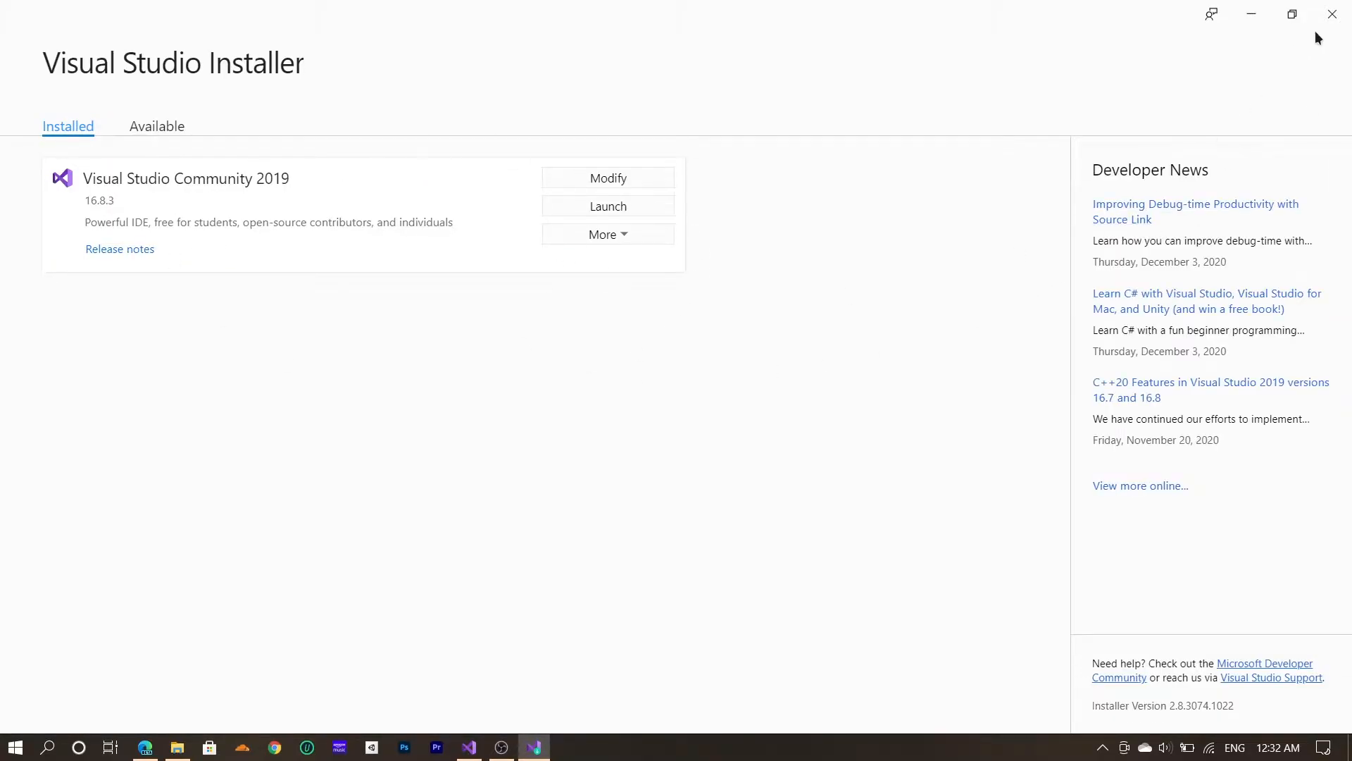
pyautogui.moveTo(1332, 14)
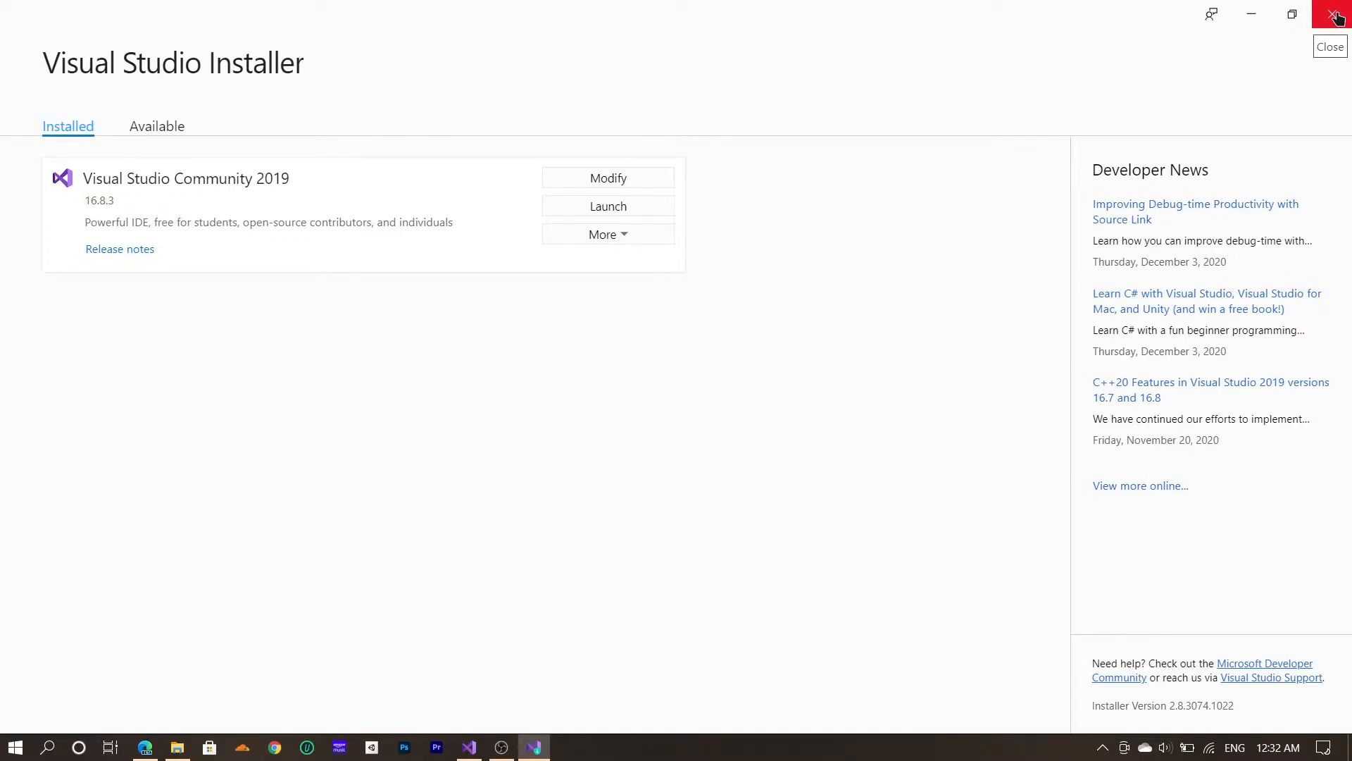
pyautogui.click(1335, 14)
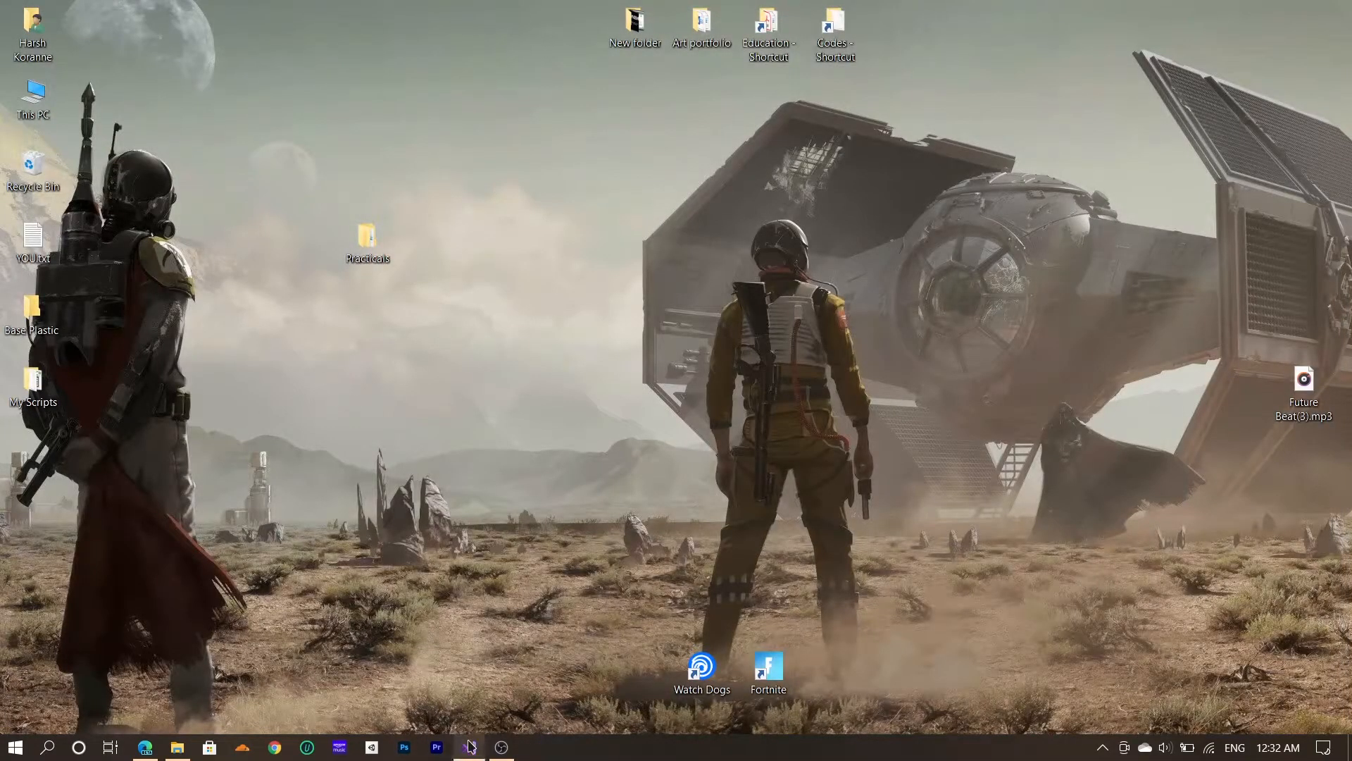
# Launch Visual Studio 2019 from the taskbar to reach its start window.
pyautogui.click(468, 747)
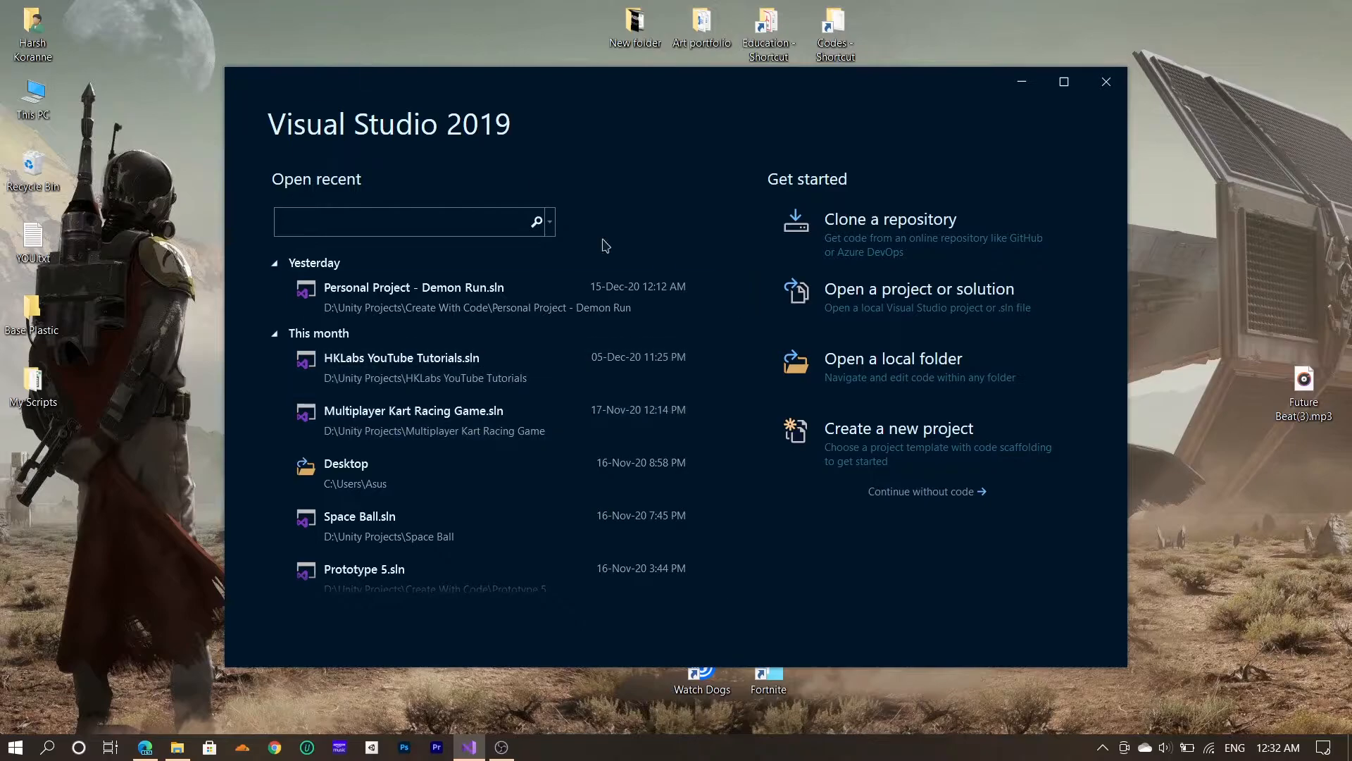
pyautogui.moveTo(386, 288)
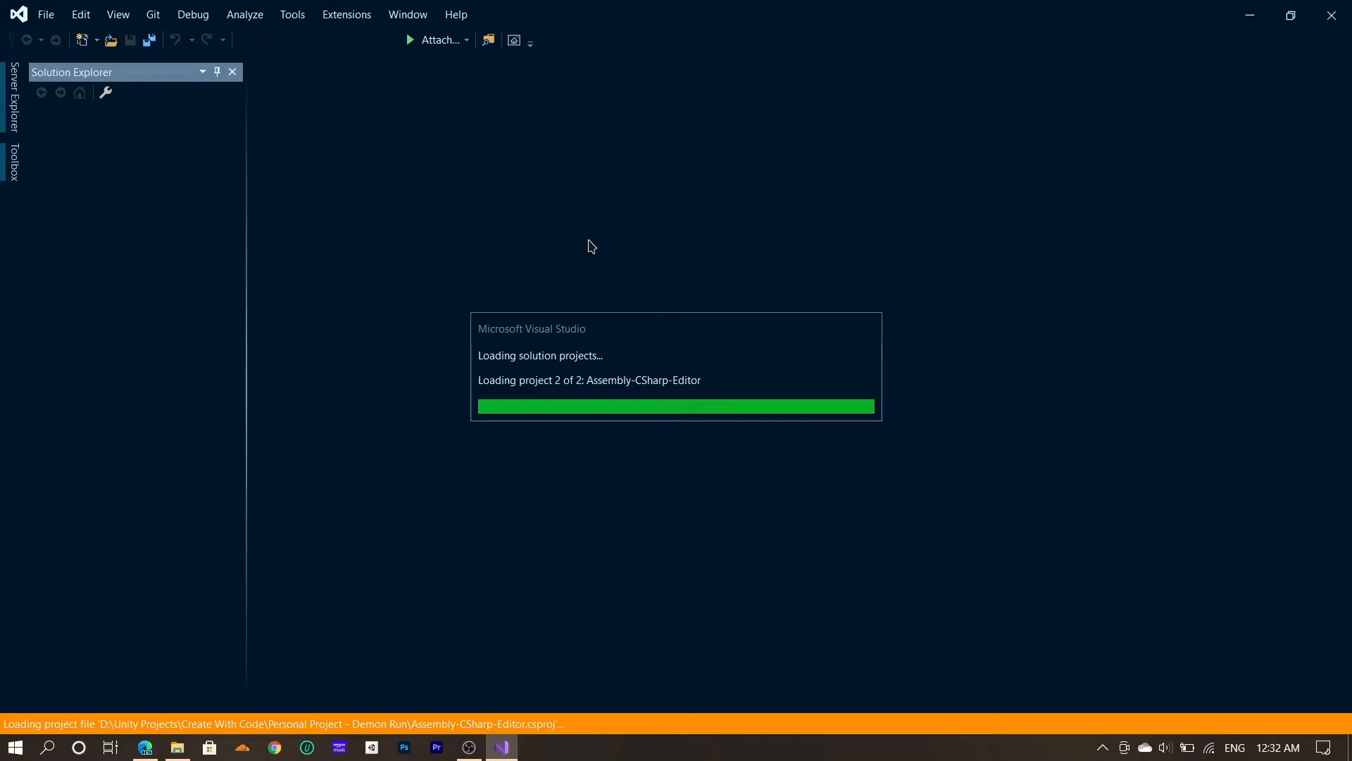
pyautogui.moveTo(727, 336)
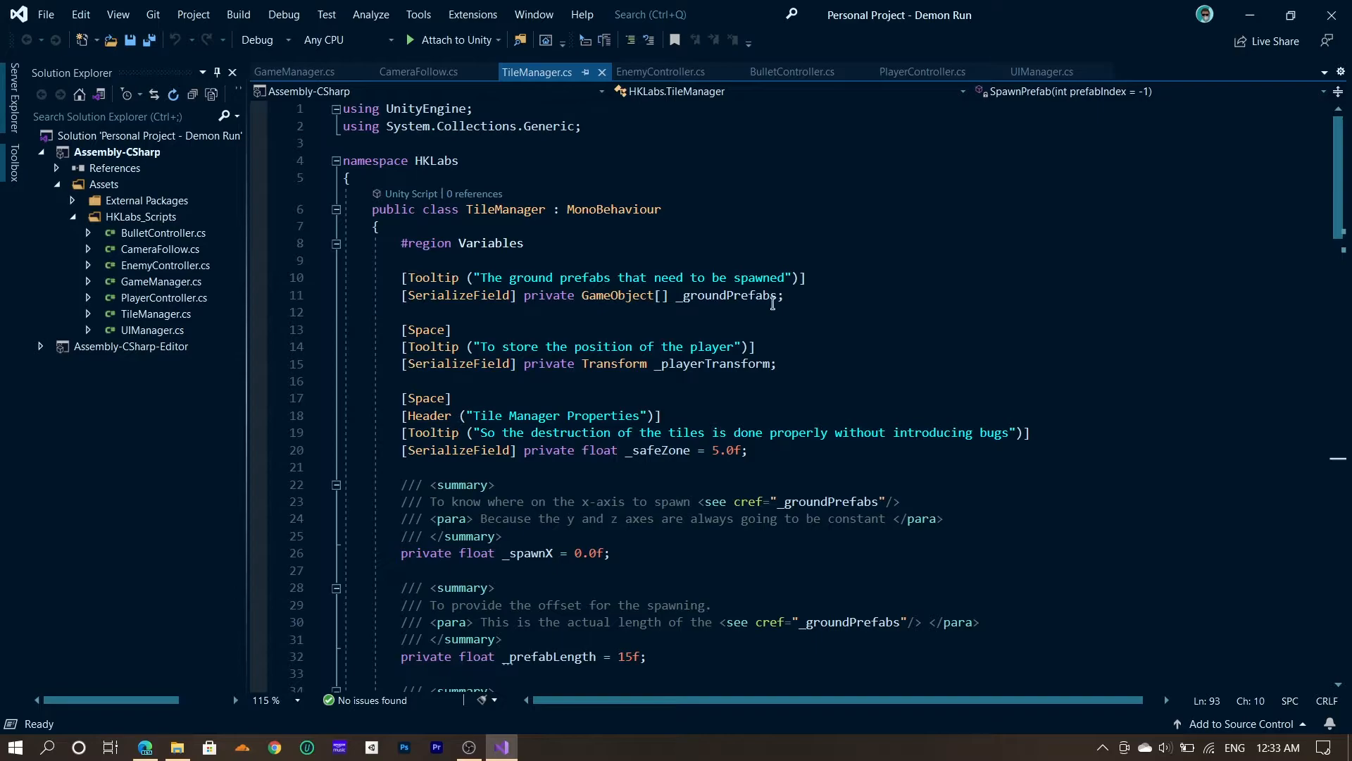
pyautogui.moveTo(778, 219)
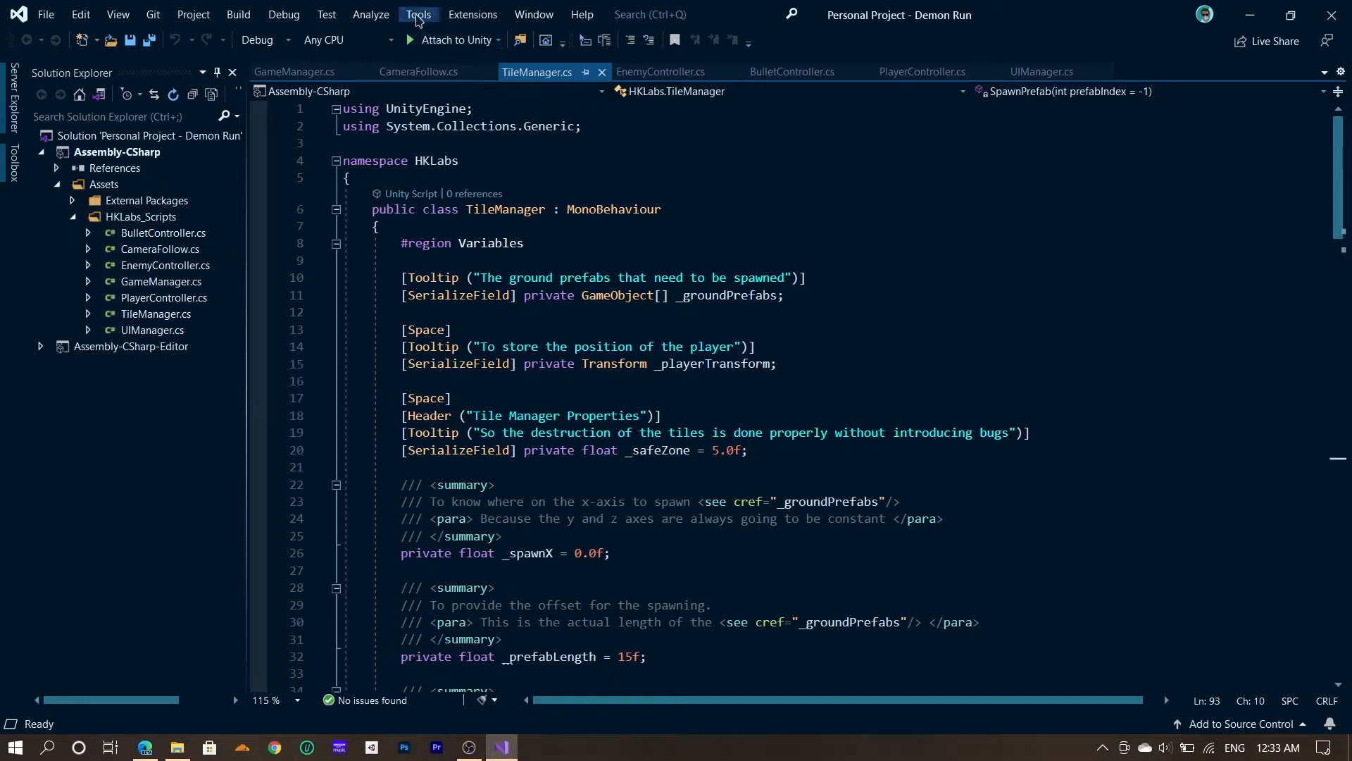
pyautogui.click(418, 14)
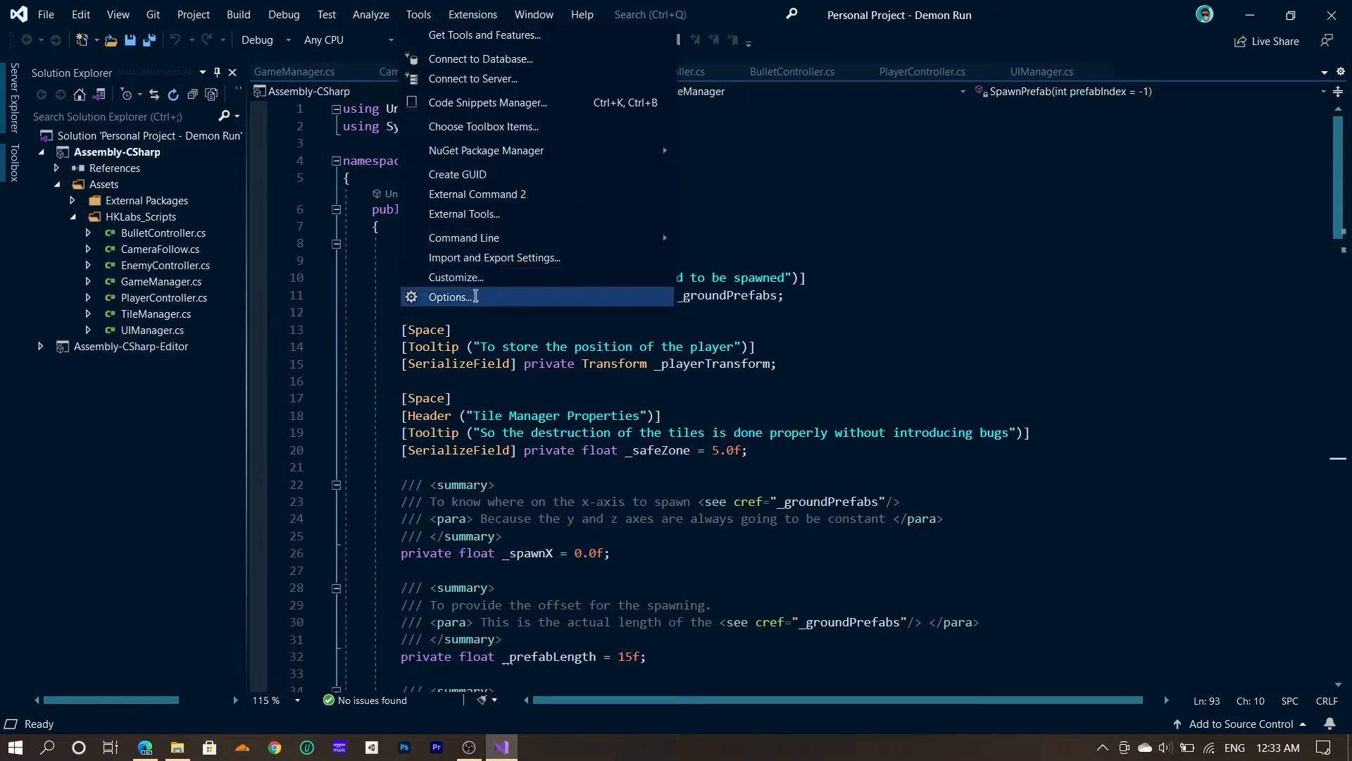
pyautogui.click(448, 296)
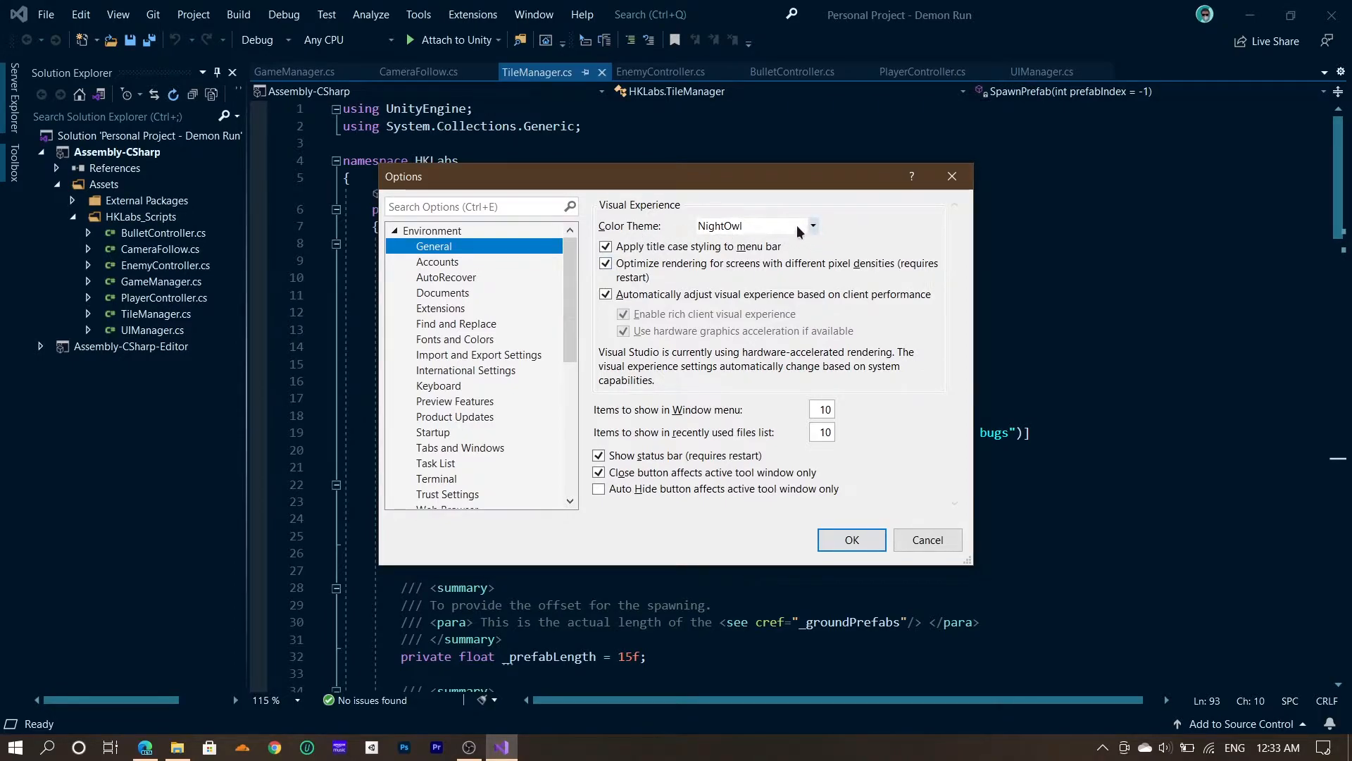
pyautogui.click(811, 226)
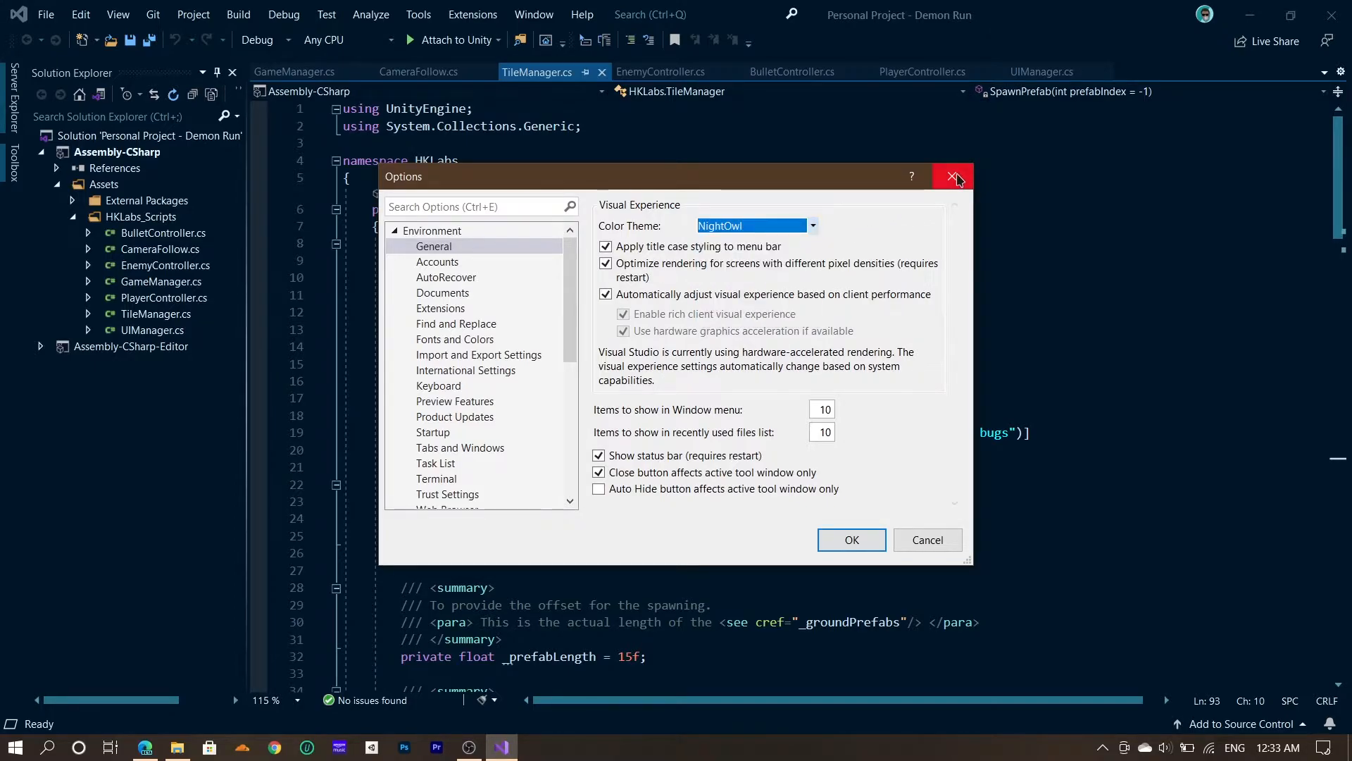
pyautogui.moveTo(953, 176)
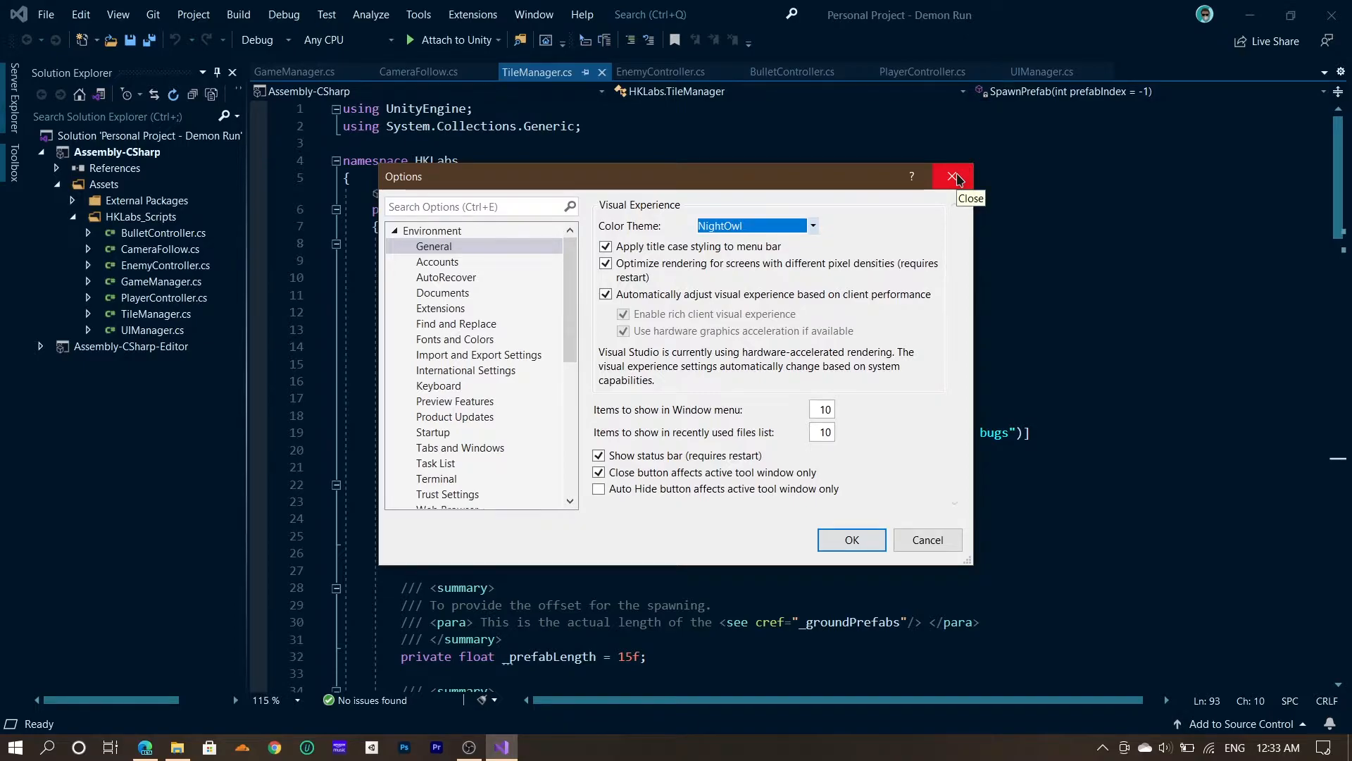
pyautogui.click(952, 176)
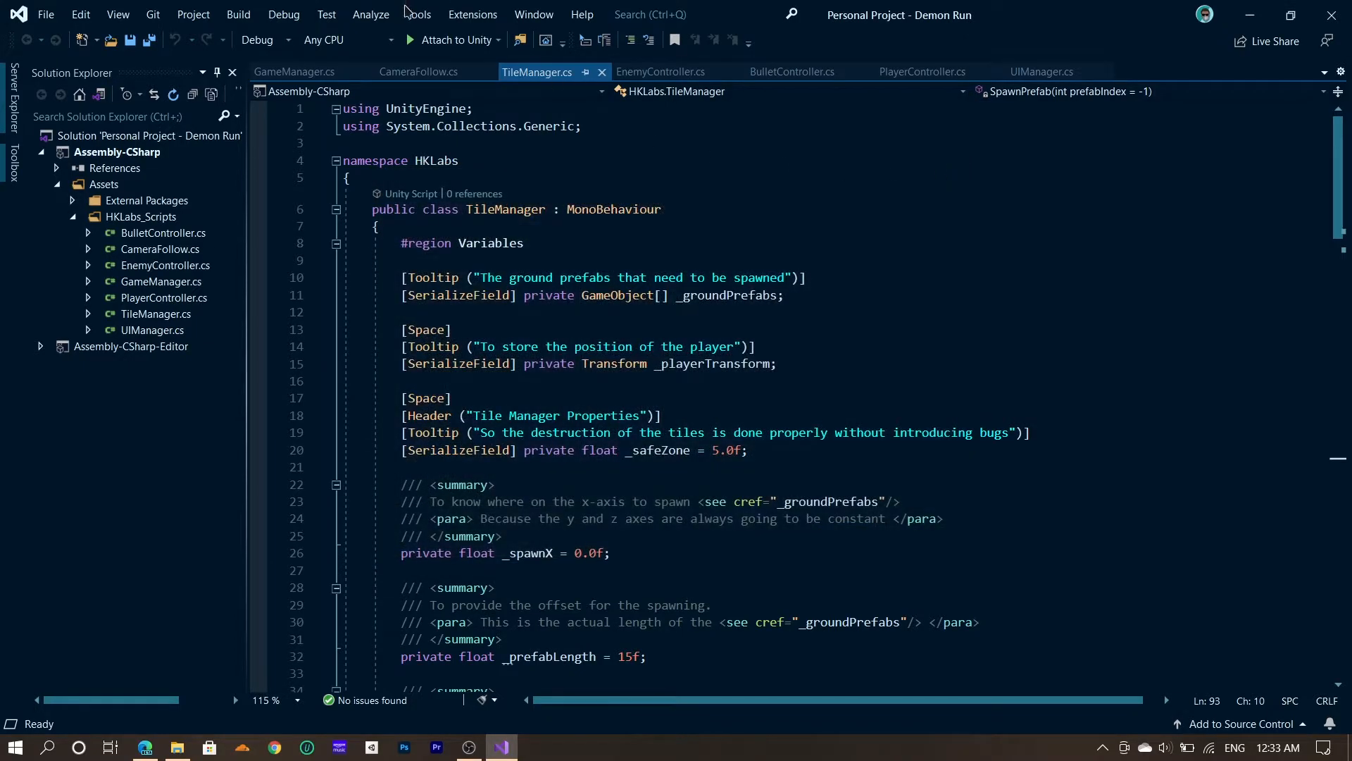
pyautogui.click(473, 14)
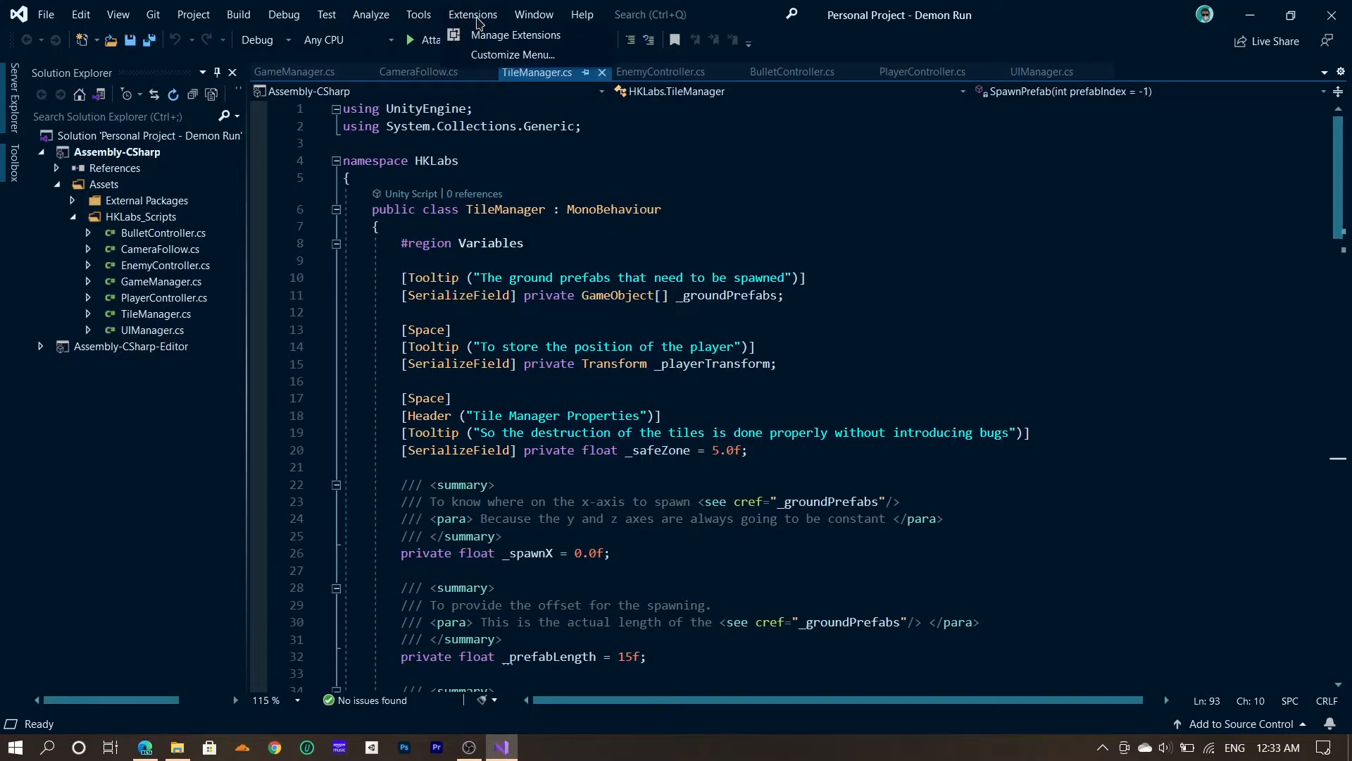
pyautogui.moveTo(490, 37)
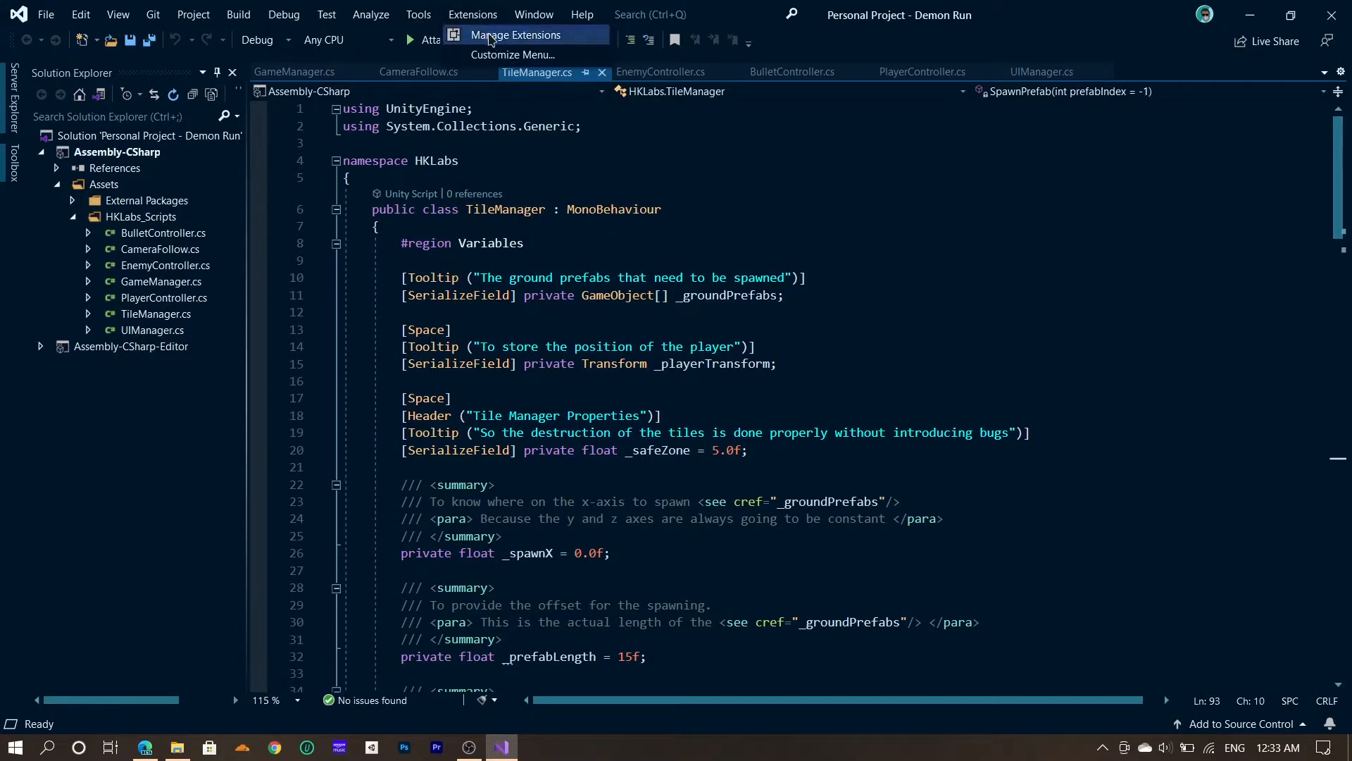
pyautogui.click(516, 34)
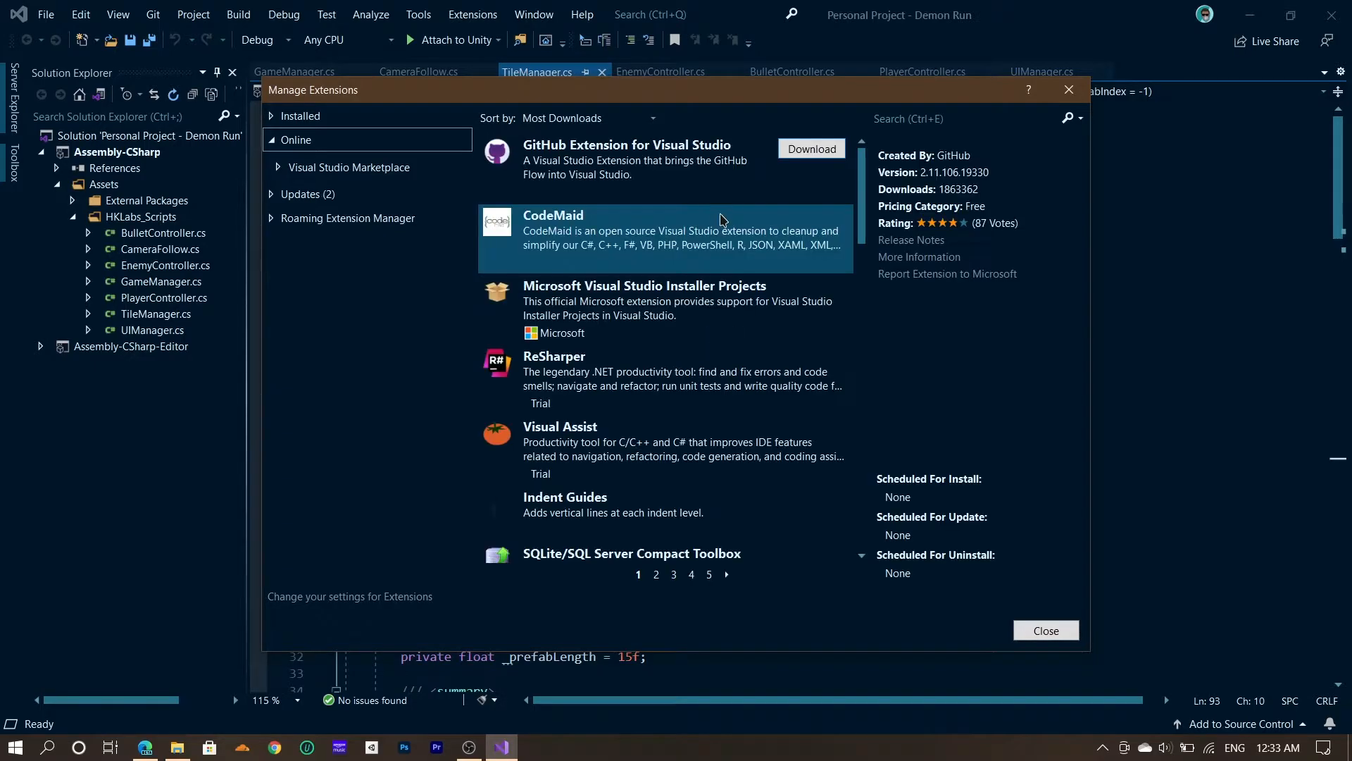
pyautogui.click(955, 118)
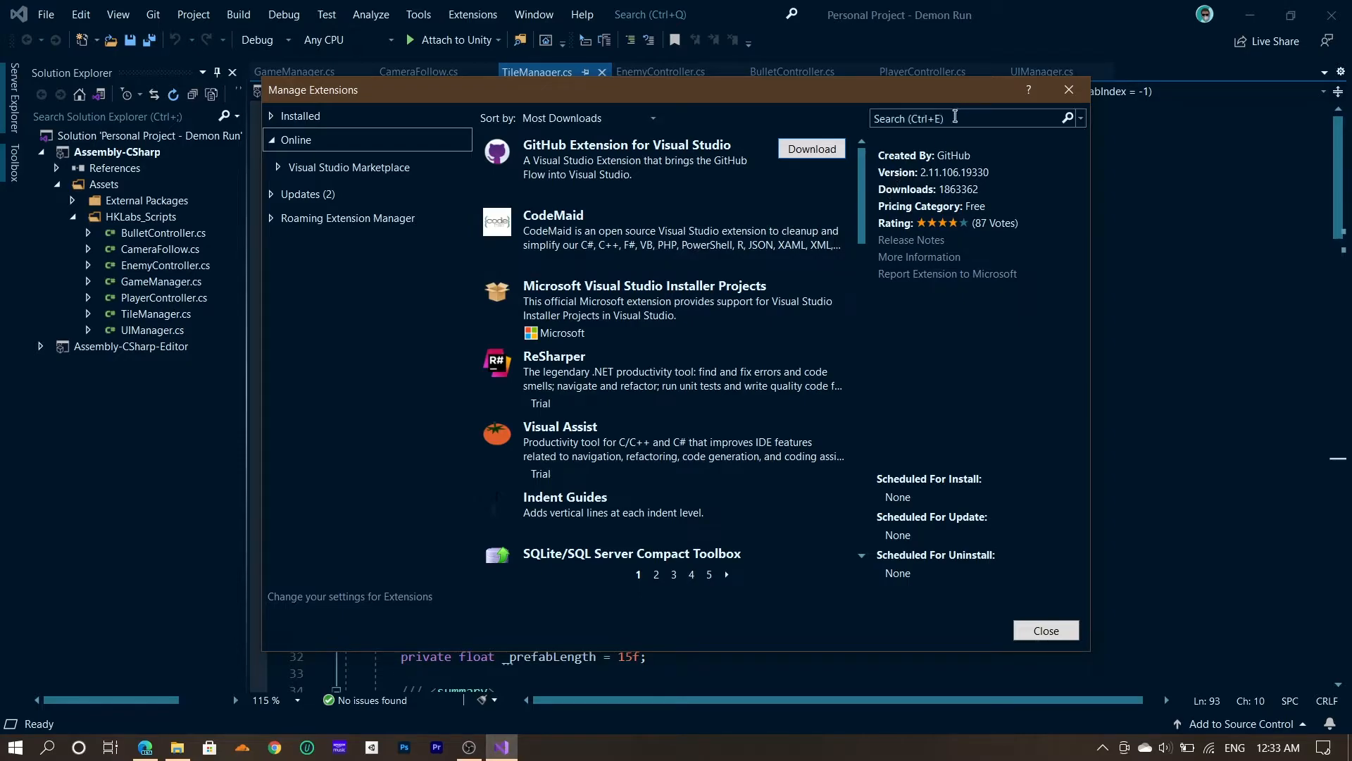
pyautogui.write('theme')
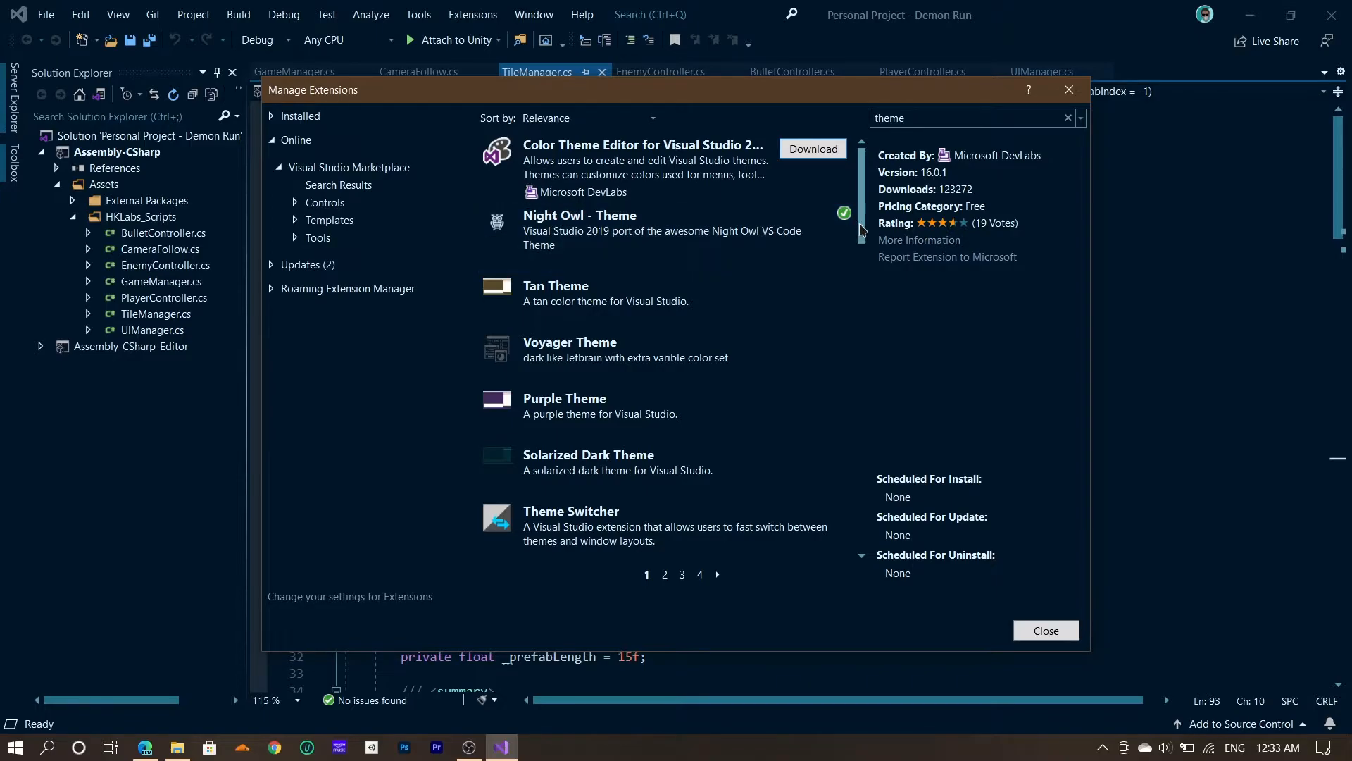
pyautogui.scroll(-3)
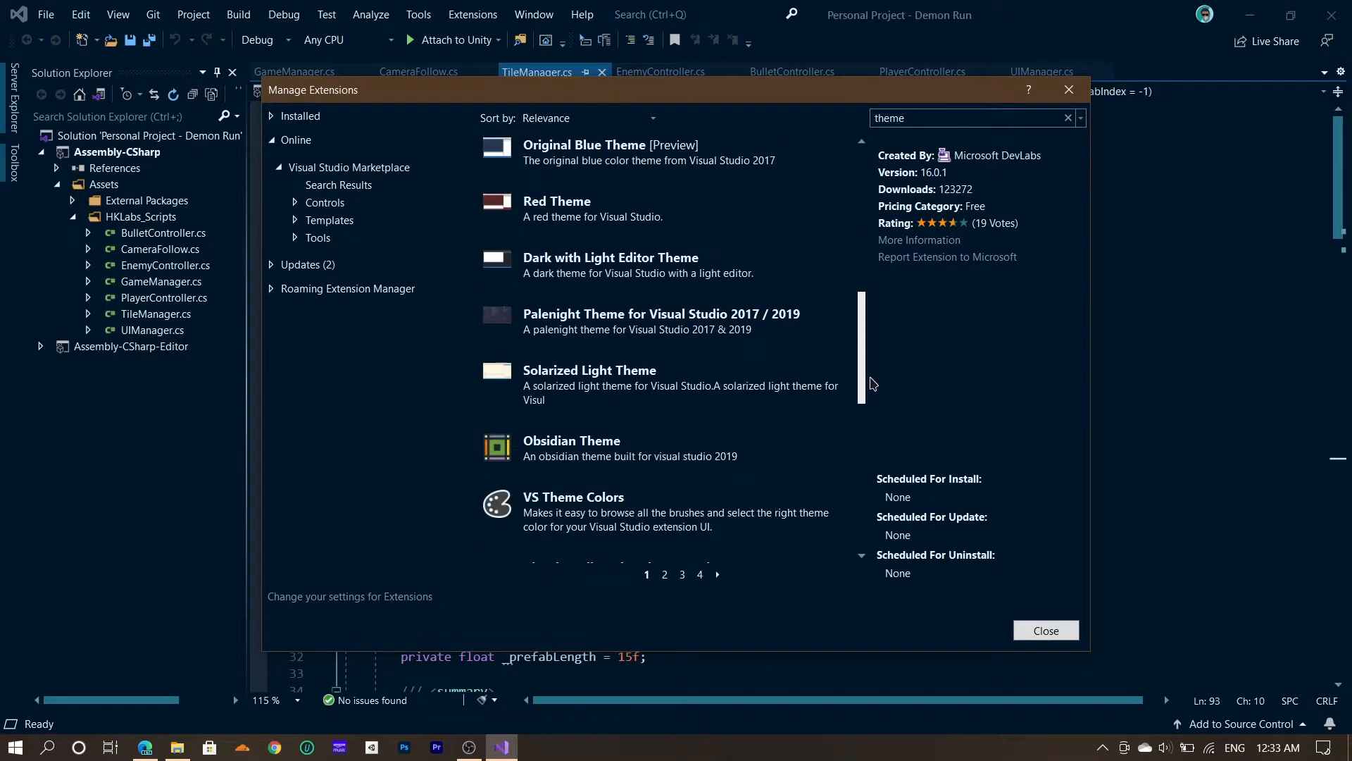
pyautogui.scroll(-3)
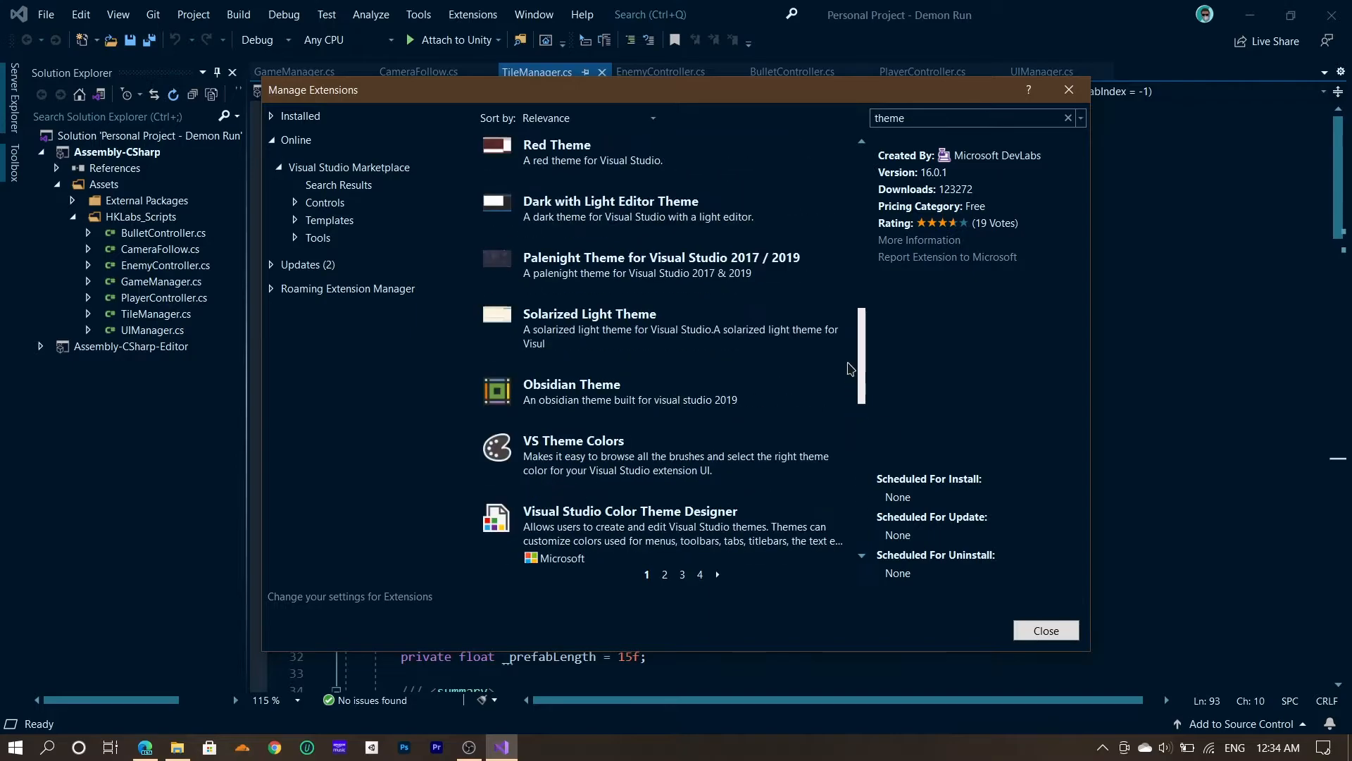
pyautogui.click(717, 575)
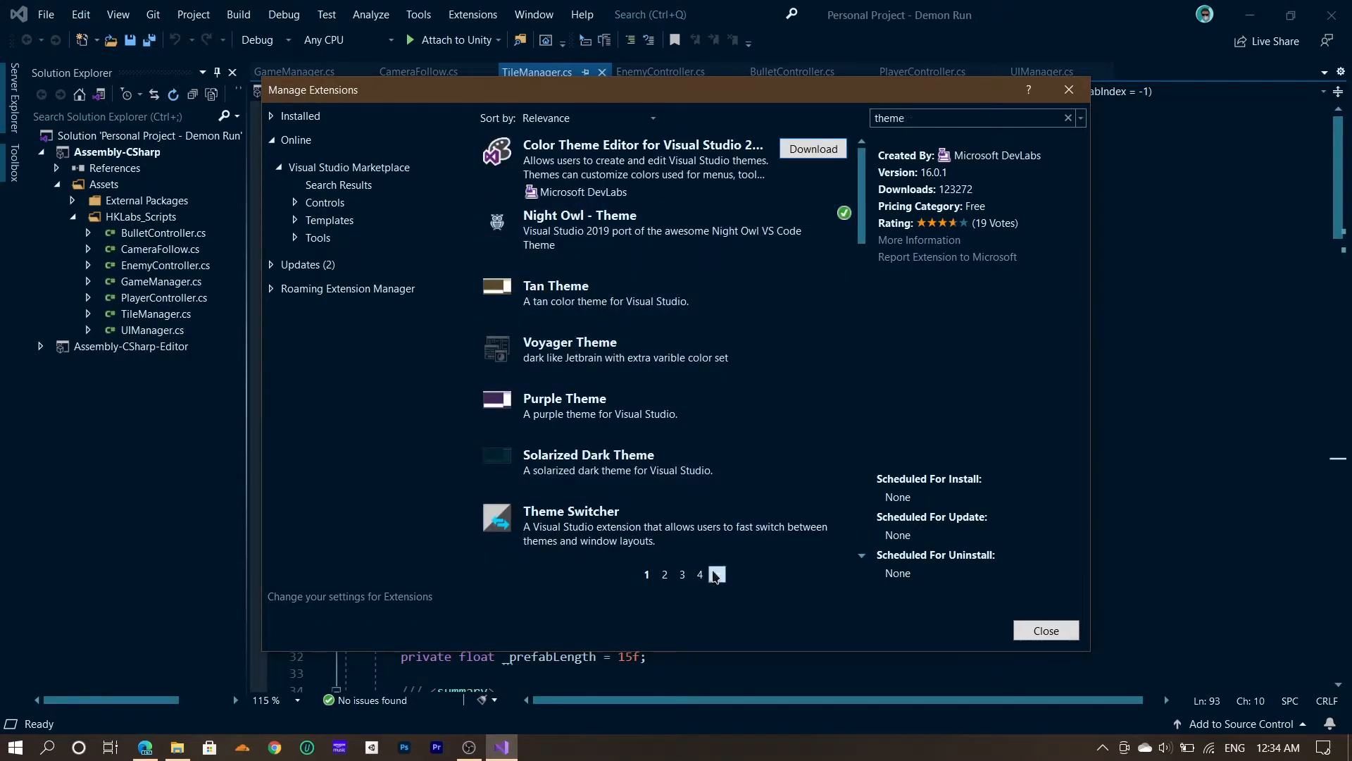
pyautogui.click(716, 575)
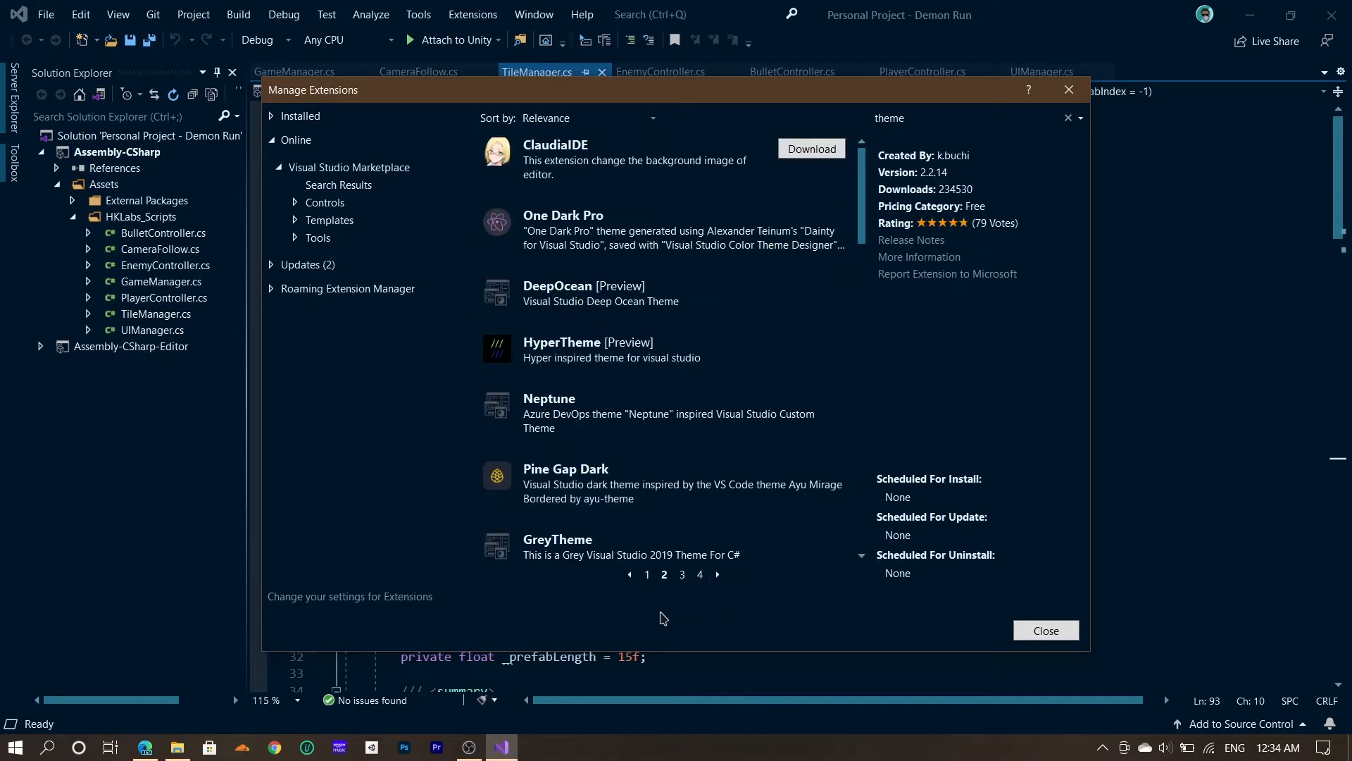
pyautogui.moveTo(802, 342)
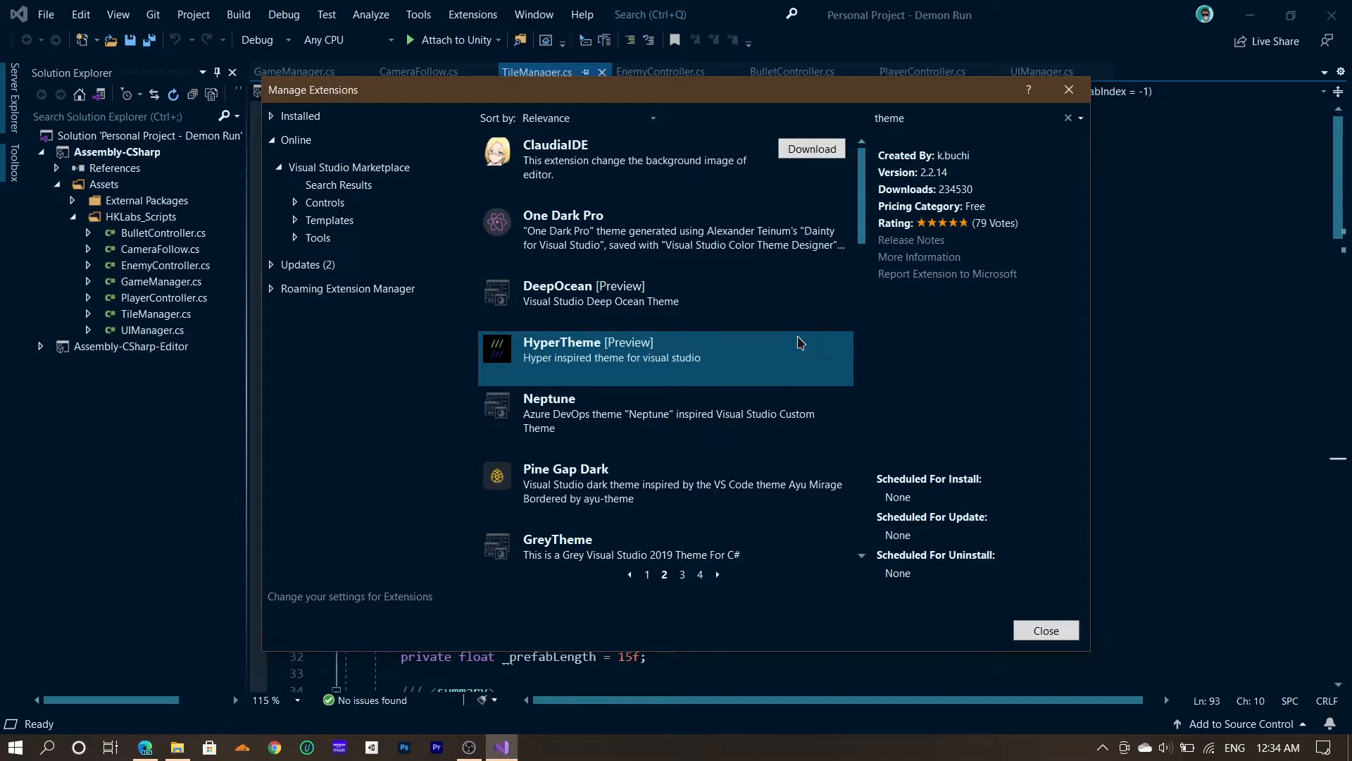
pyautogui.moveTo(859, 252)
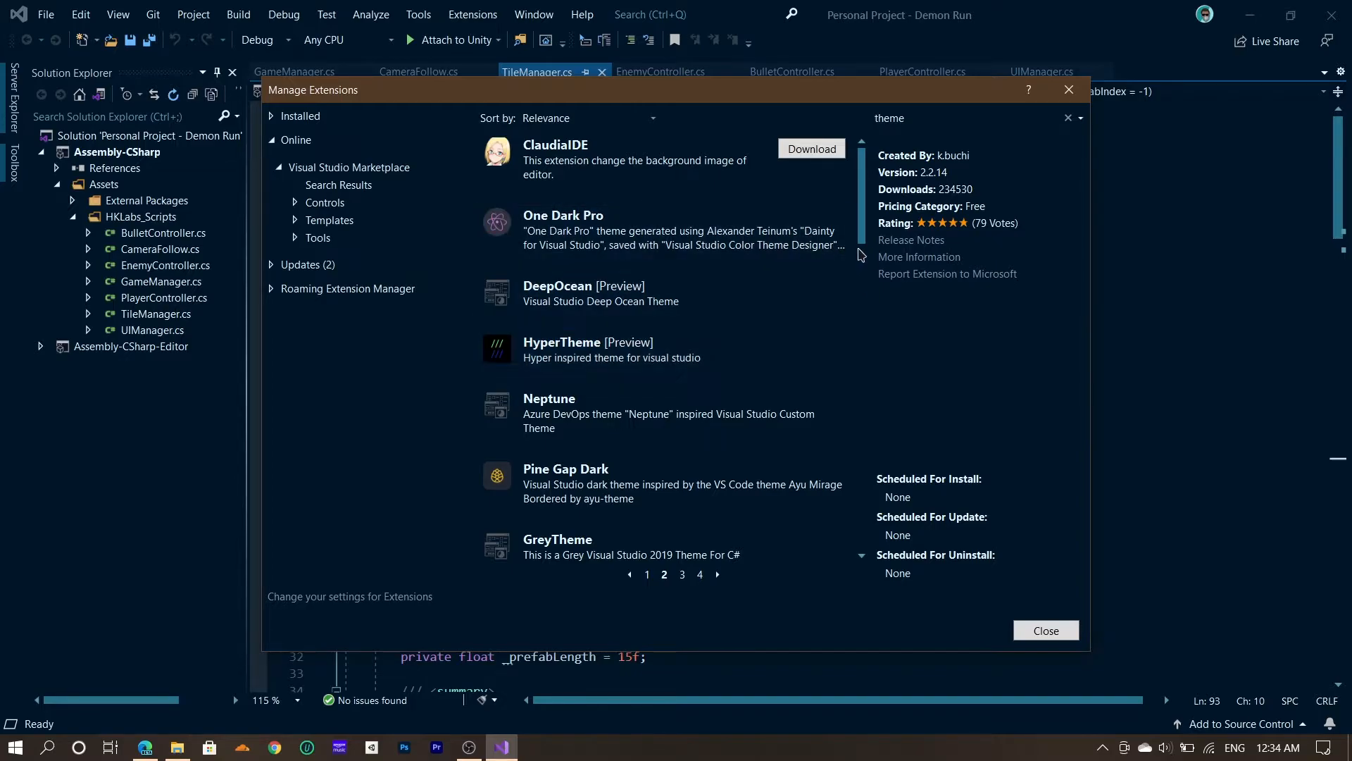
pyautogui.moveTo(899, 307)
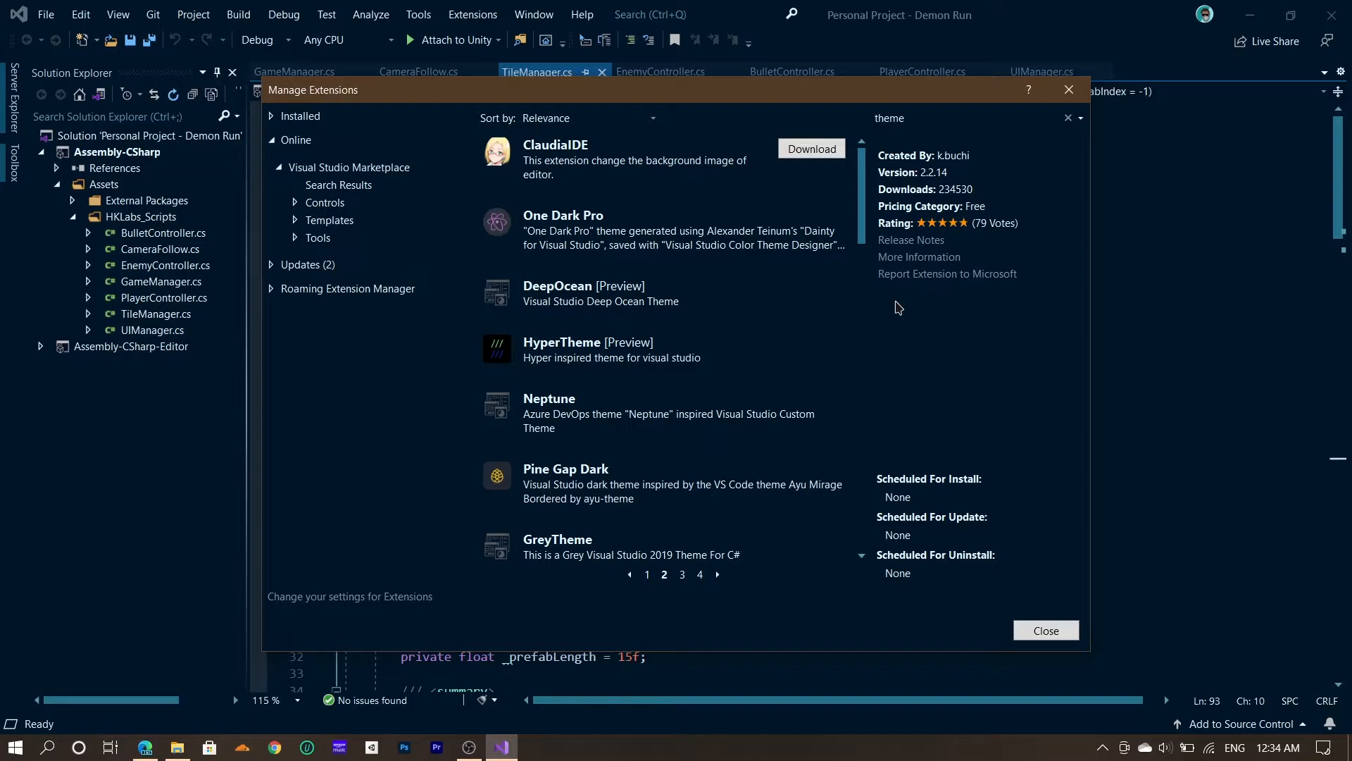
pyautogui.click(1068, 90)
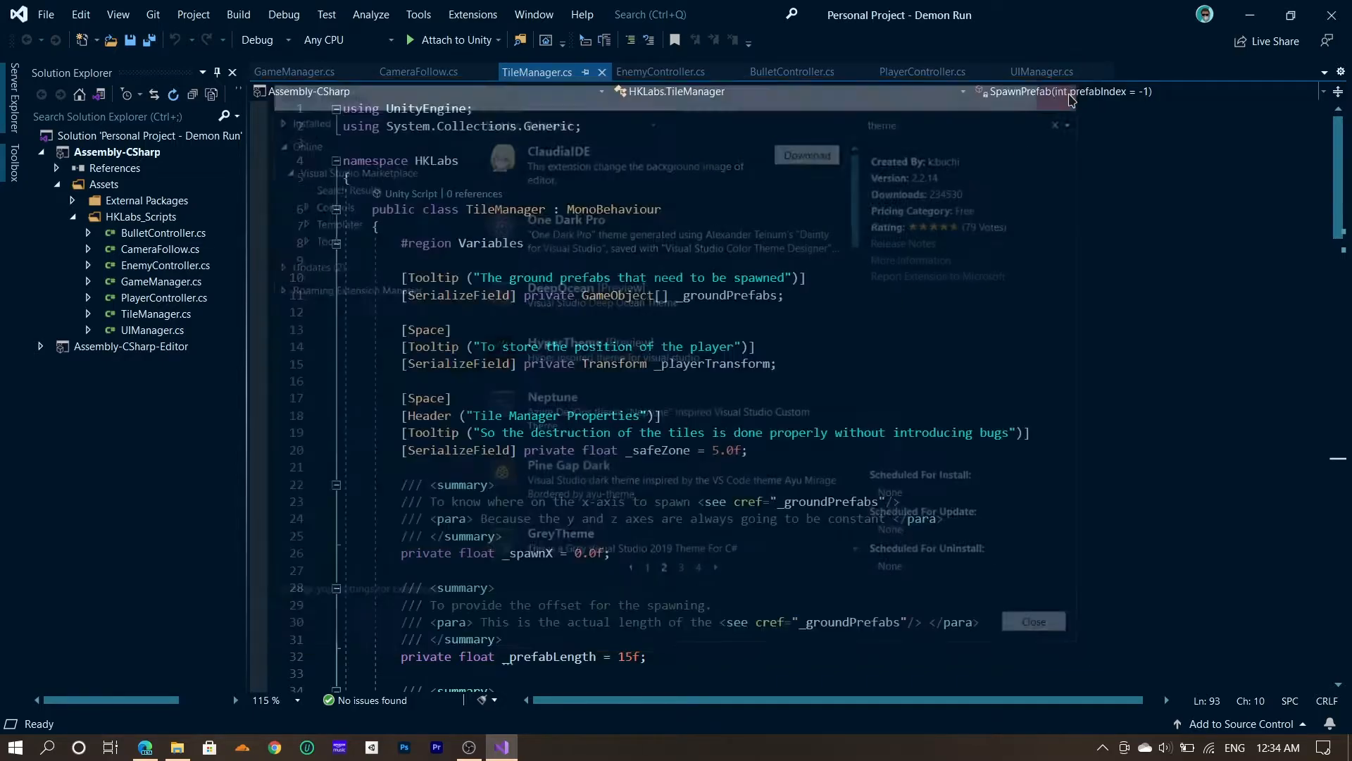
pyautogui.click(418, 14)
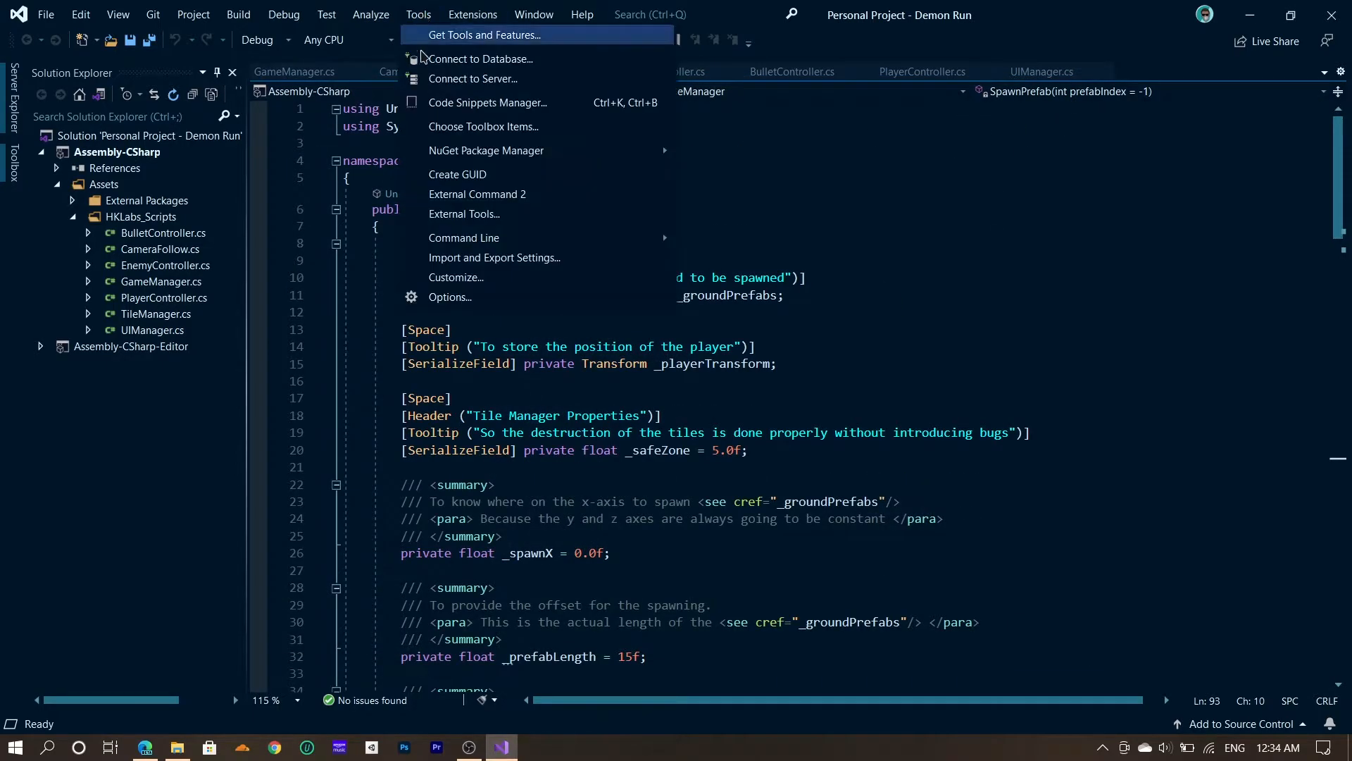
pyautogui.click(451, 295)
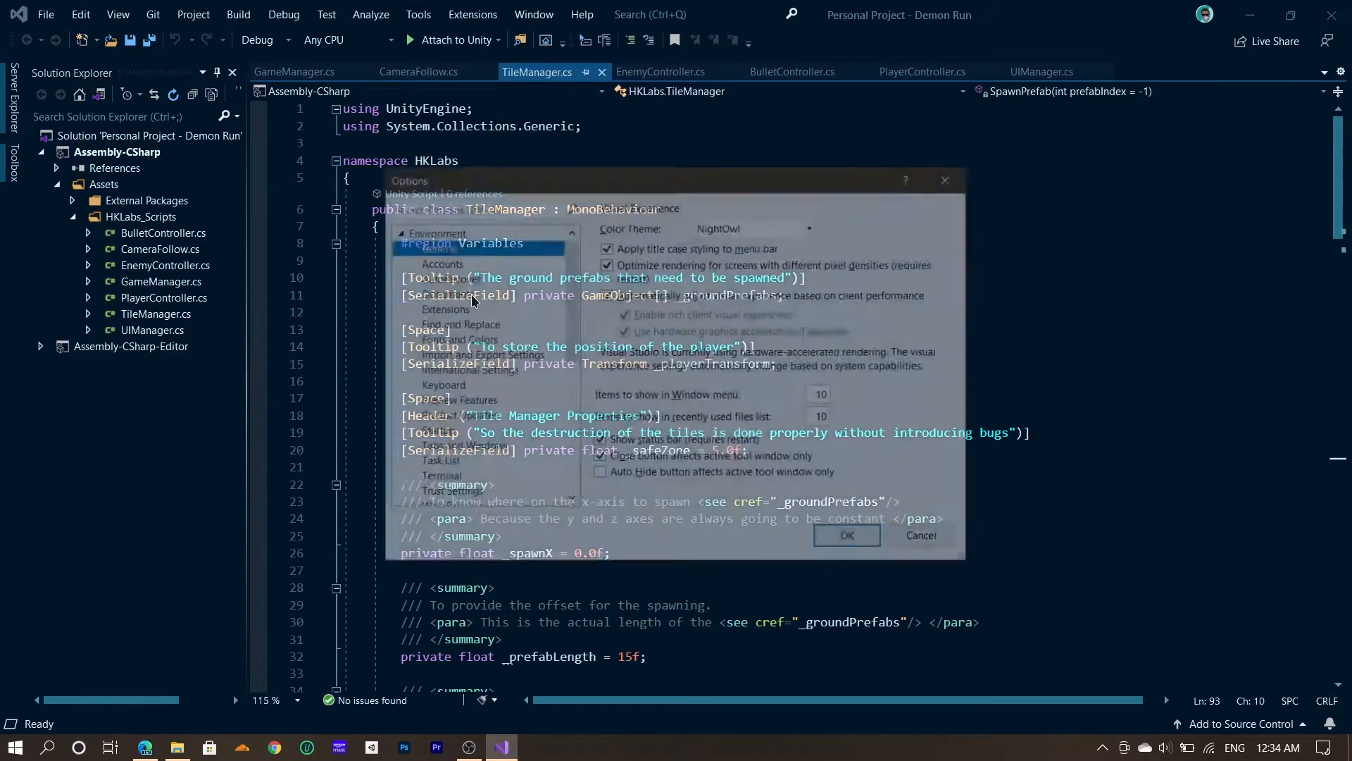
pyautogui.click(811, 225)
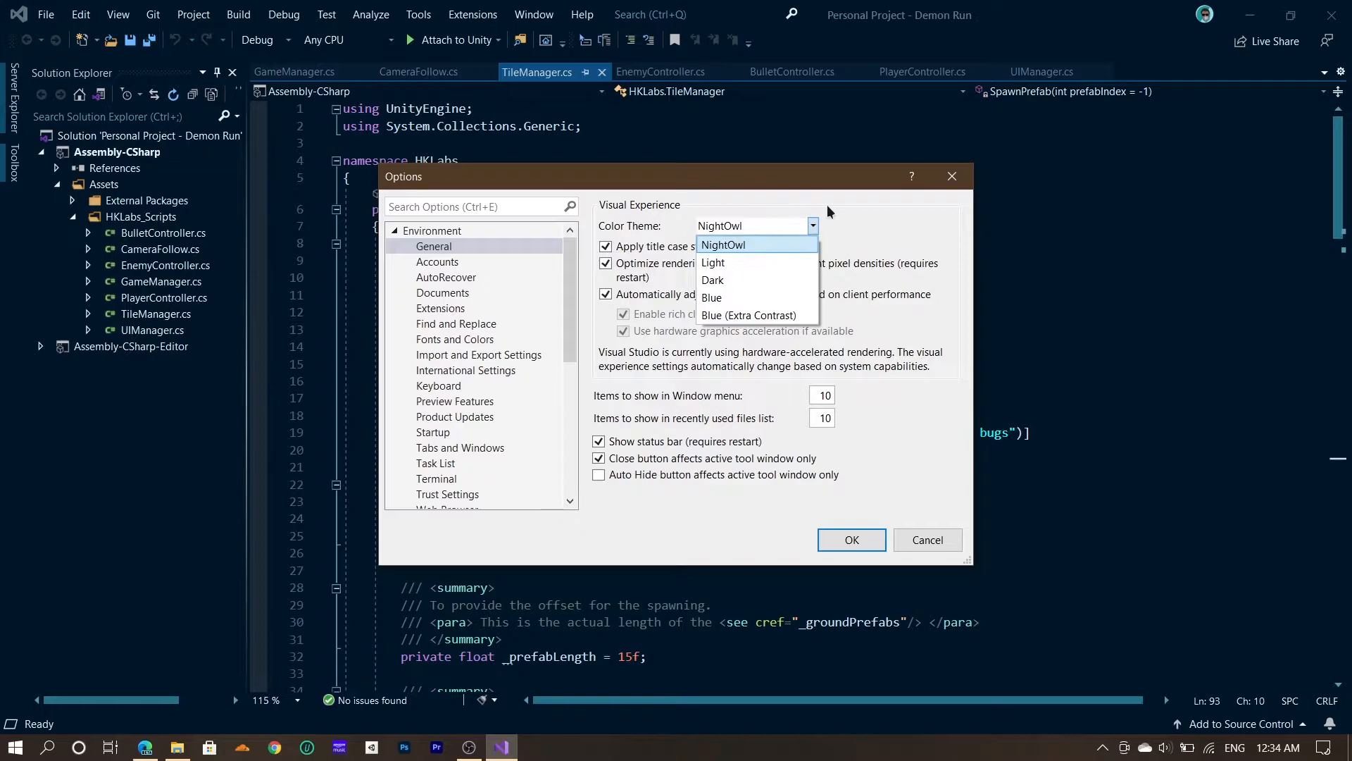
pyautogui.click(724, 246)
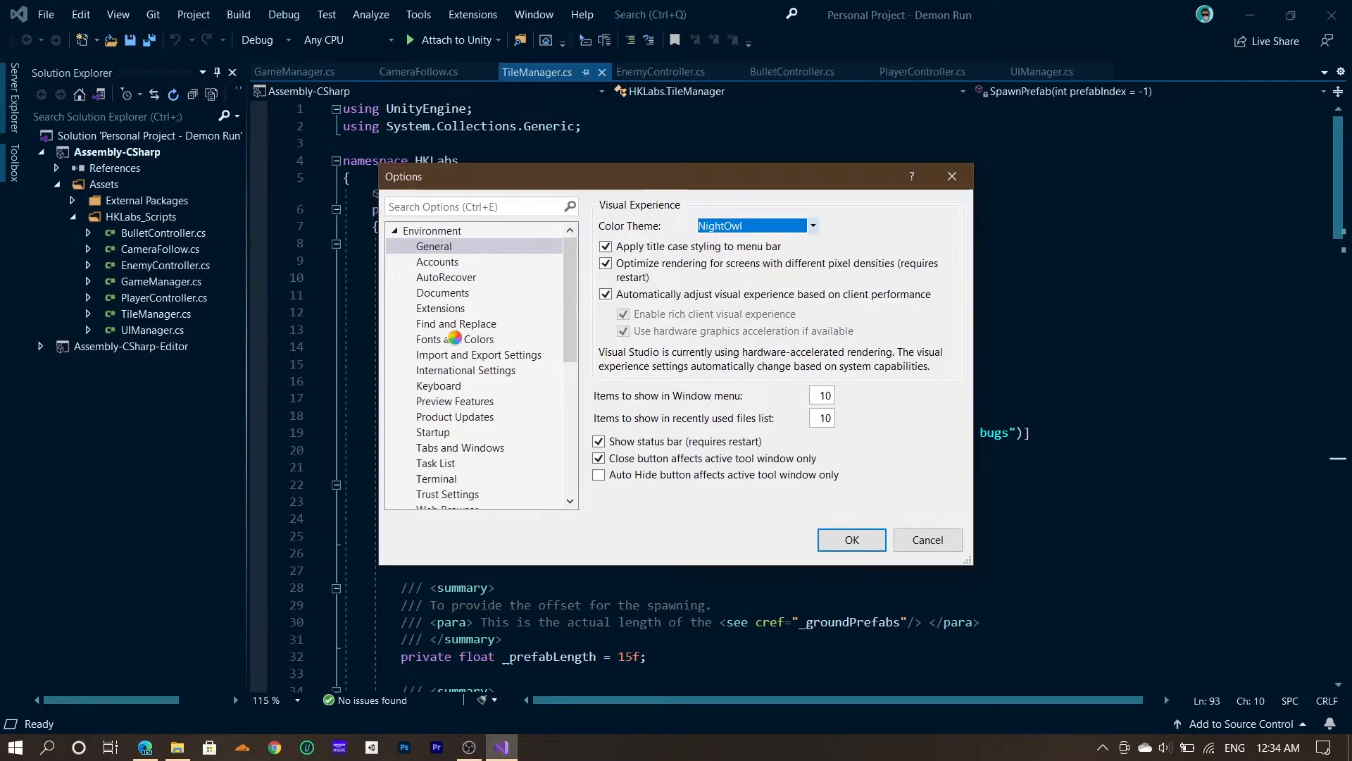
pyautogui.click(453, 338)
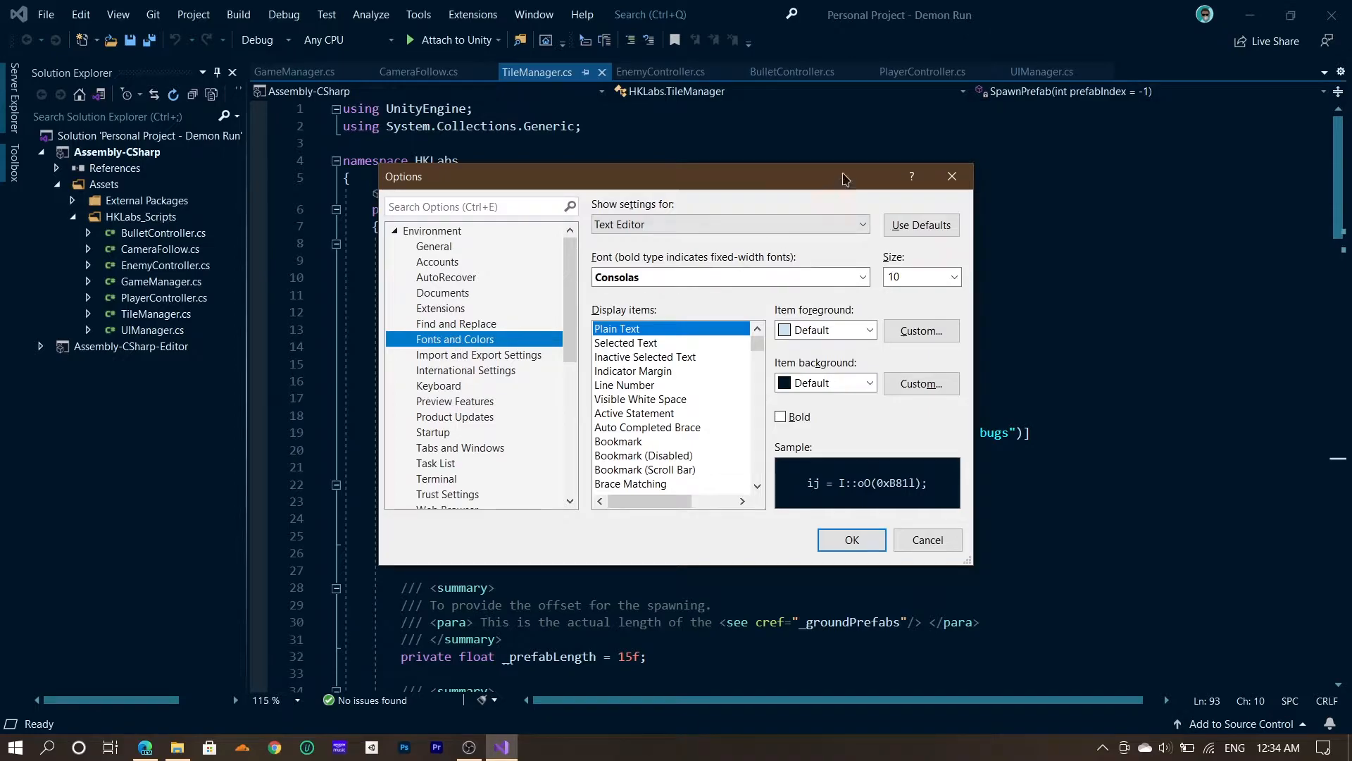
pyautogui.click(927, 540)
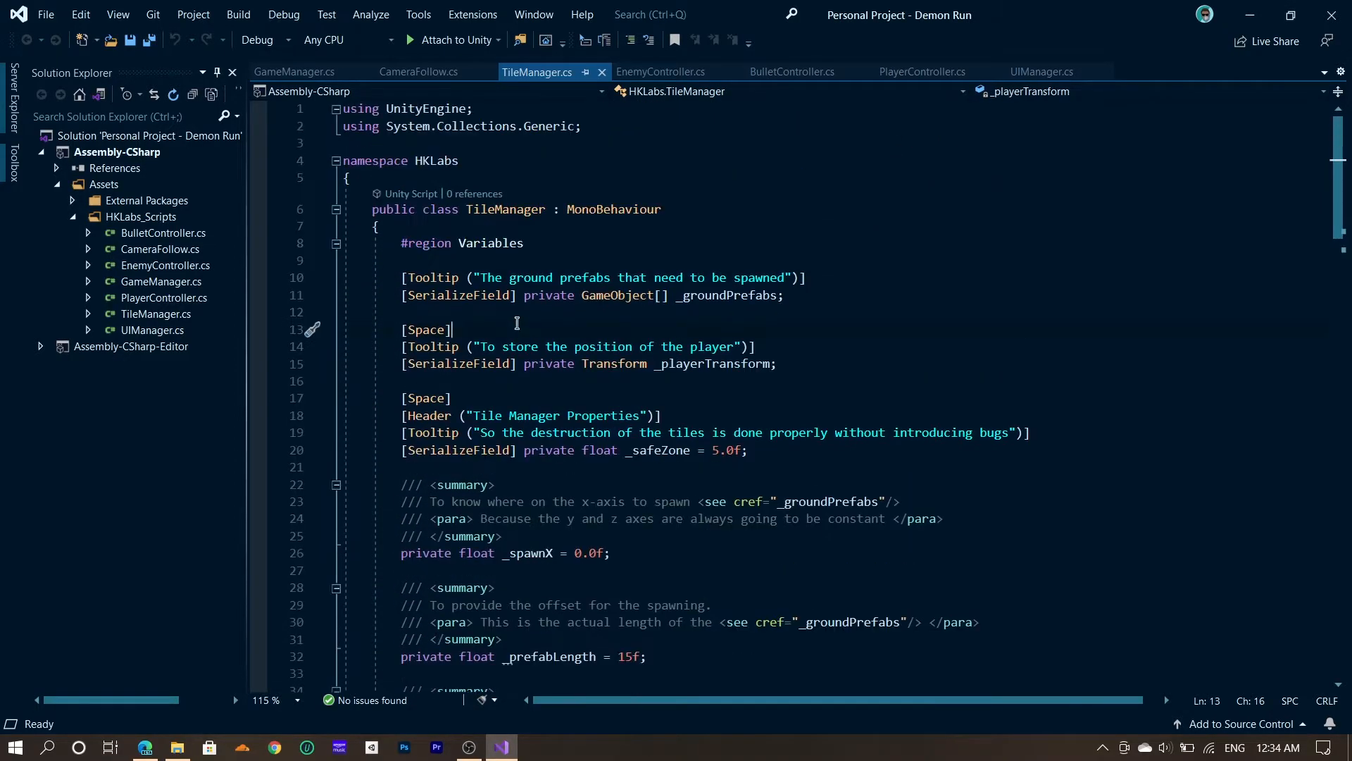
pyautogui.scroll(-3)
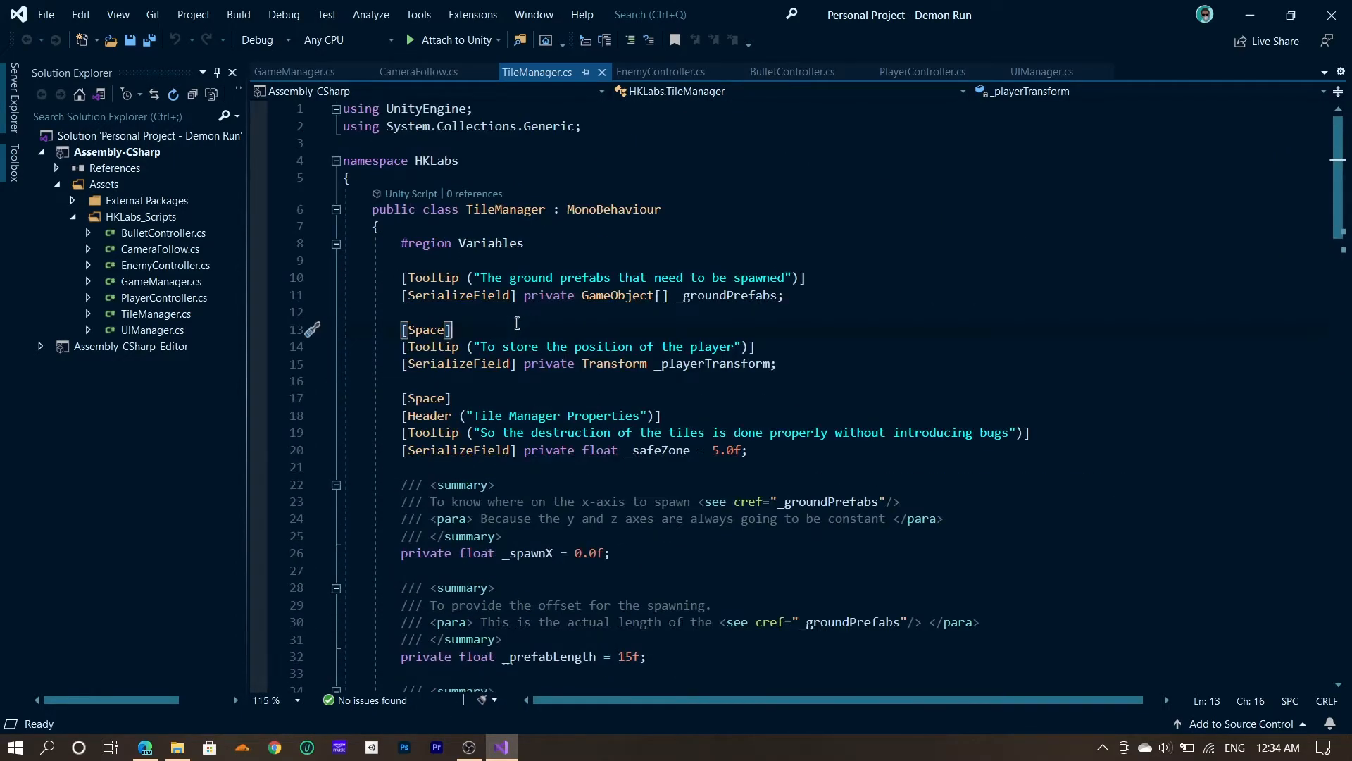
pyautogui.moveTo(535, 279)
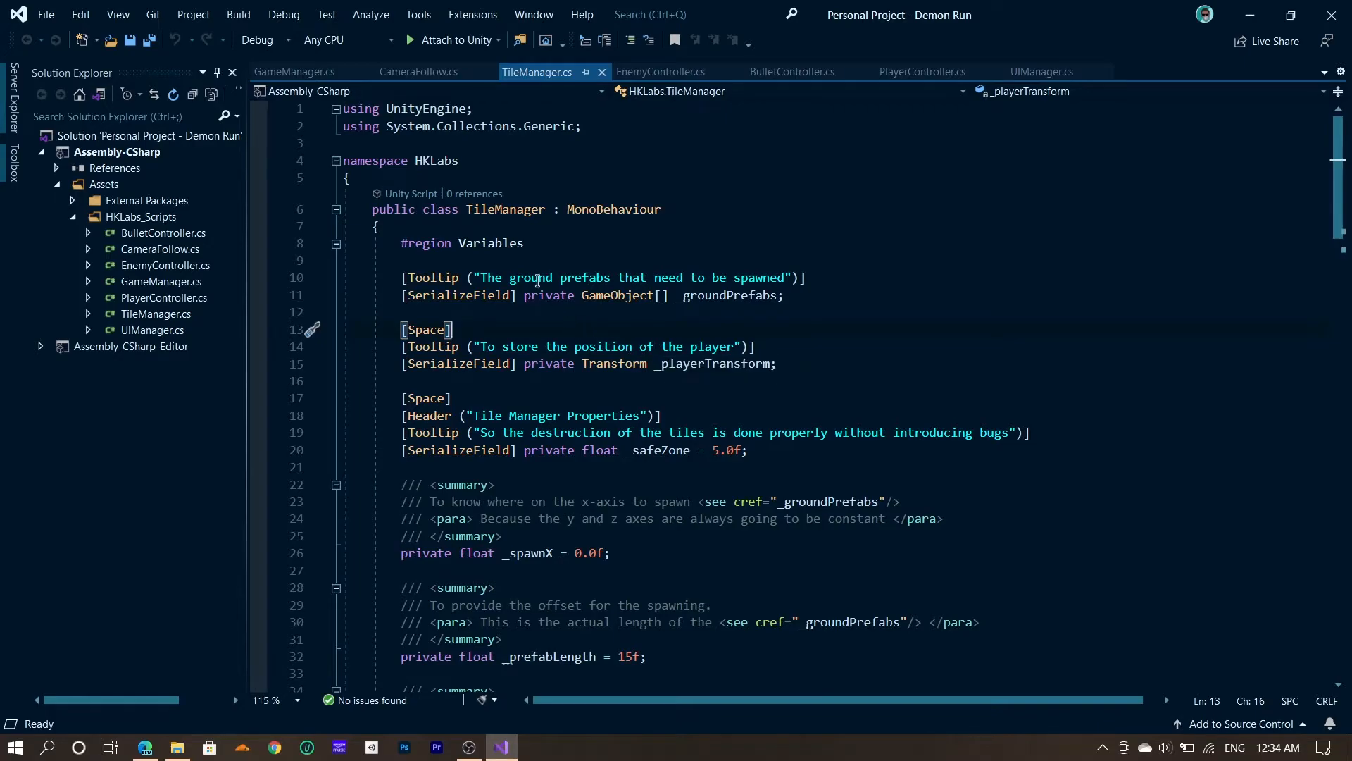
pyautogui.moveTo(535, 296)
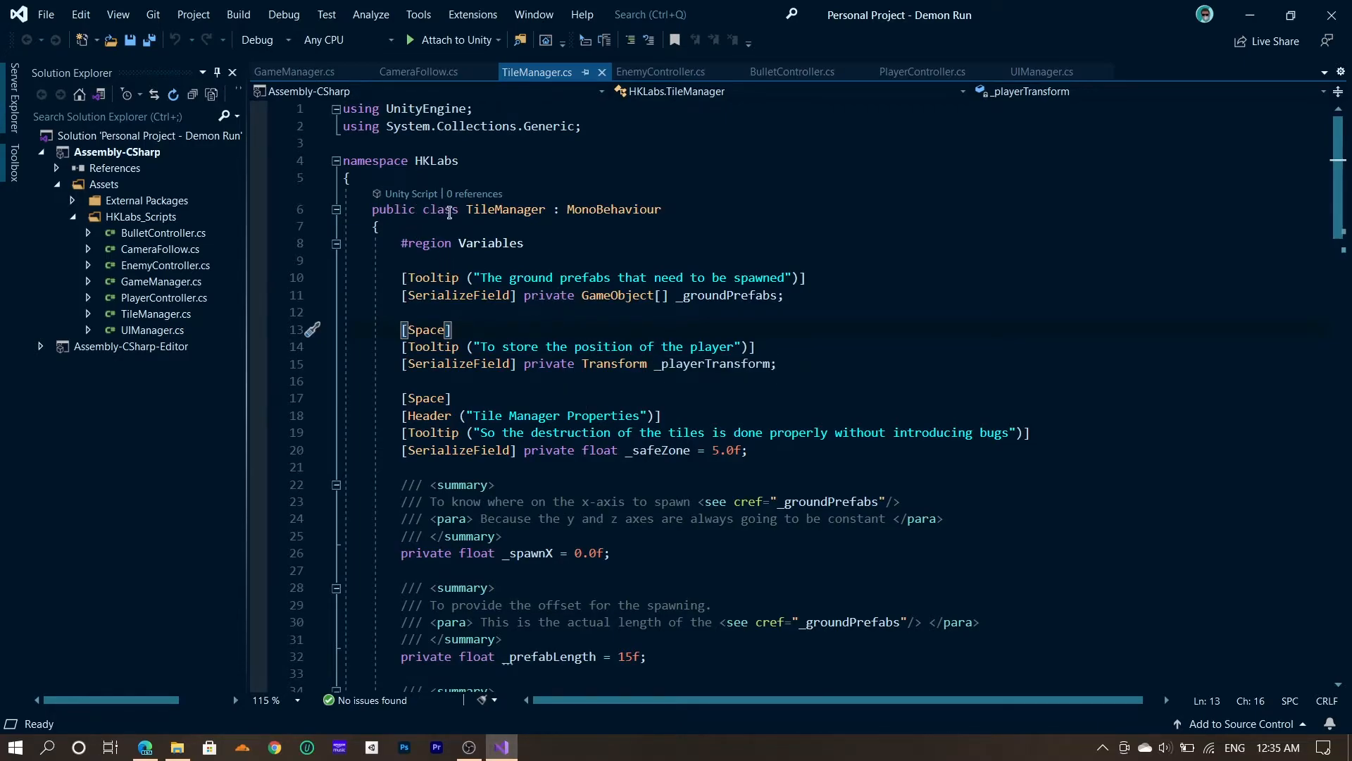
pyautogui.moveTo(610, 296)
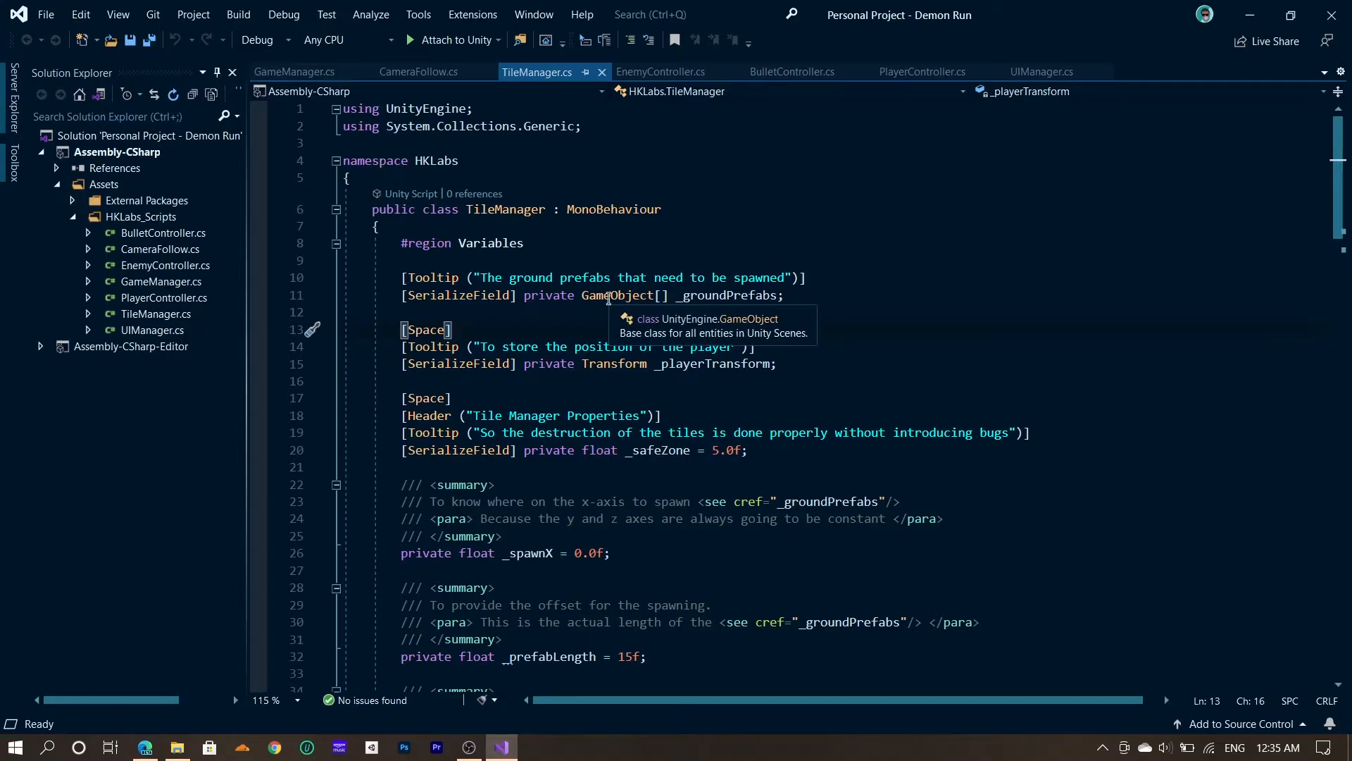
pyautogui.moveTo(860, 372)
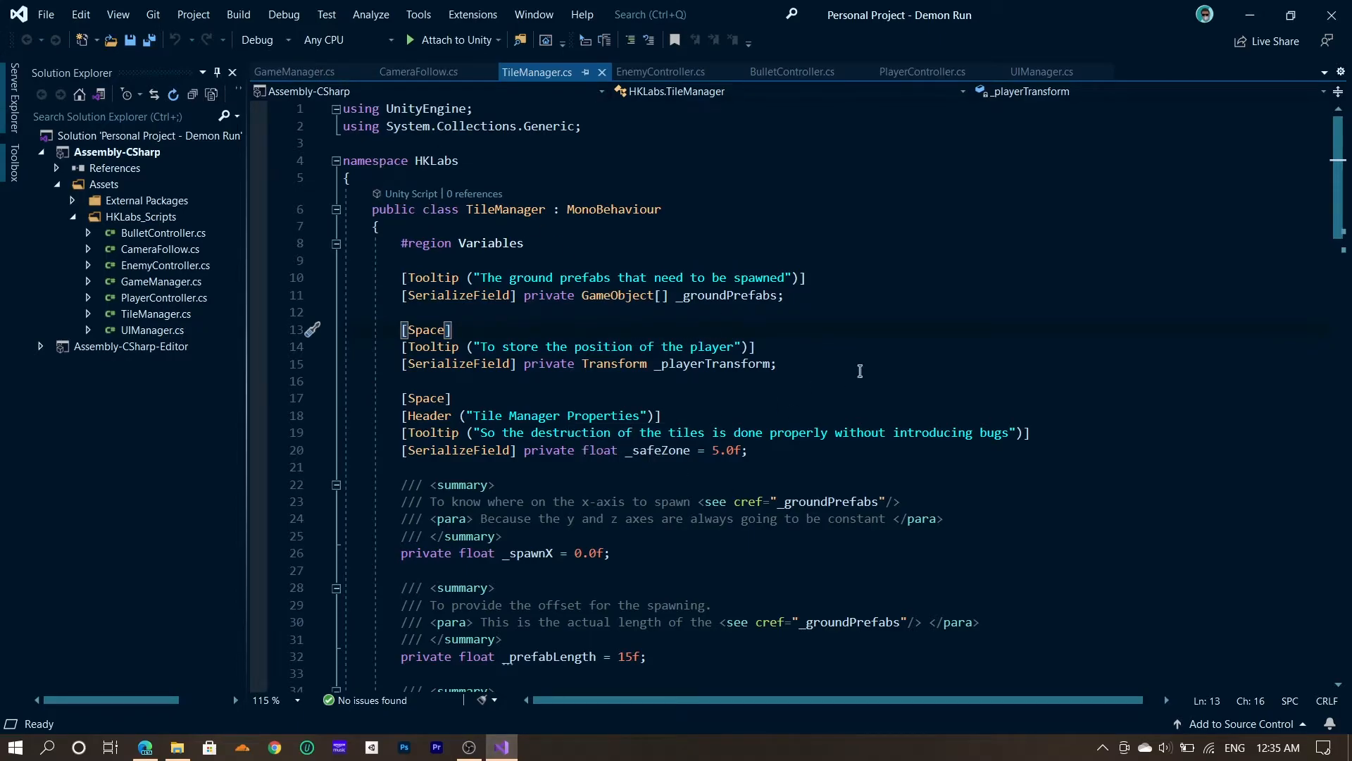
pyautogui.scroll(-3)
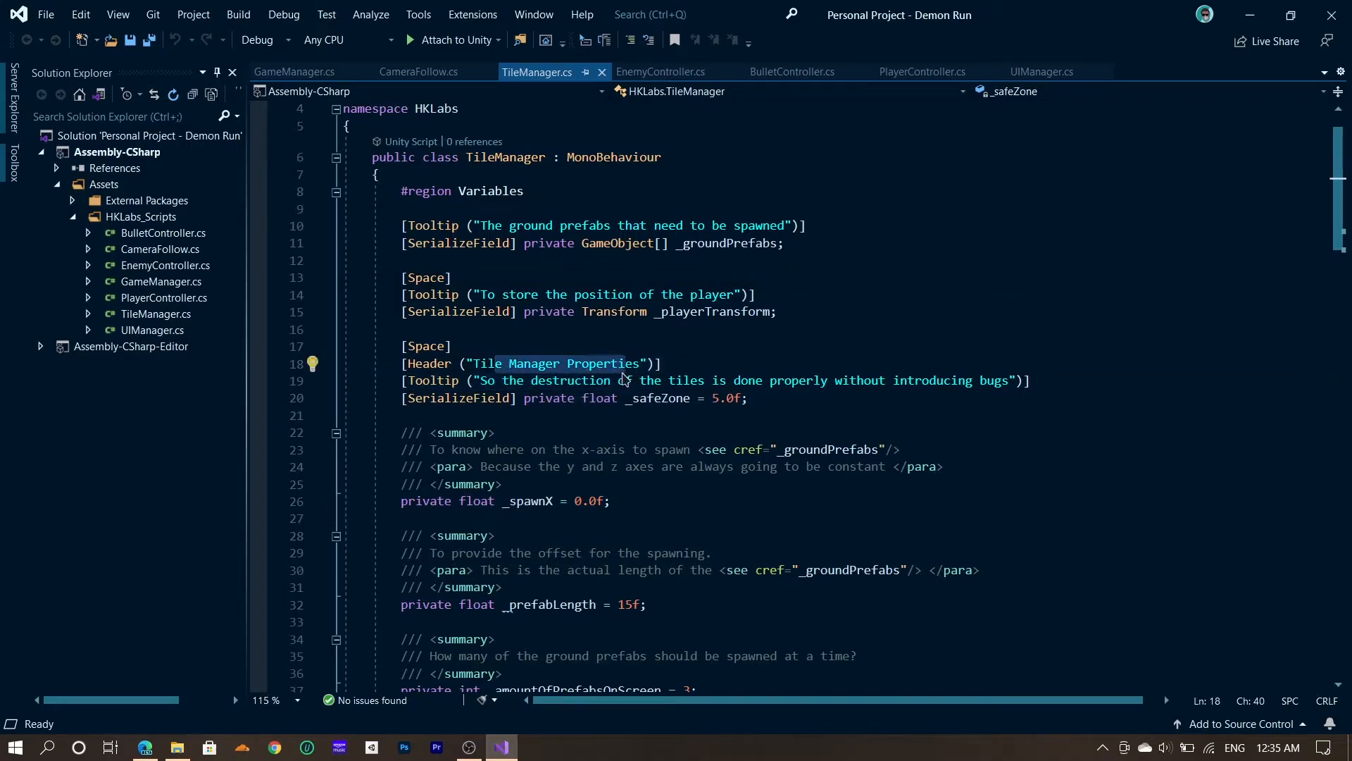
pyautogui.scroll(-3)
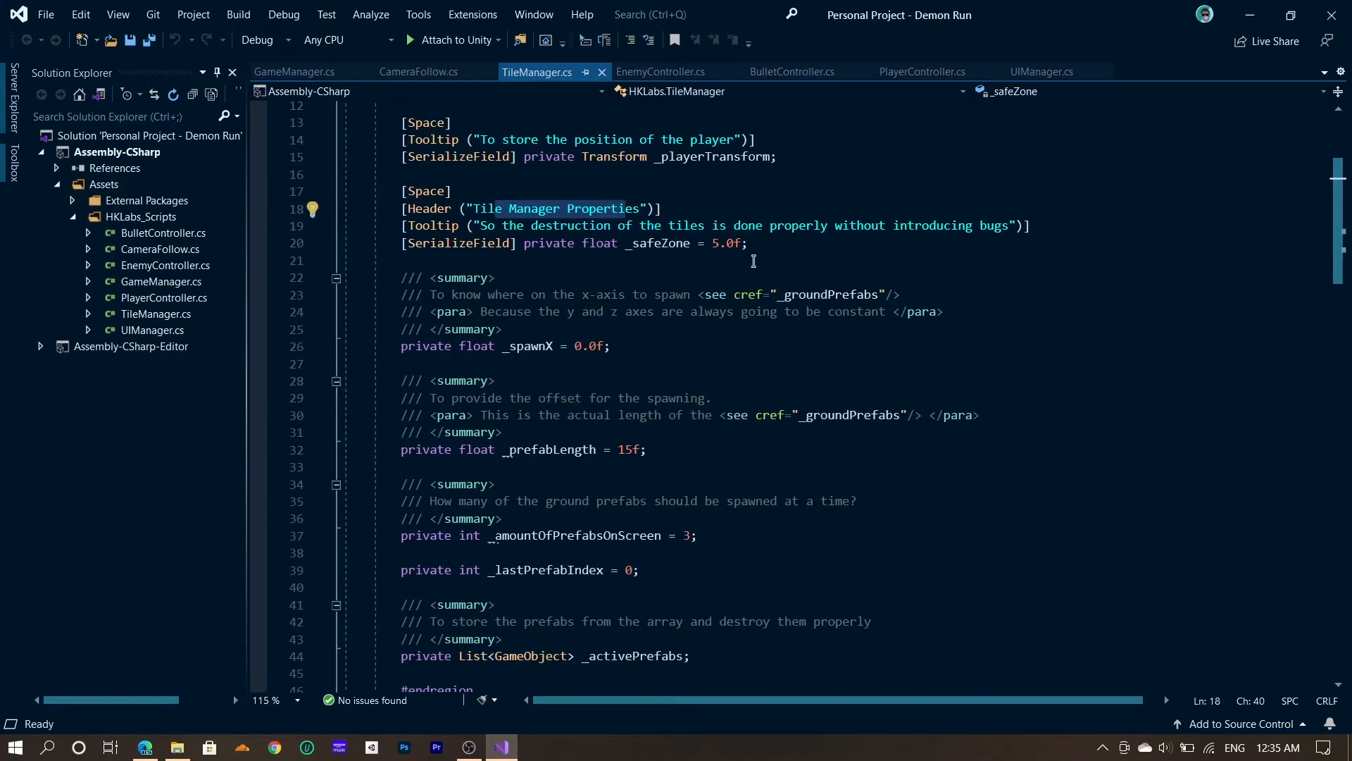
pyautogui.doubleClick(727, 242)
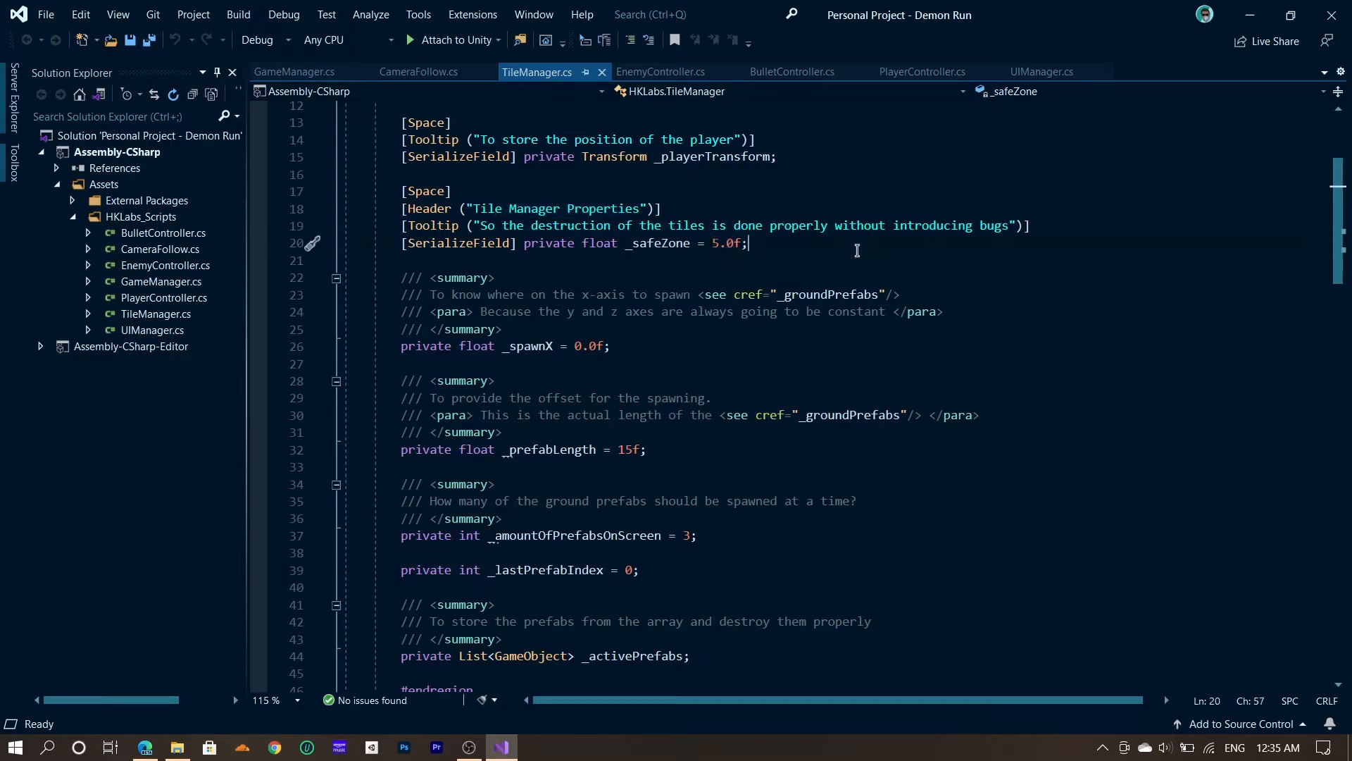
pyautogui.moveTo(941, 396)
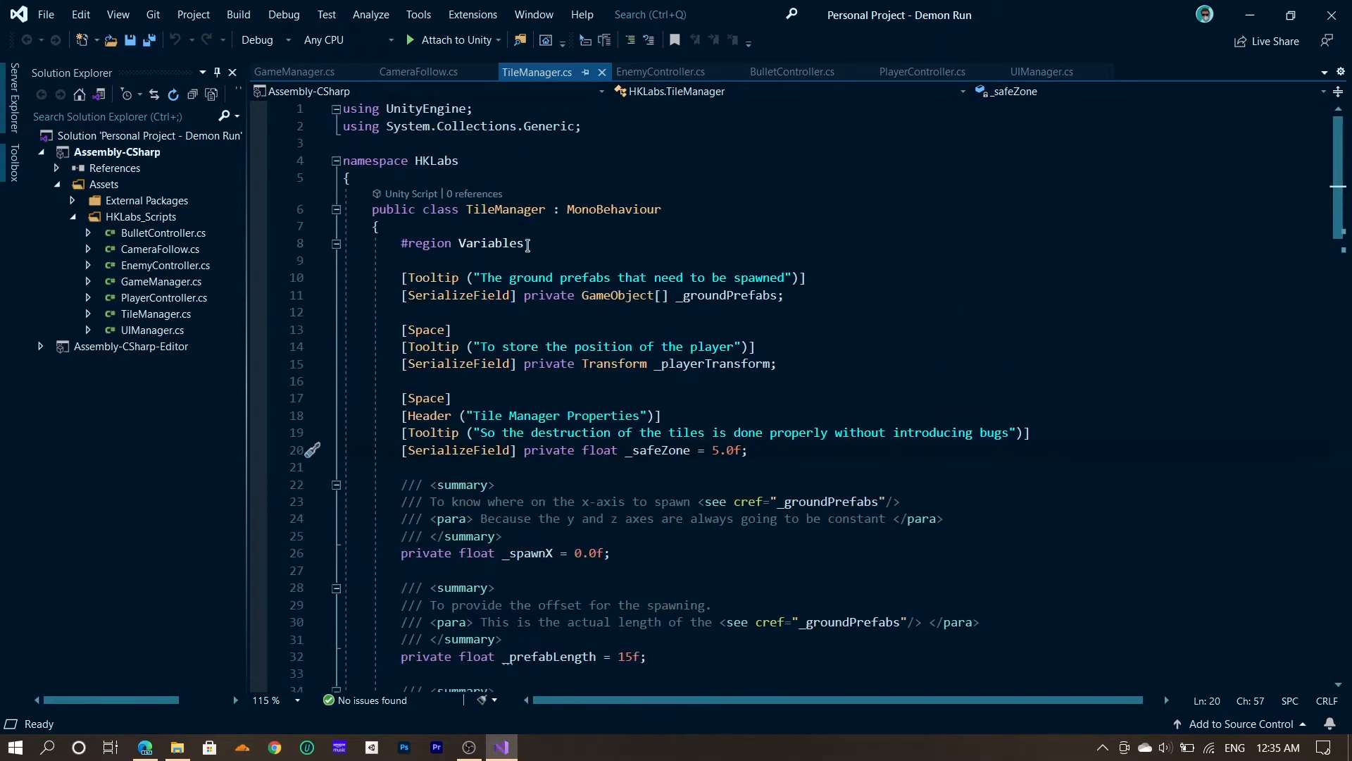
pyautogui.doubleClick(505, 209)
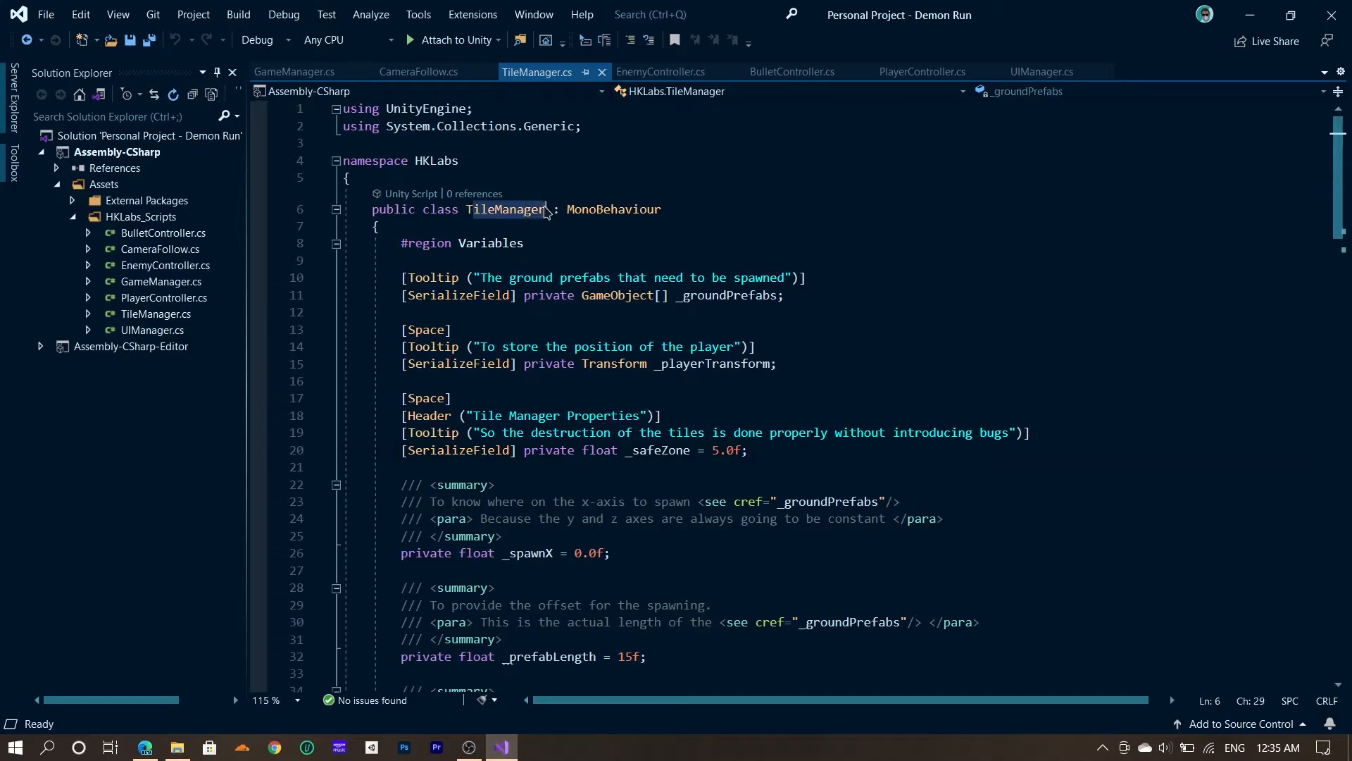
pyautogui.scroll(-3)
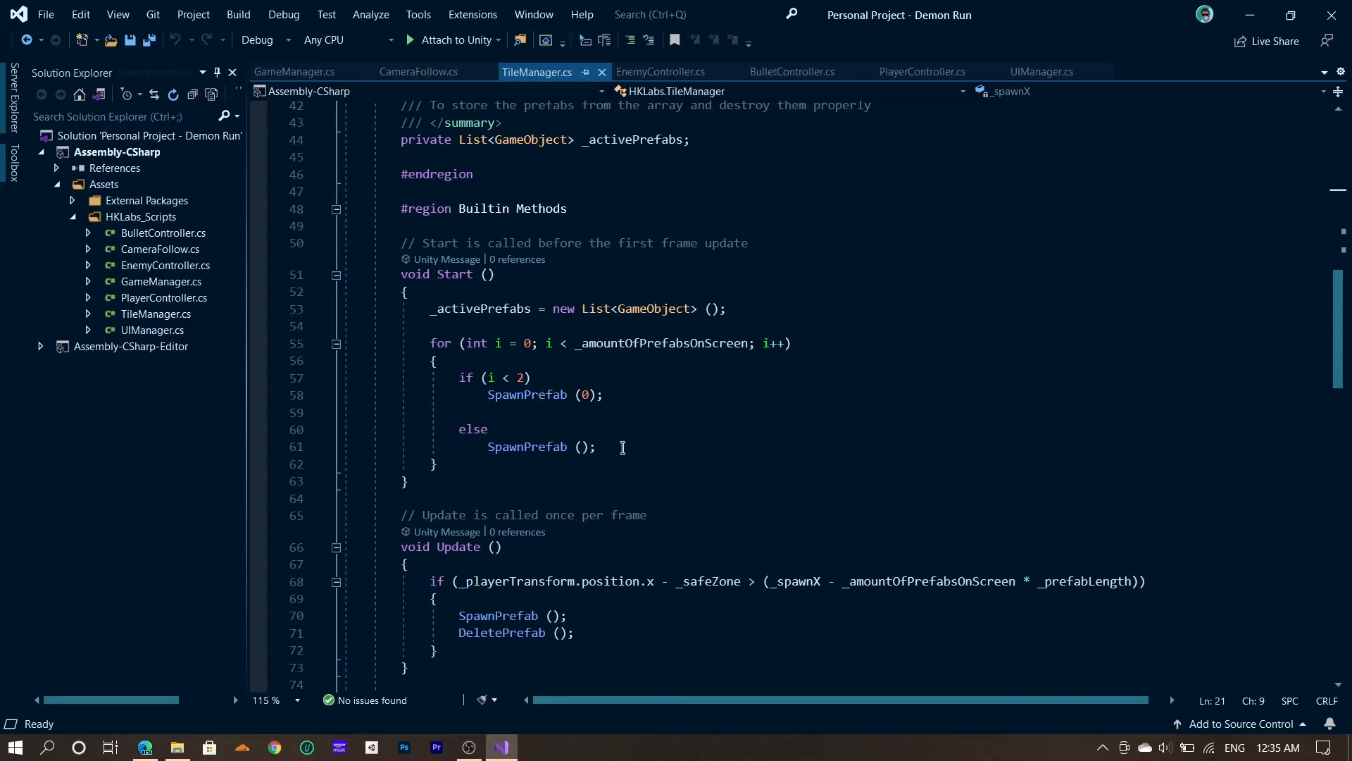
pyautogui.moveTo(496, 342)
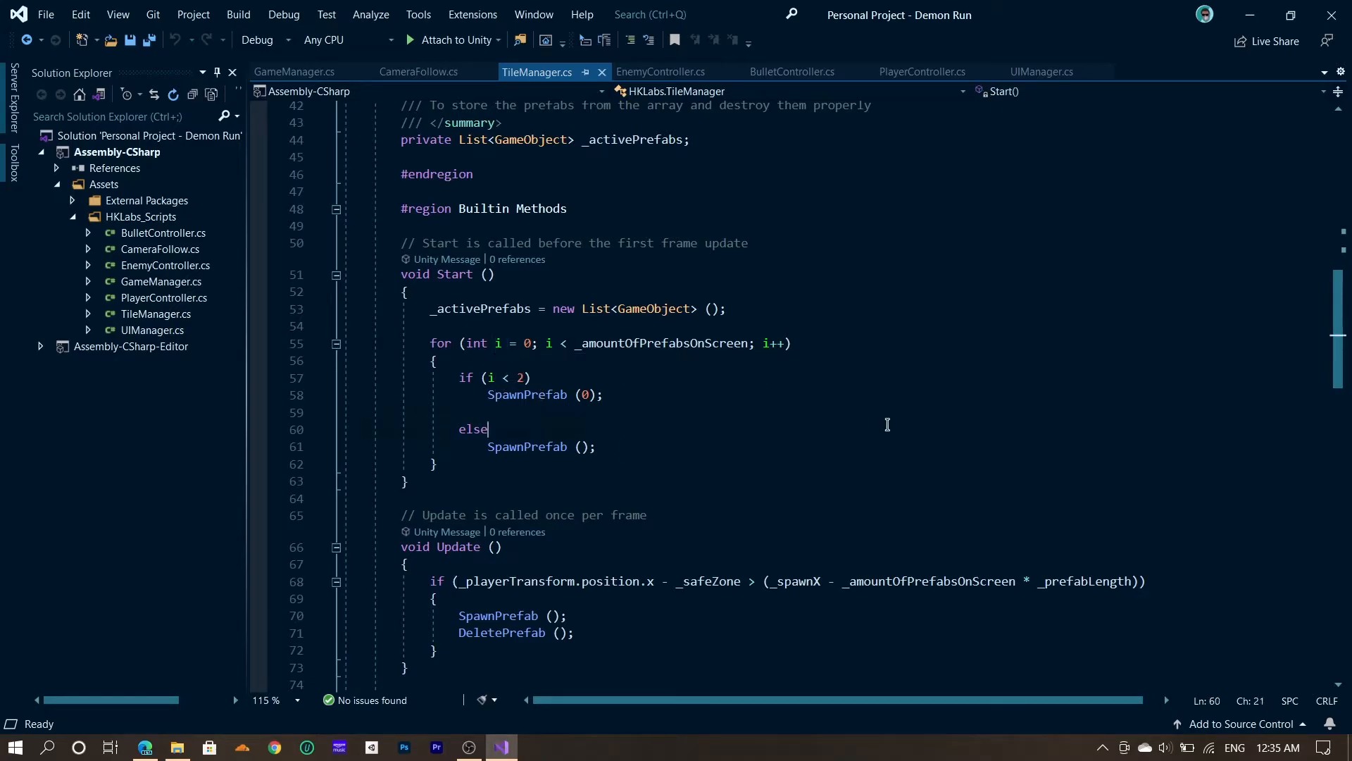
pyautogui.scroll(-3)
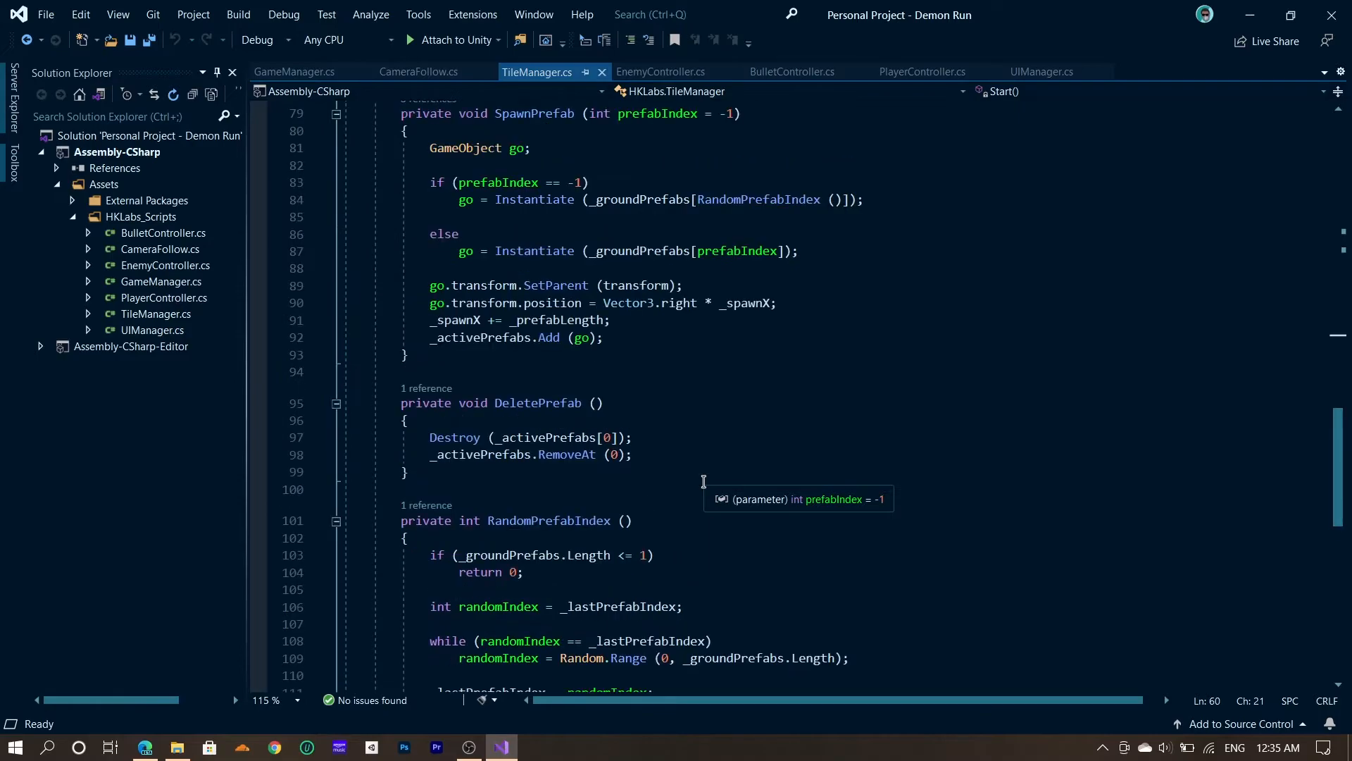
pyautogui.moveTo(521, 351)
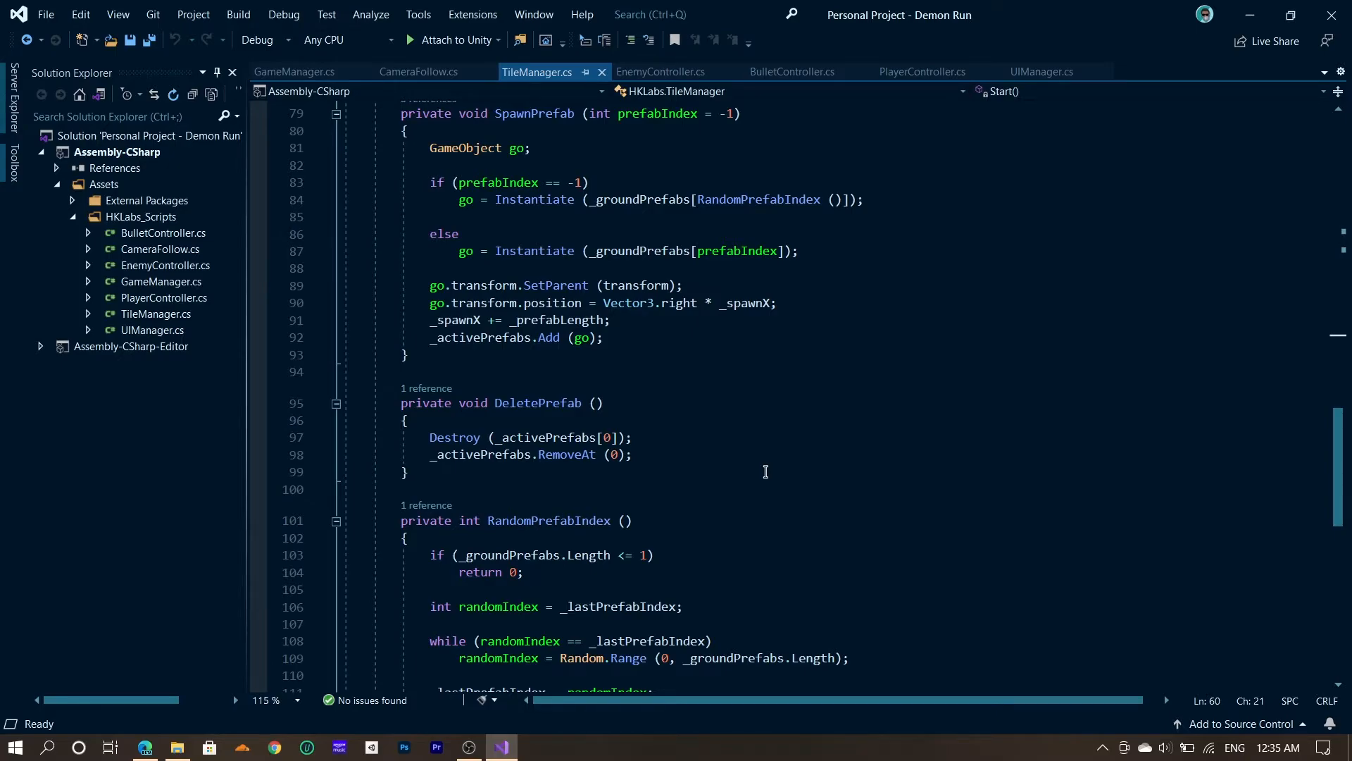
pyautogui.scroll(3)
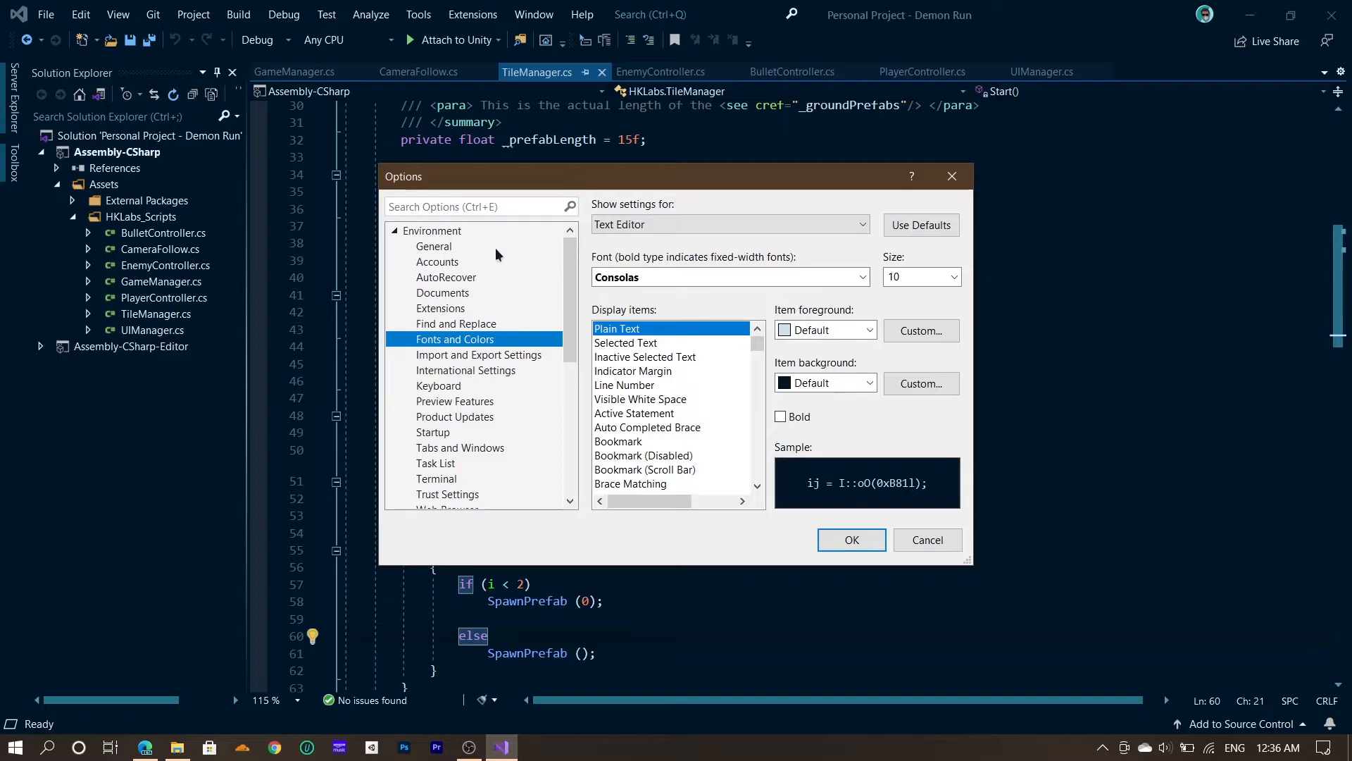
pyautogui.moveTo(436, 343)
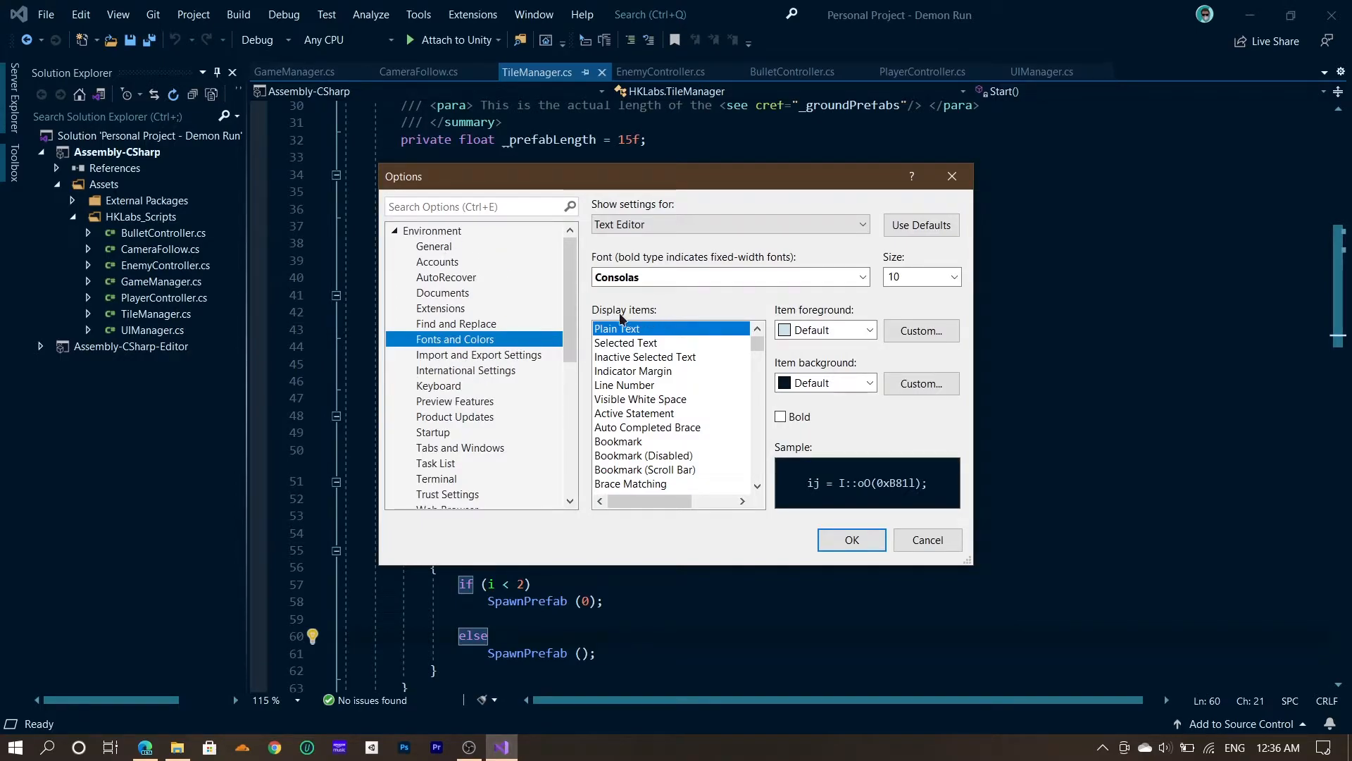
# Check the editor font list keeping Consolas, then scroll through the Display items.
pyautogui.click(863, 276)
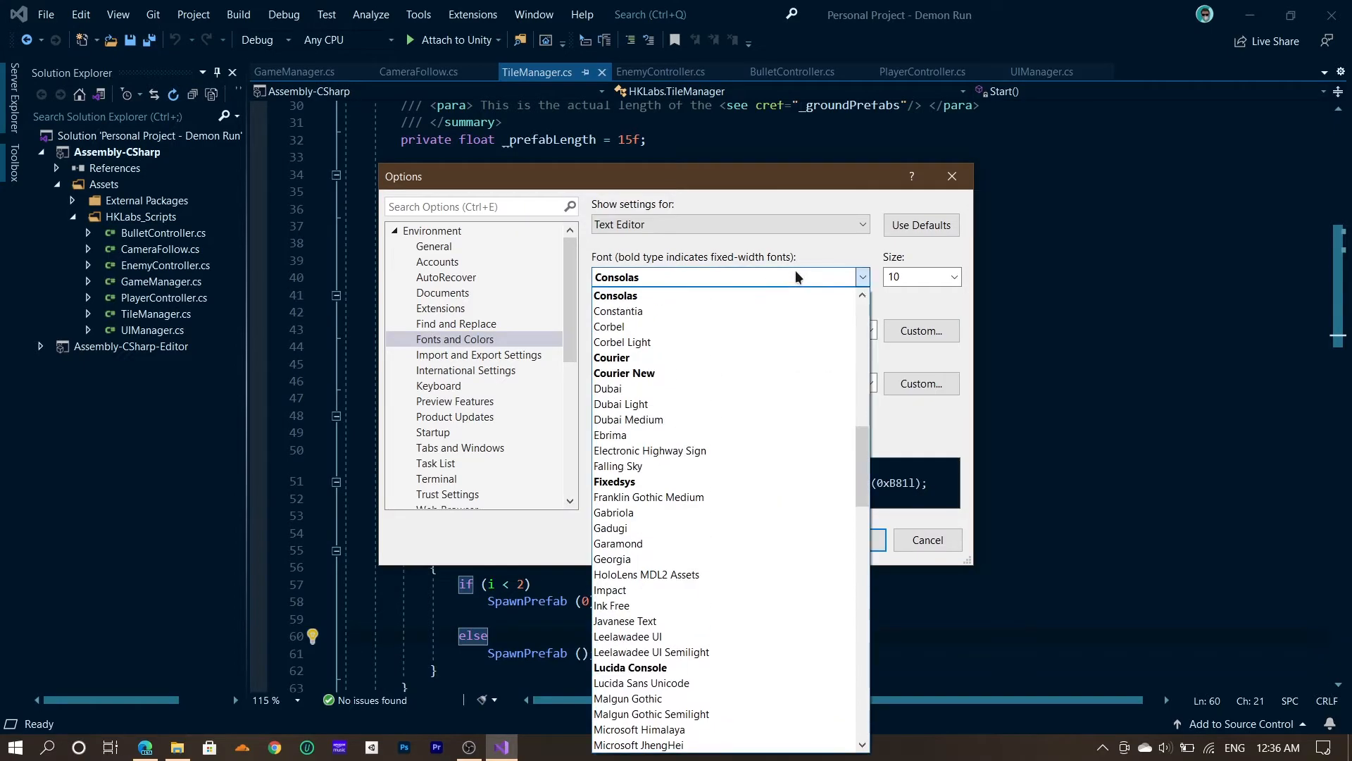
pyautogui.click(615, 296)
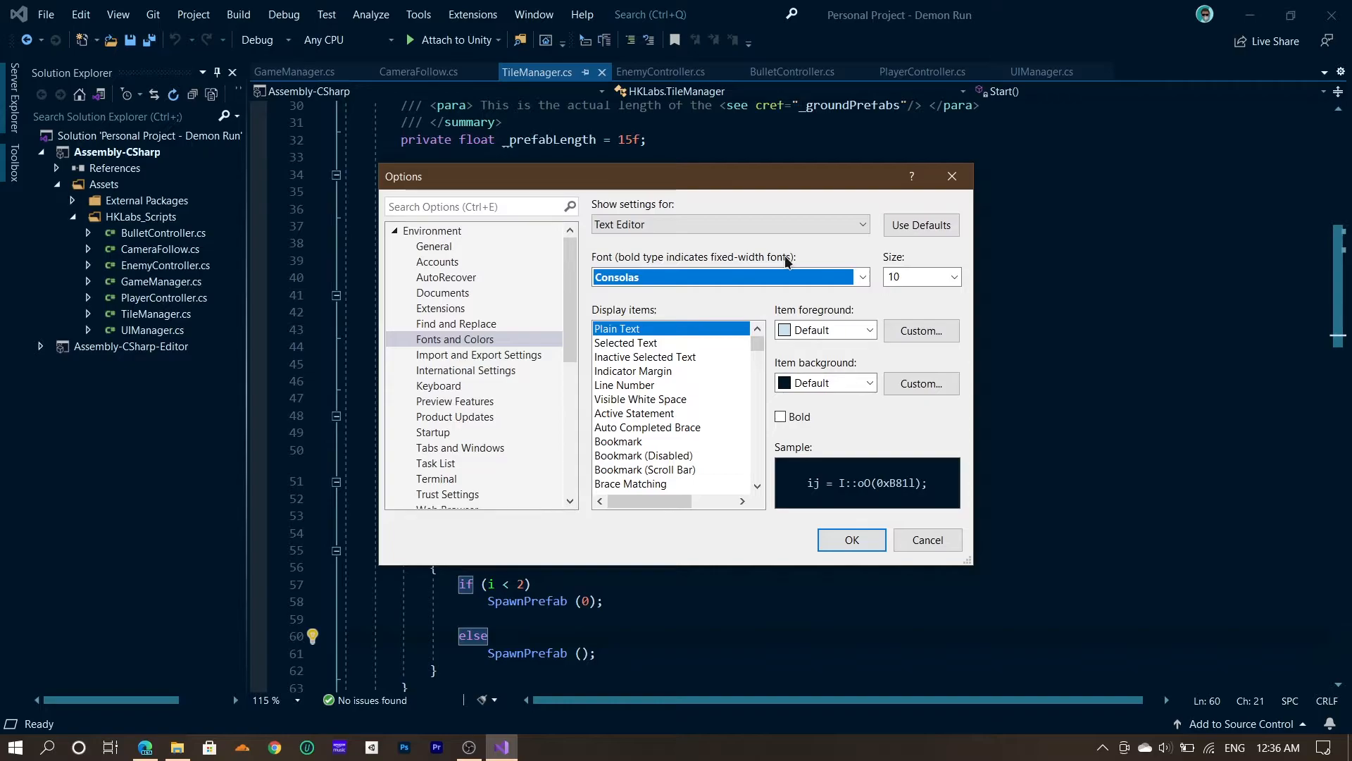
pyautogui.moveTo(772, 378)
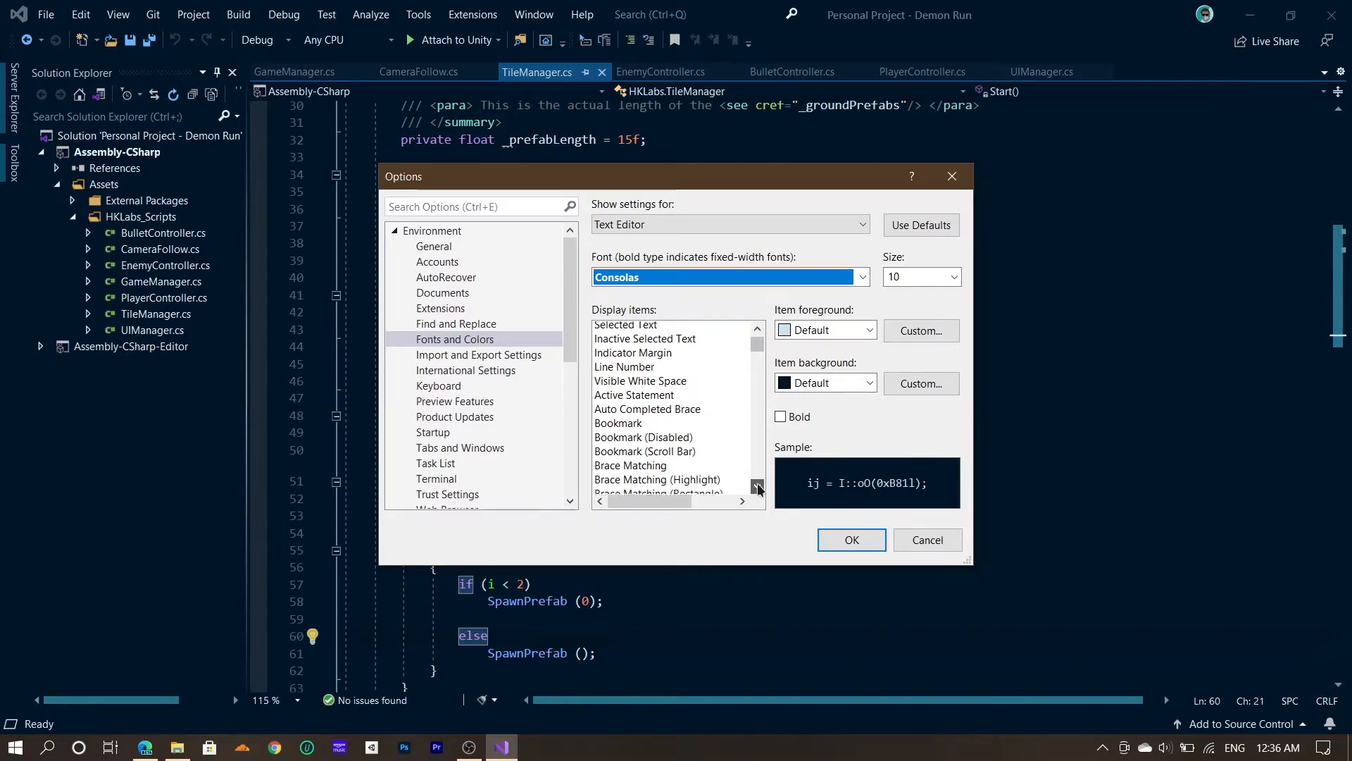
pyautogui.scroll(-3)
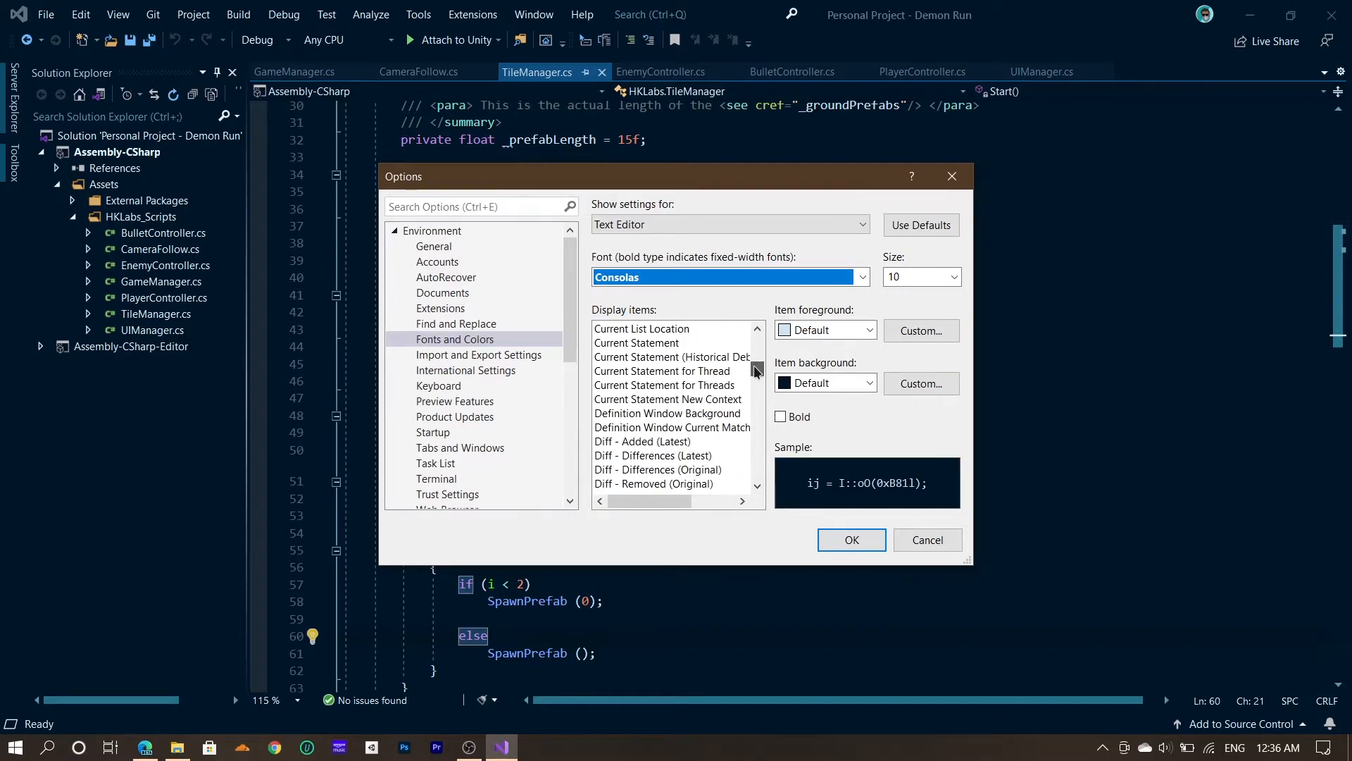
pyautogui.scroll(-3)
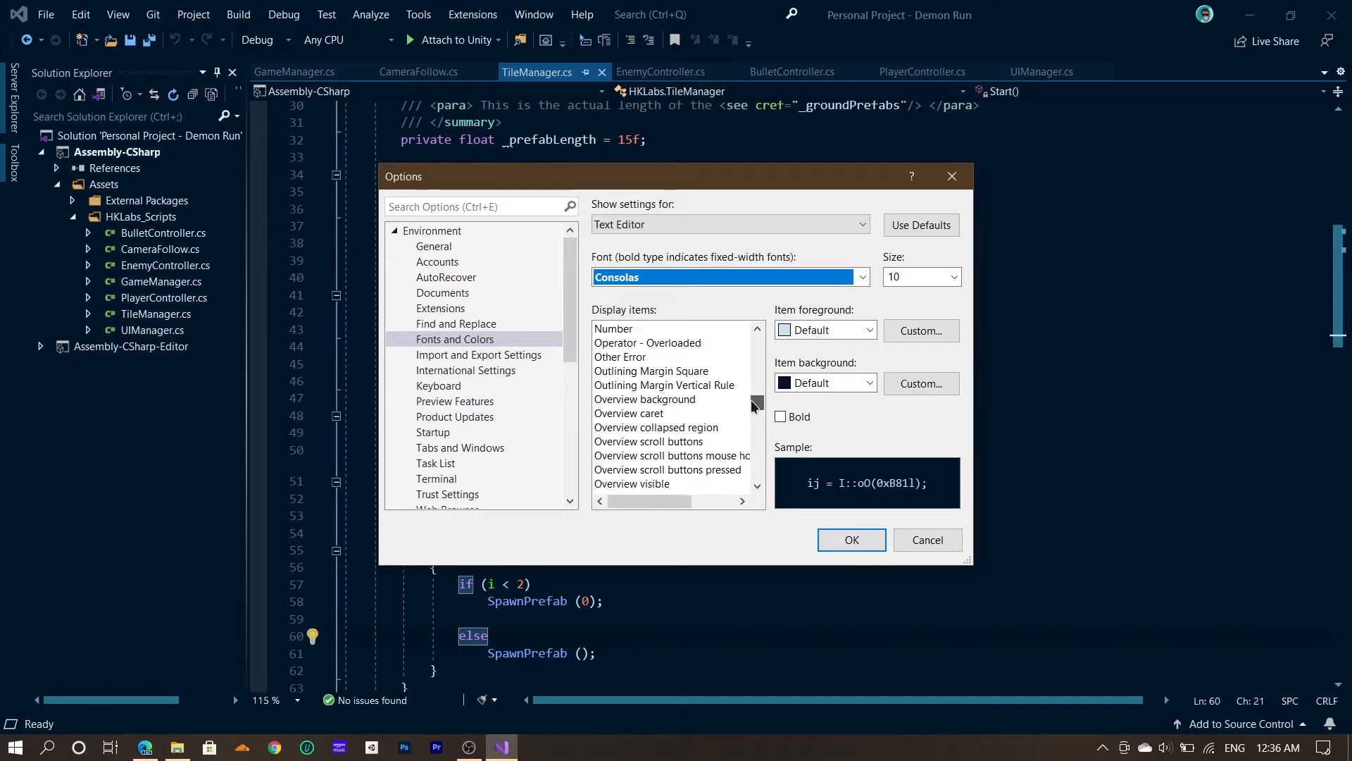
pyautogui.scroll(-3)
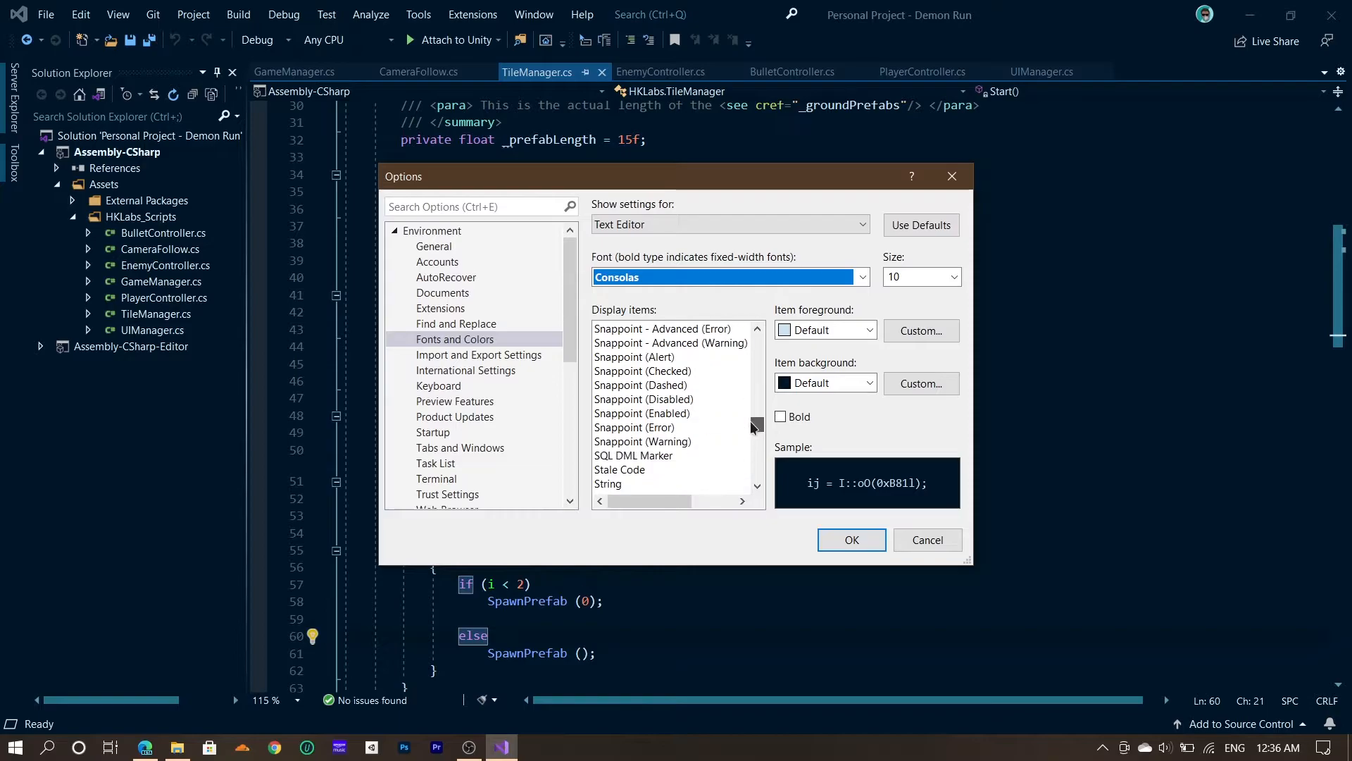
pyautogui.scroll(-3)
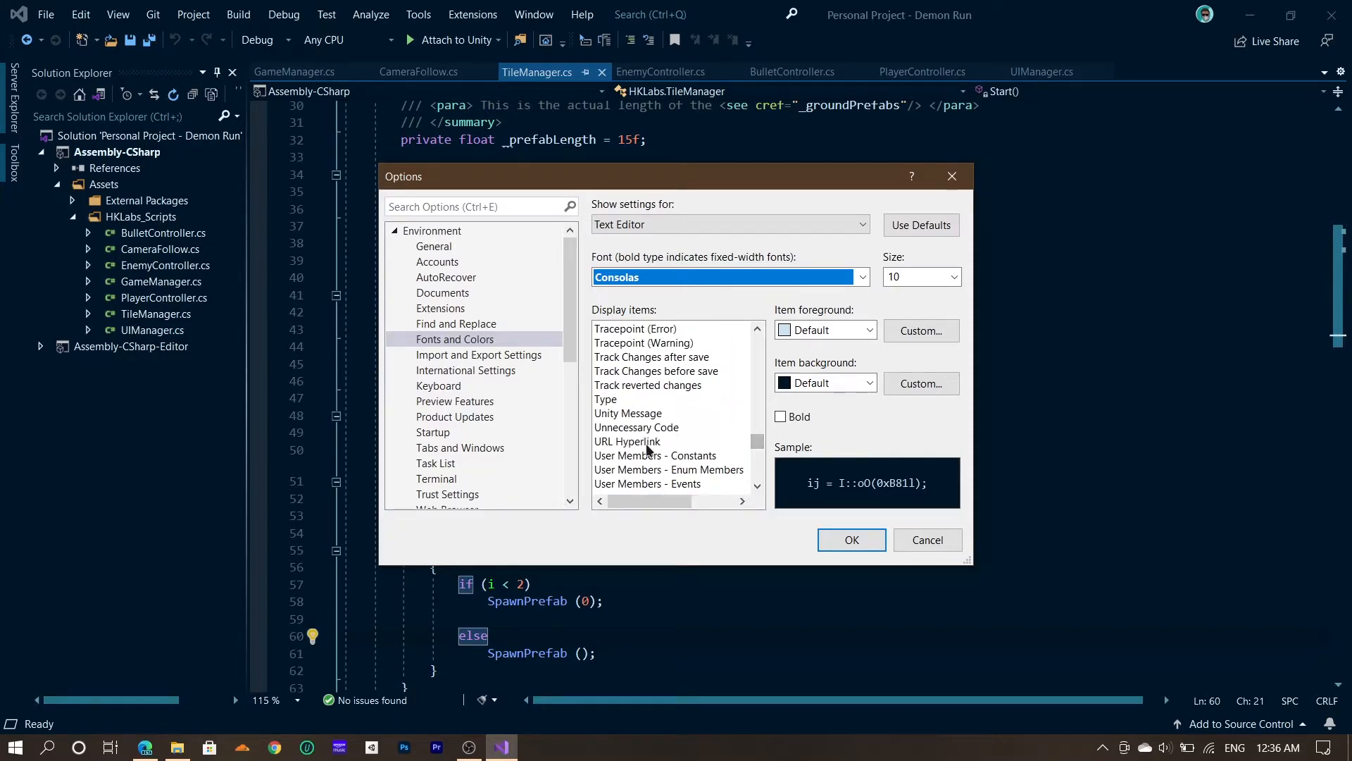
# Review User Members colours for Constants, Enum Members, Locals and Parameters, keeping Lime.
pyautogui.click(657, 455)
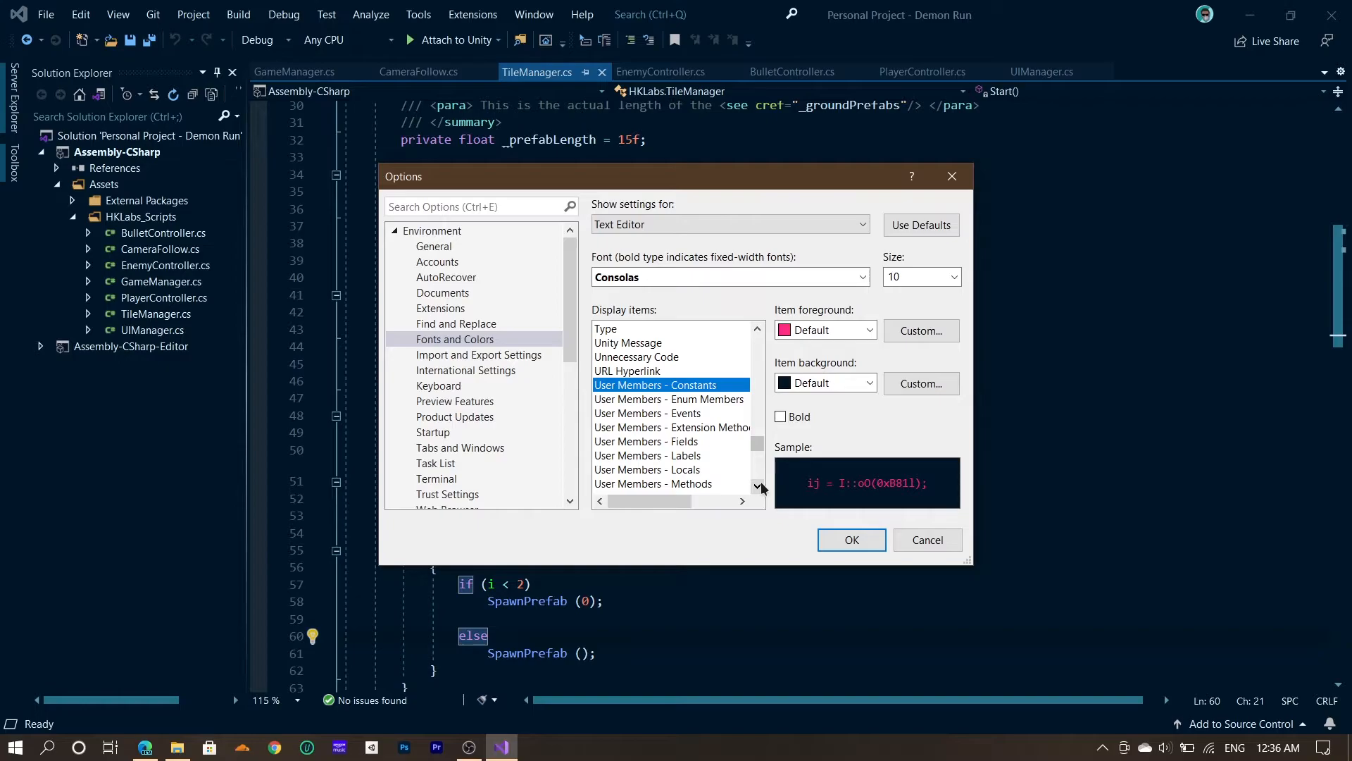
pyautogui.moveTo(868, 454)
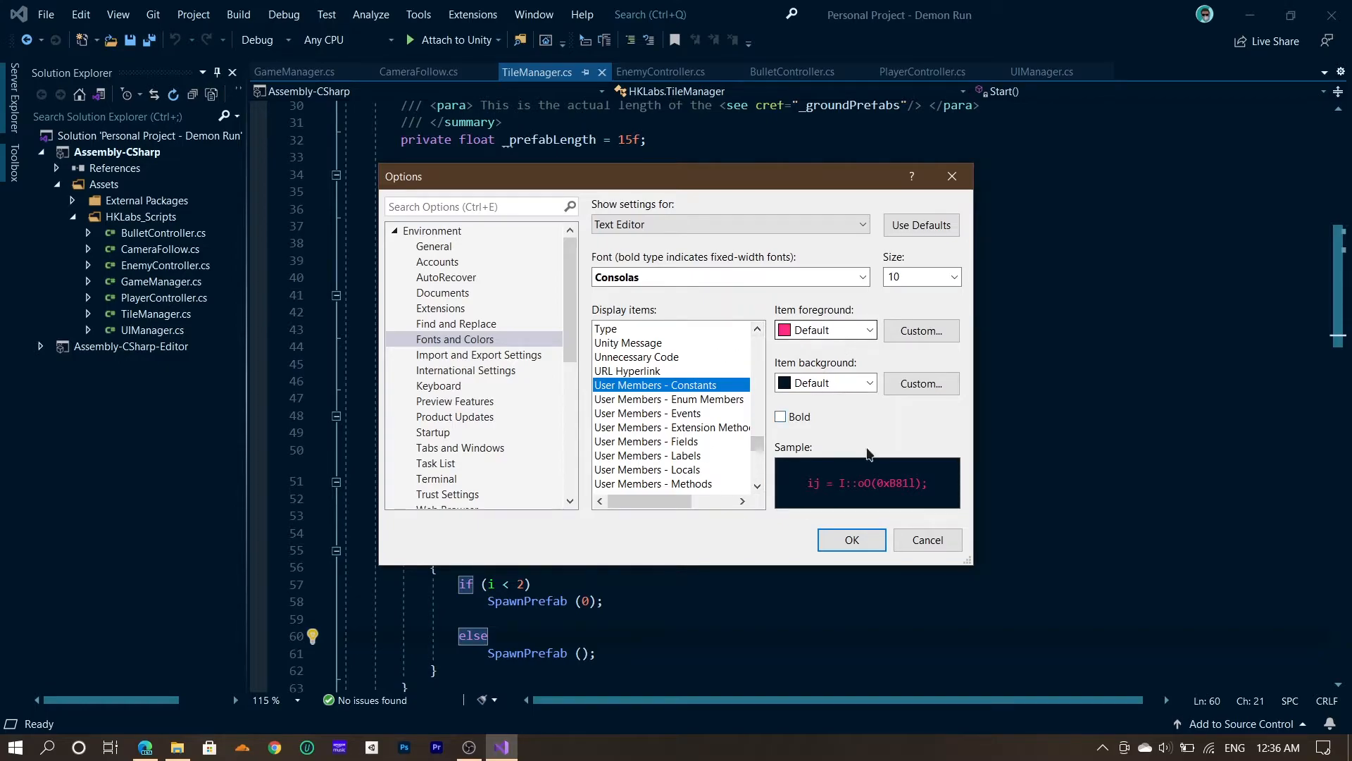
pyautogui.moveTo(916, 496)
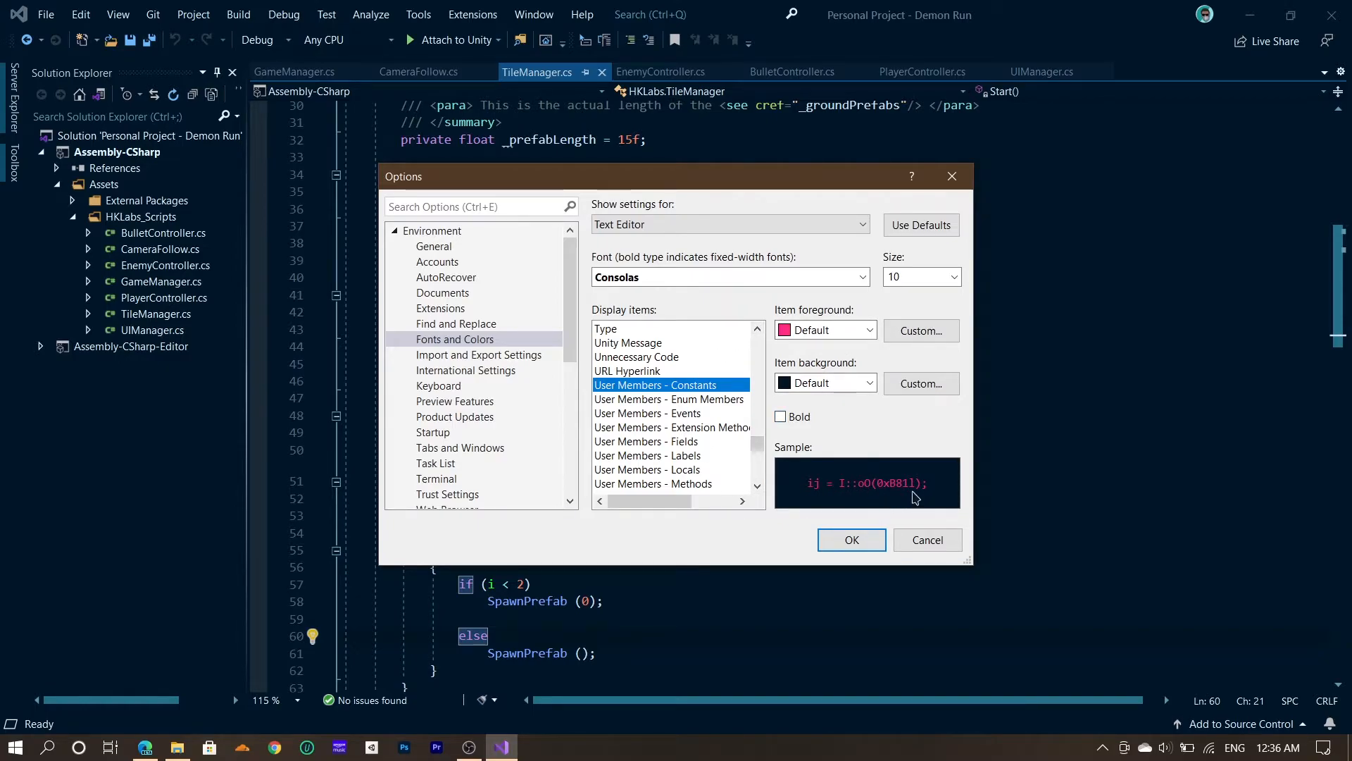
pyautogui.click(671, 398)
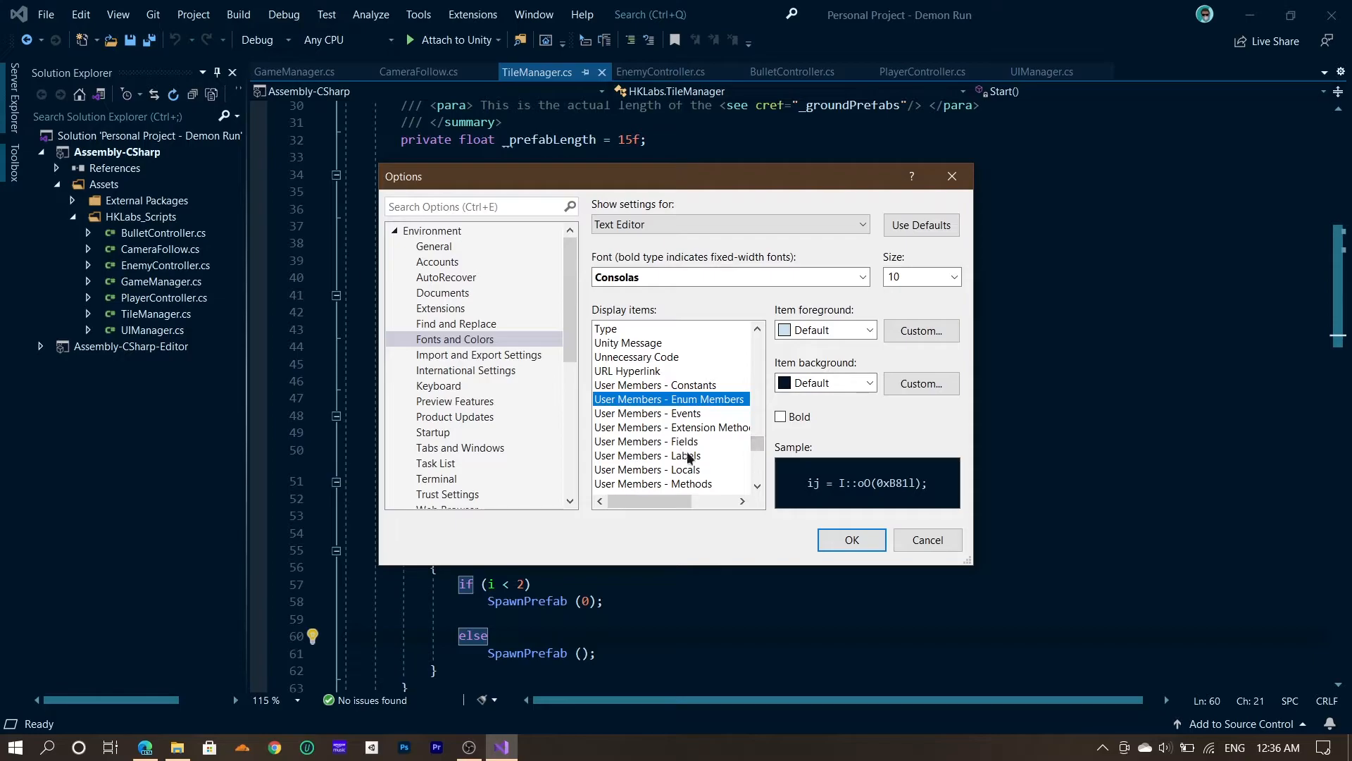
pyautogui.scroll(-3)
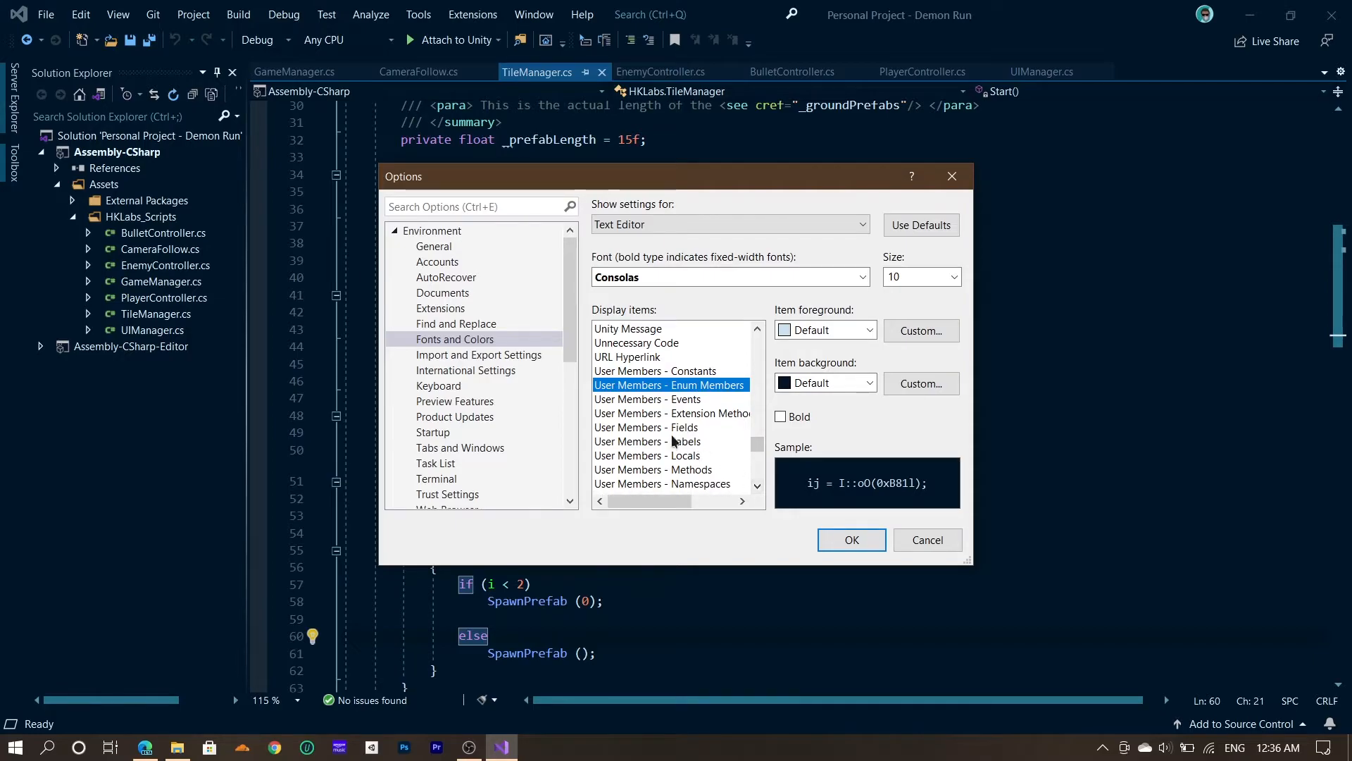
pyautogui.click(648, 455)
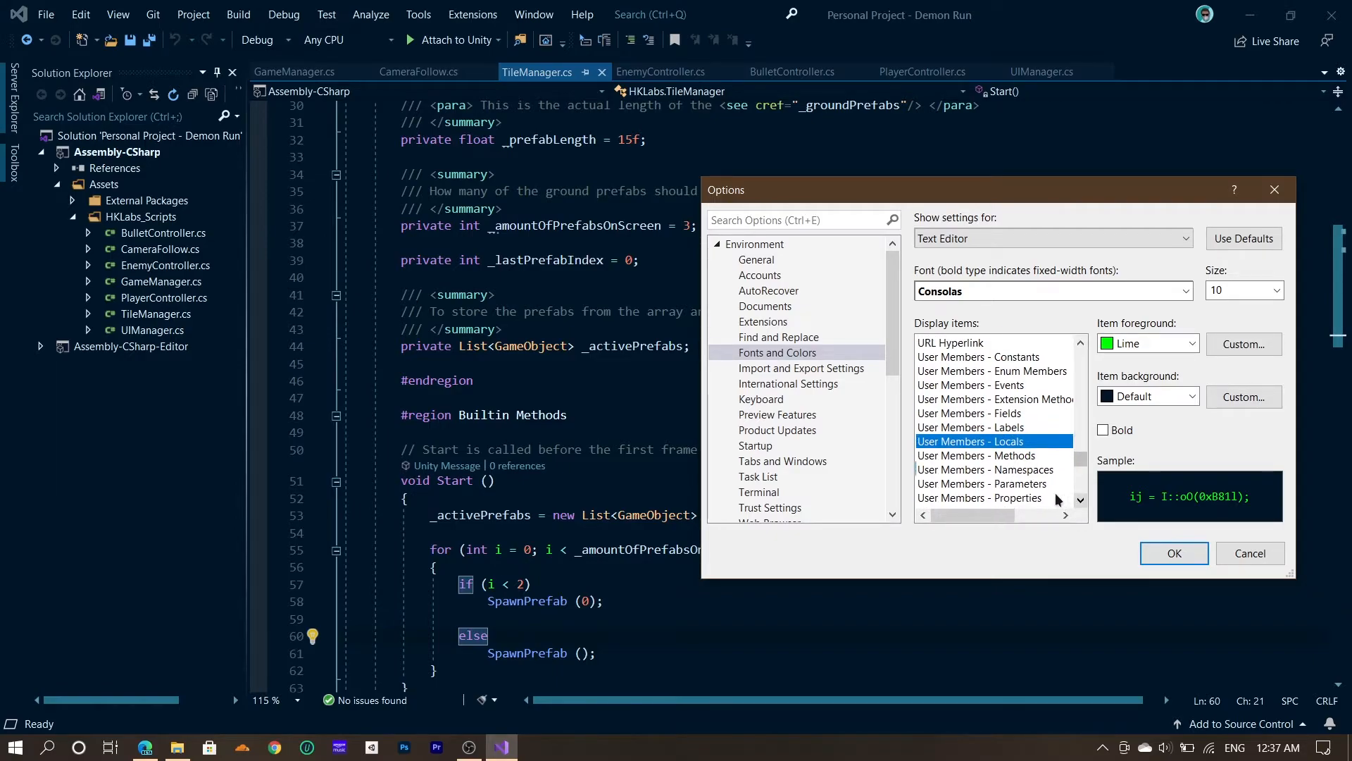
pyautogui.click(984, 483)
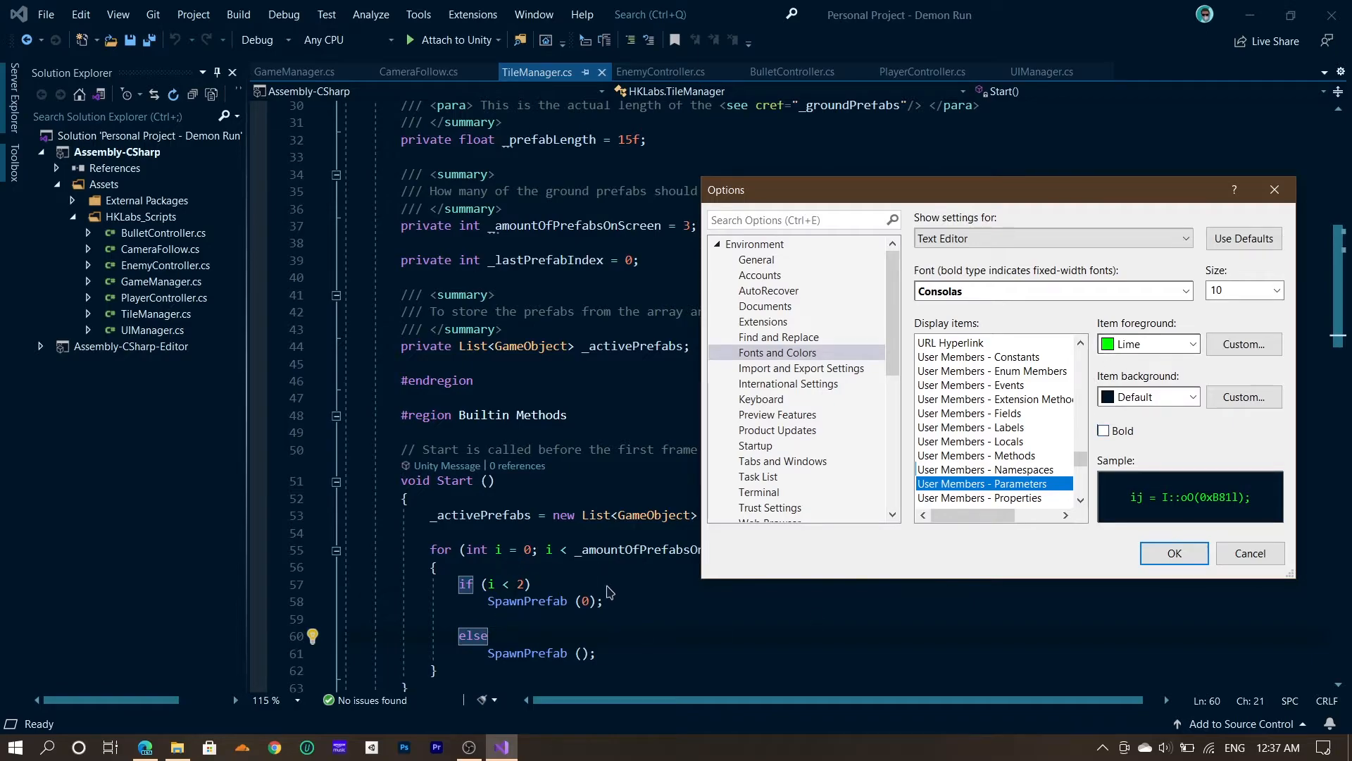
pyautogui.click(1191, 343)
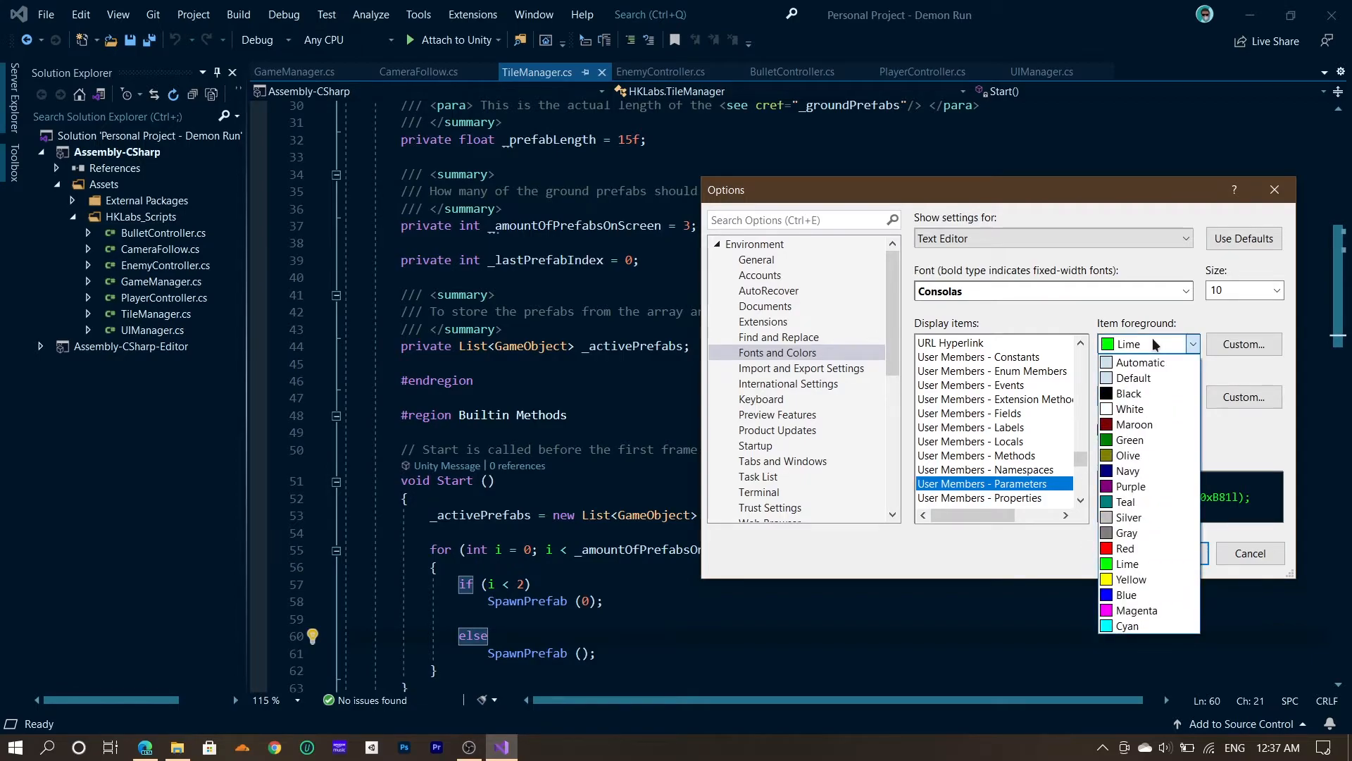
pyautogui.click(1244, 344)
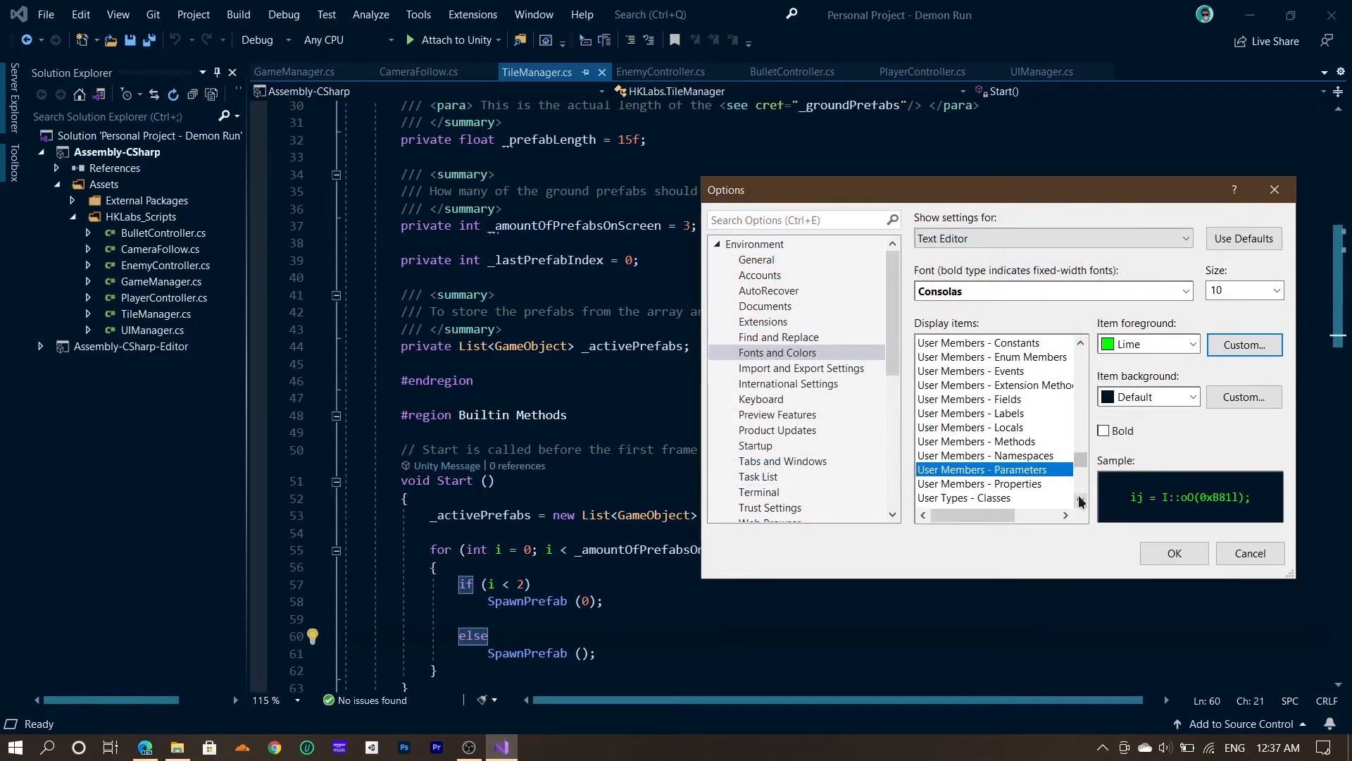
# Review User Types colours for Classes, extension methods and further syntax items.
pyautogui.click(964, 498)
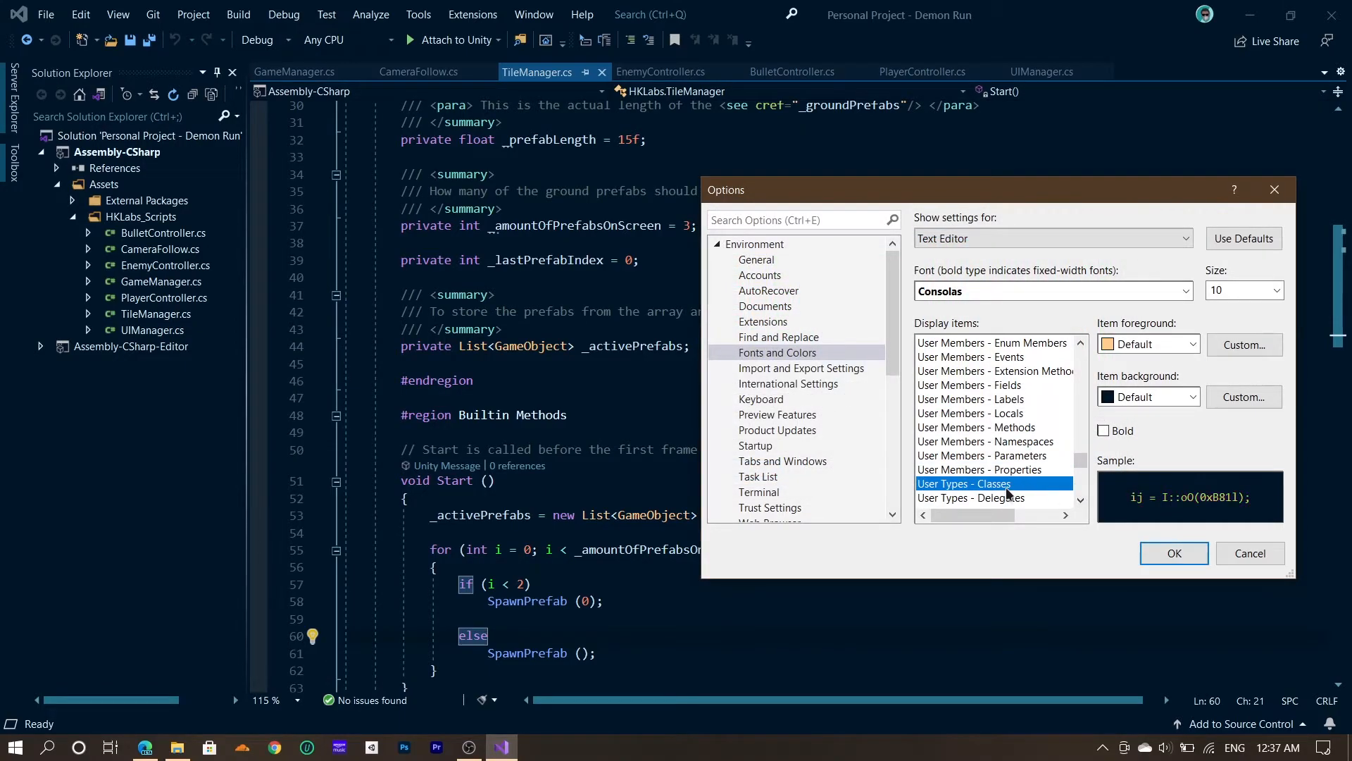
pyautogui.click(971, 498)
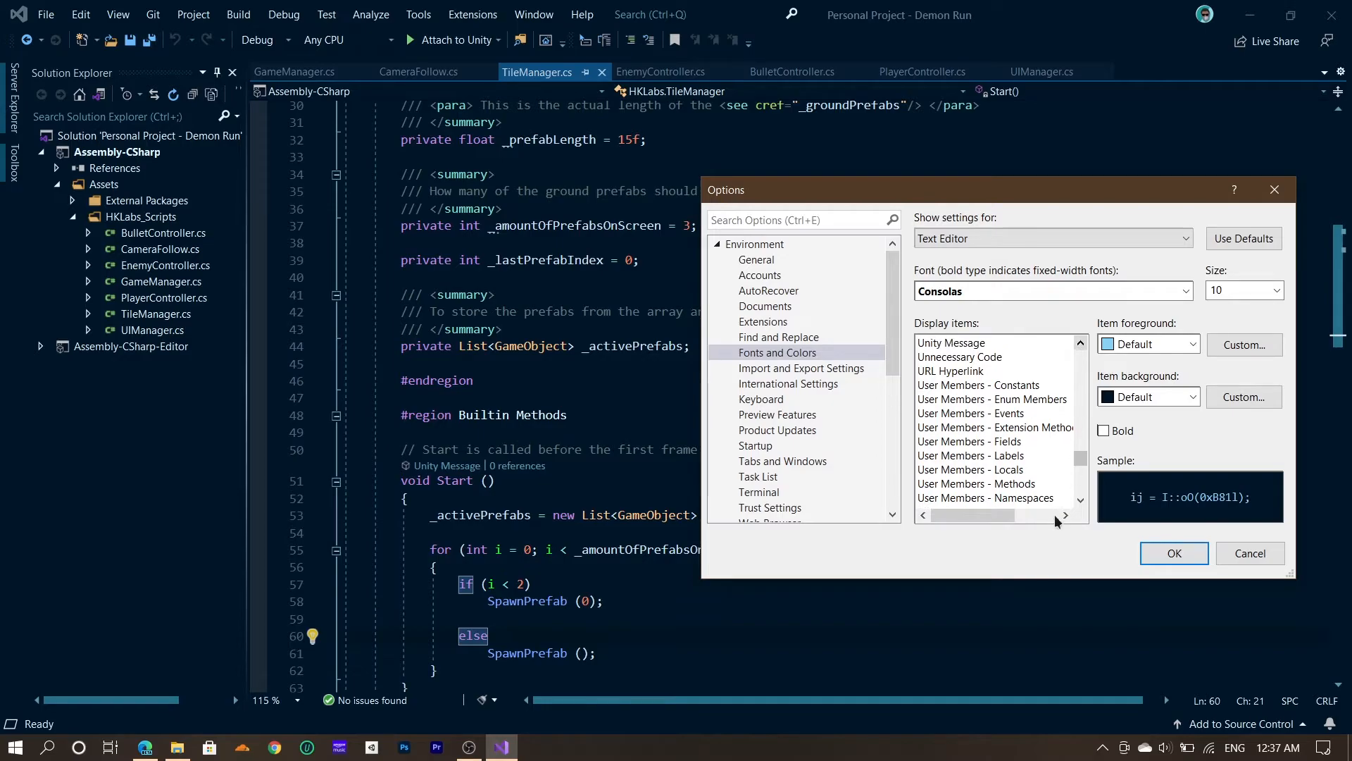
pyautogui.click(995, 427)
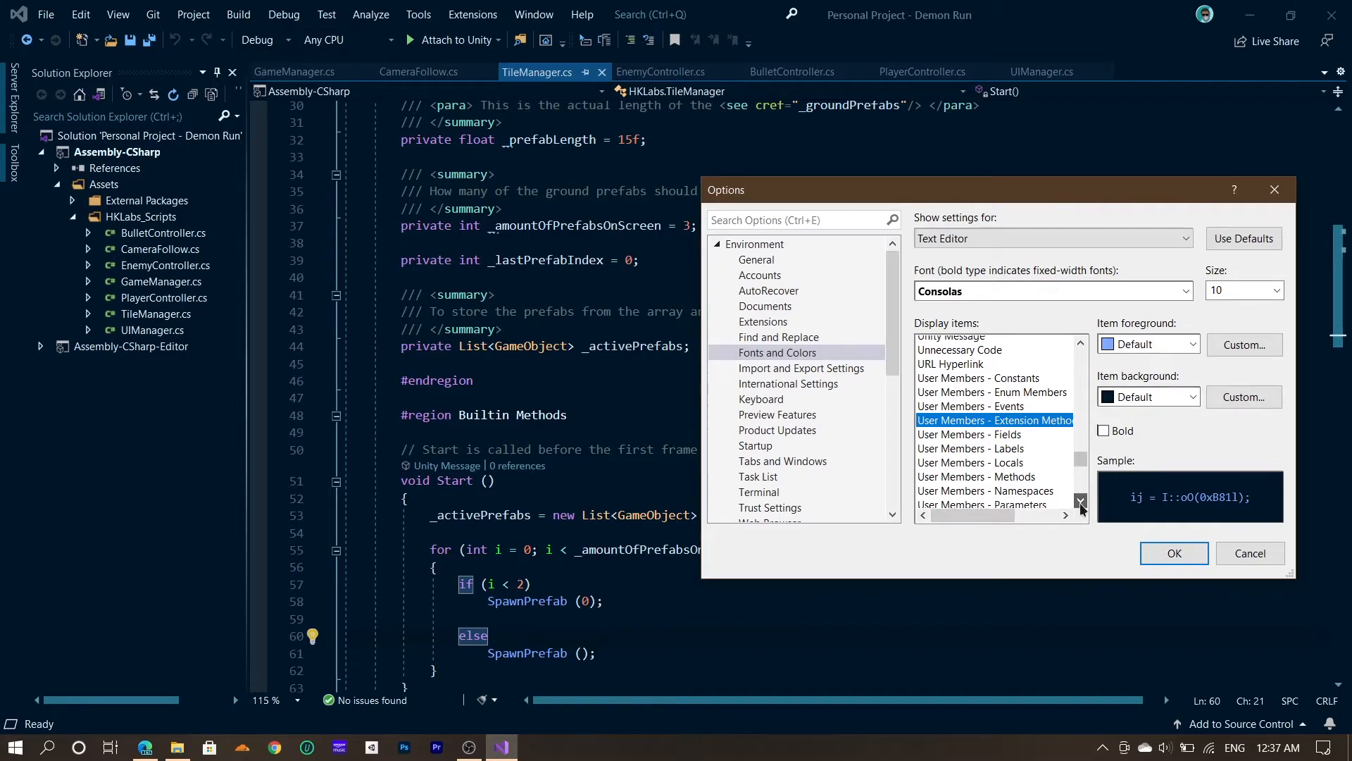
pyautogui.scroll(-3)
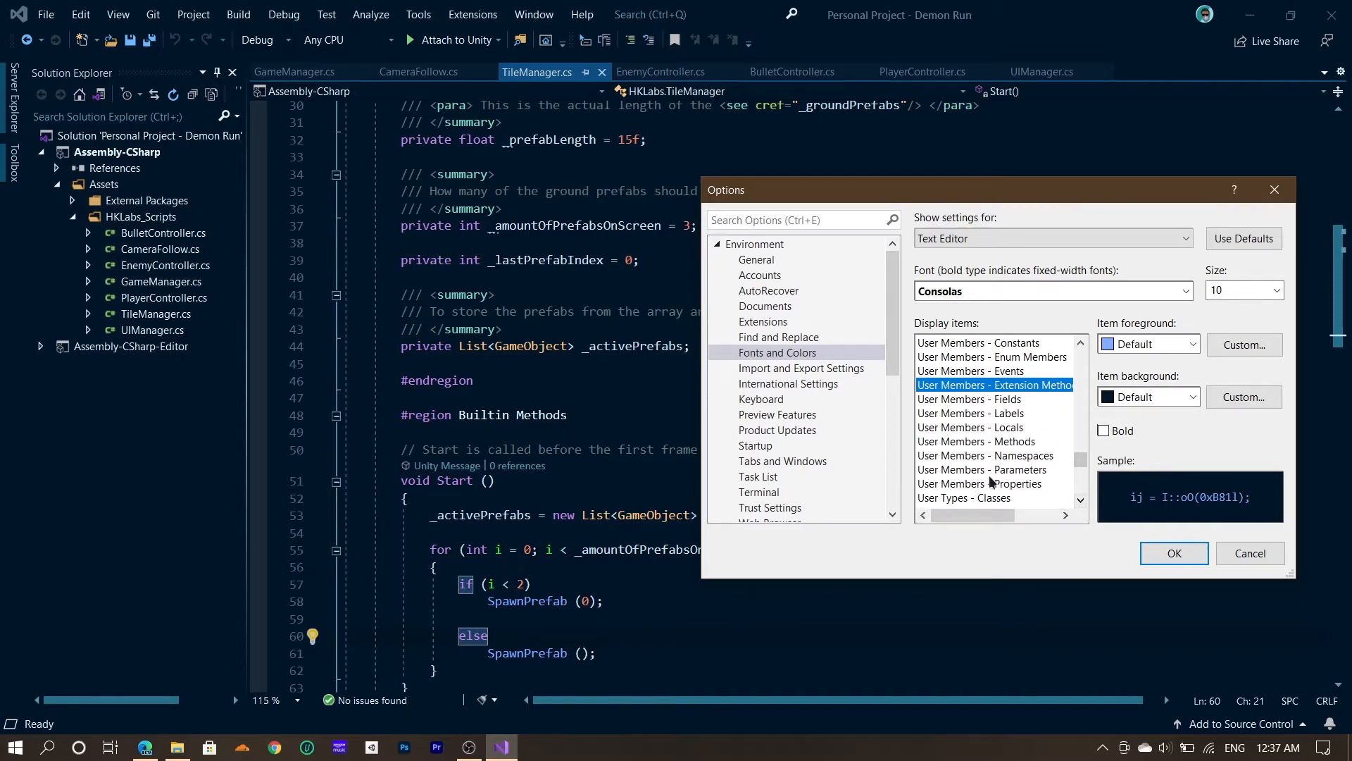
pyautogui.click(964, 497)
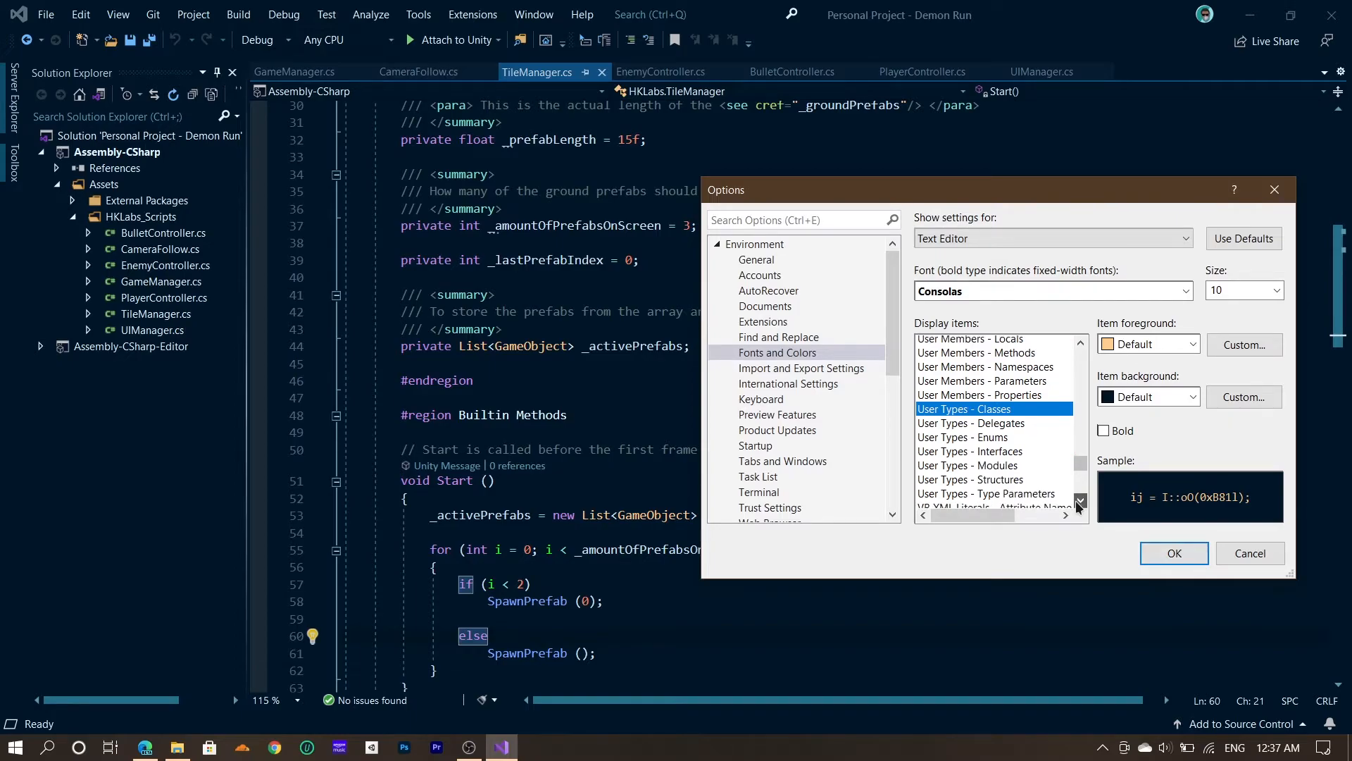
pyautogui.scroll(-3)
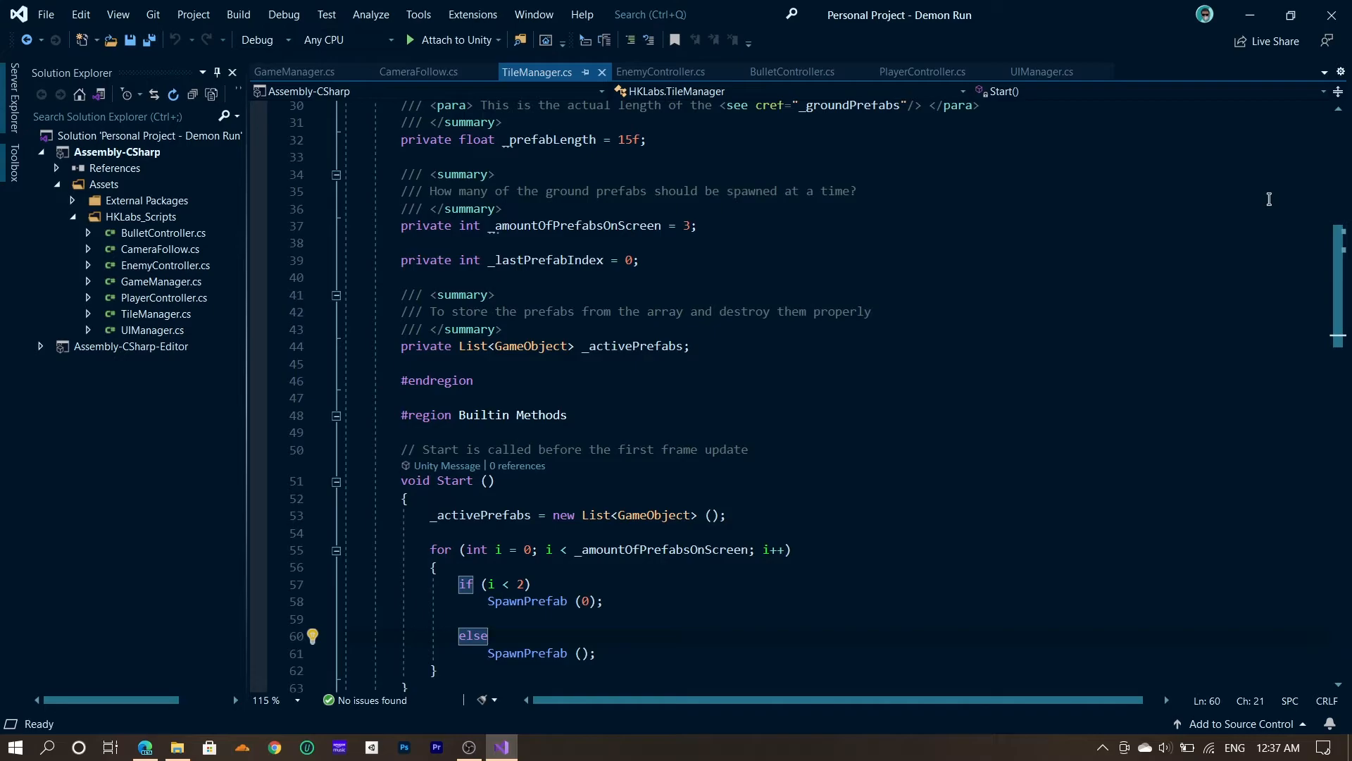
pyautogui.moveTo(550, 378)
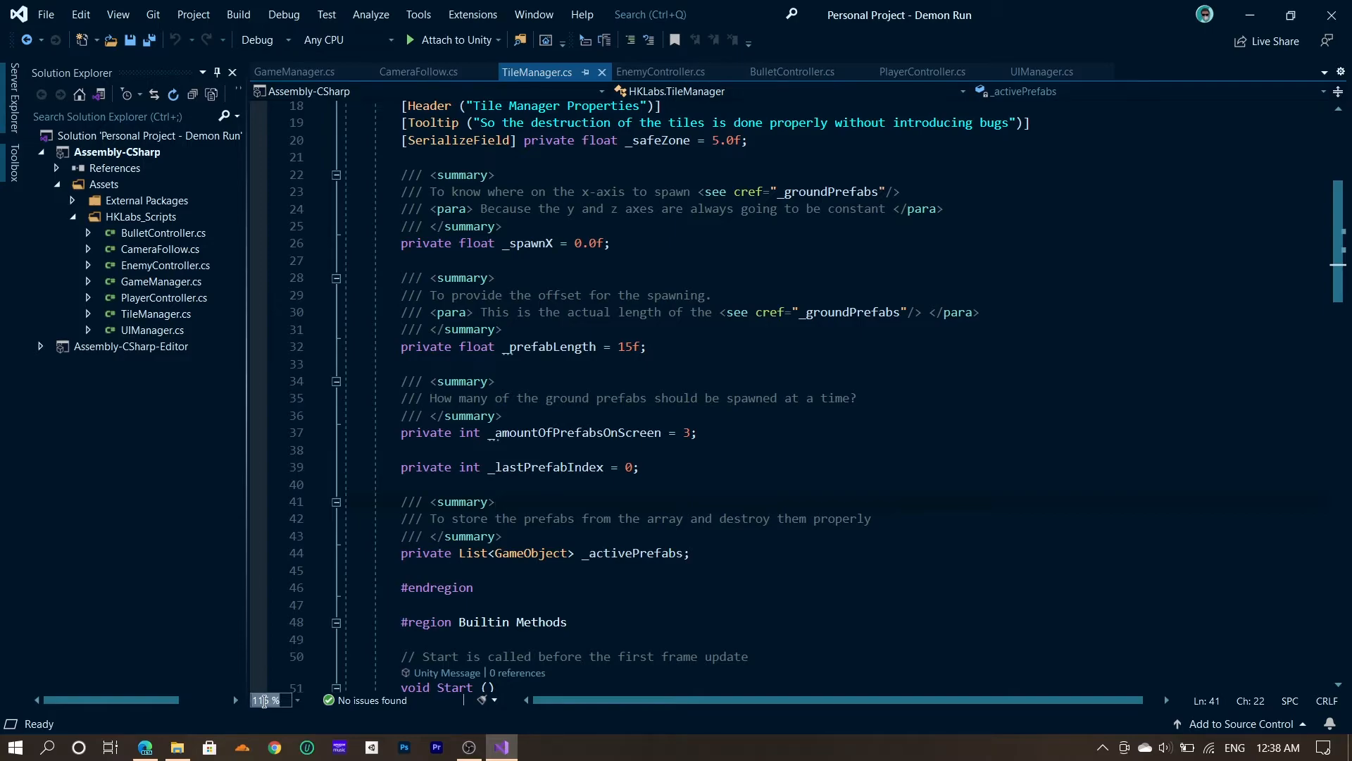
pyautogui.write('200')
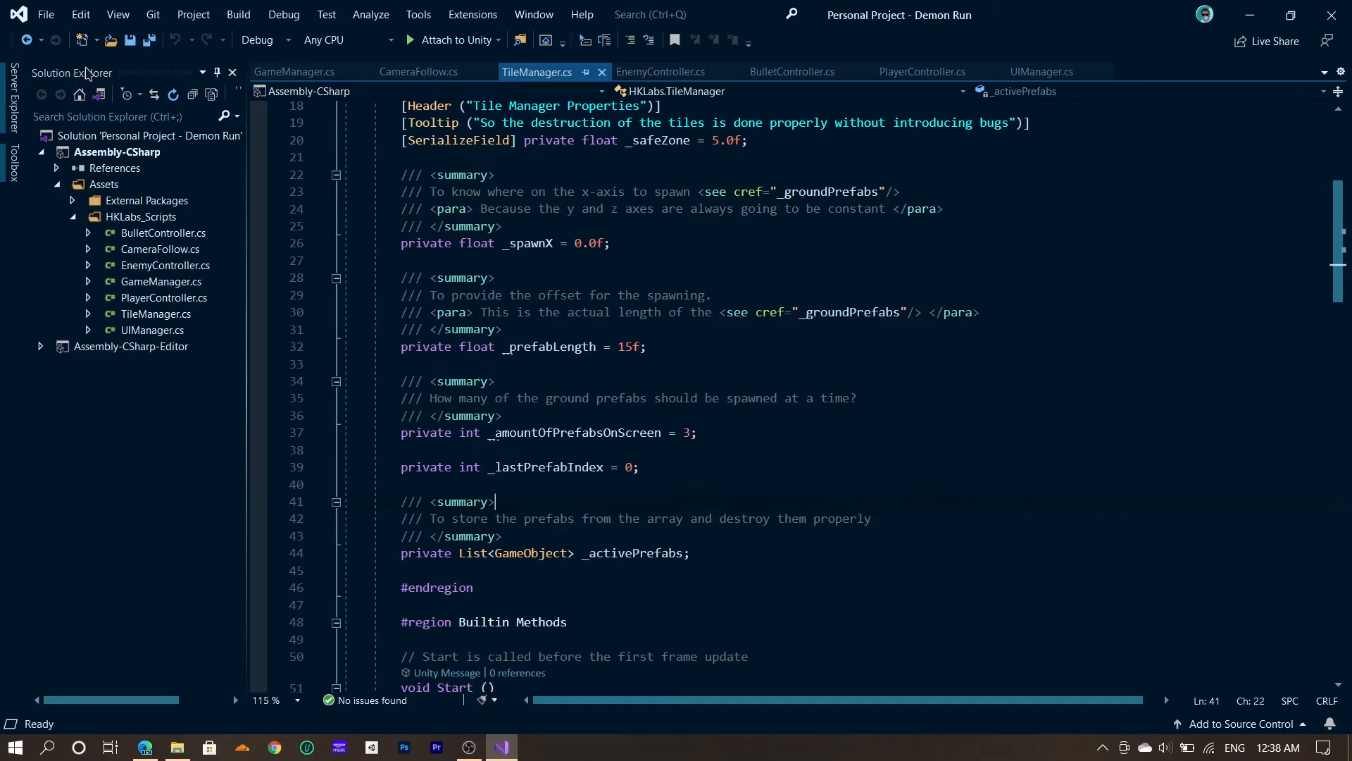
pyautogui.moveTo(232, 74)
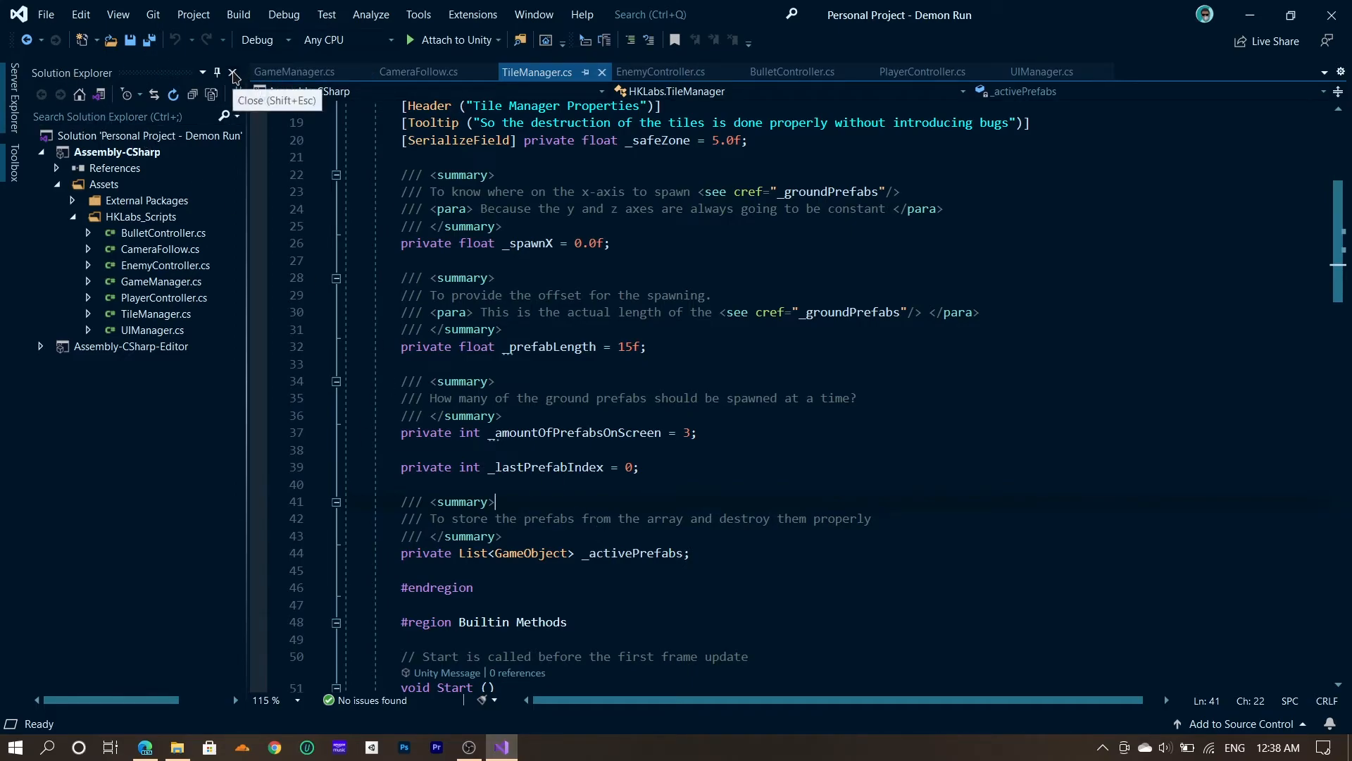
pyautogui.click(80, 14)
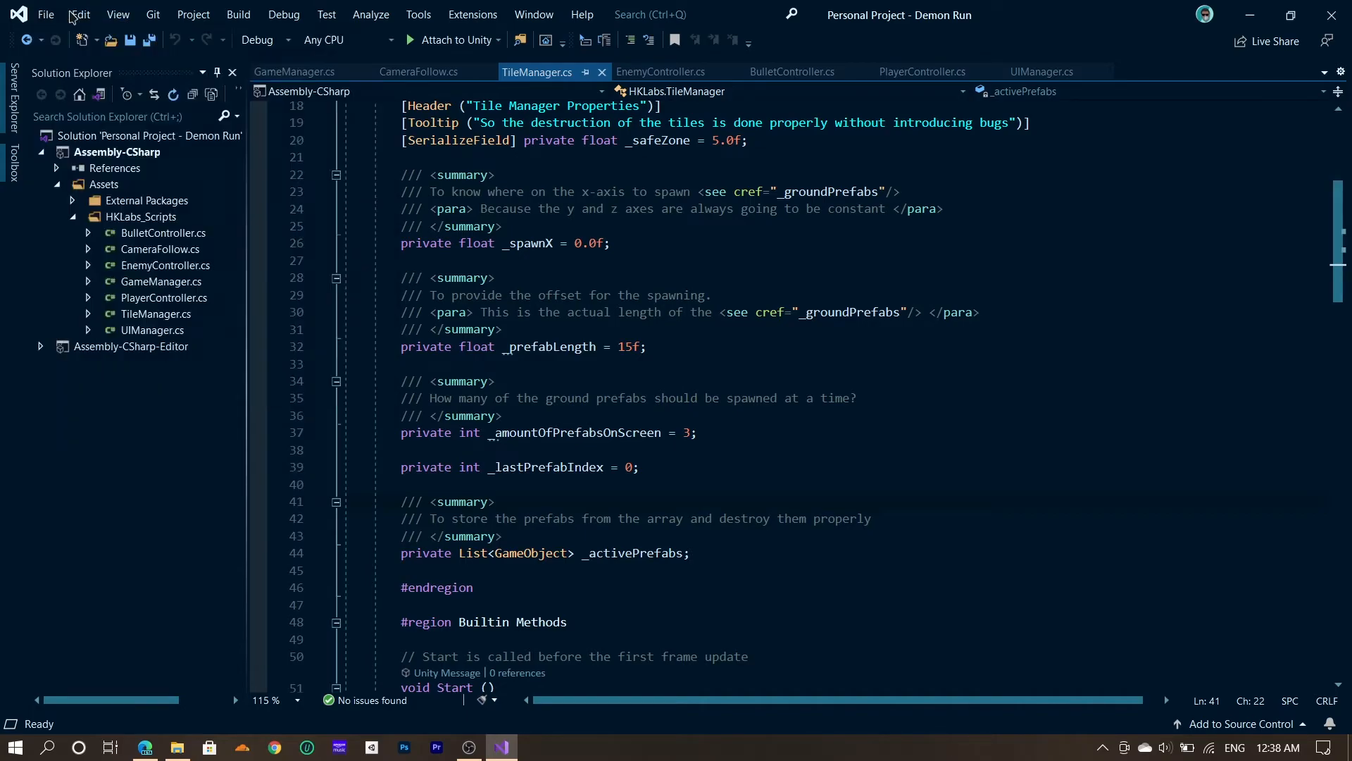
# Dismiss the View menu and dock the floating Solution Explorer beside the code editor.
pyautogui.click(119, 14)
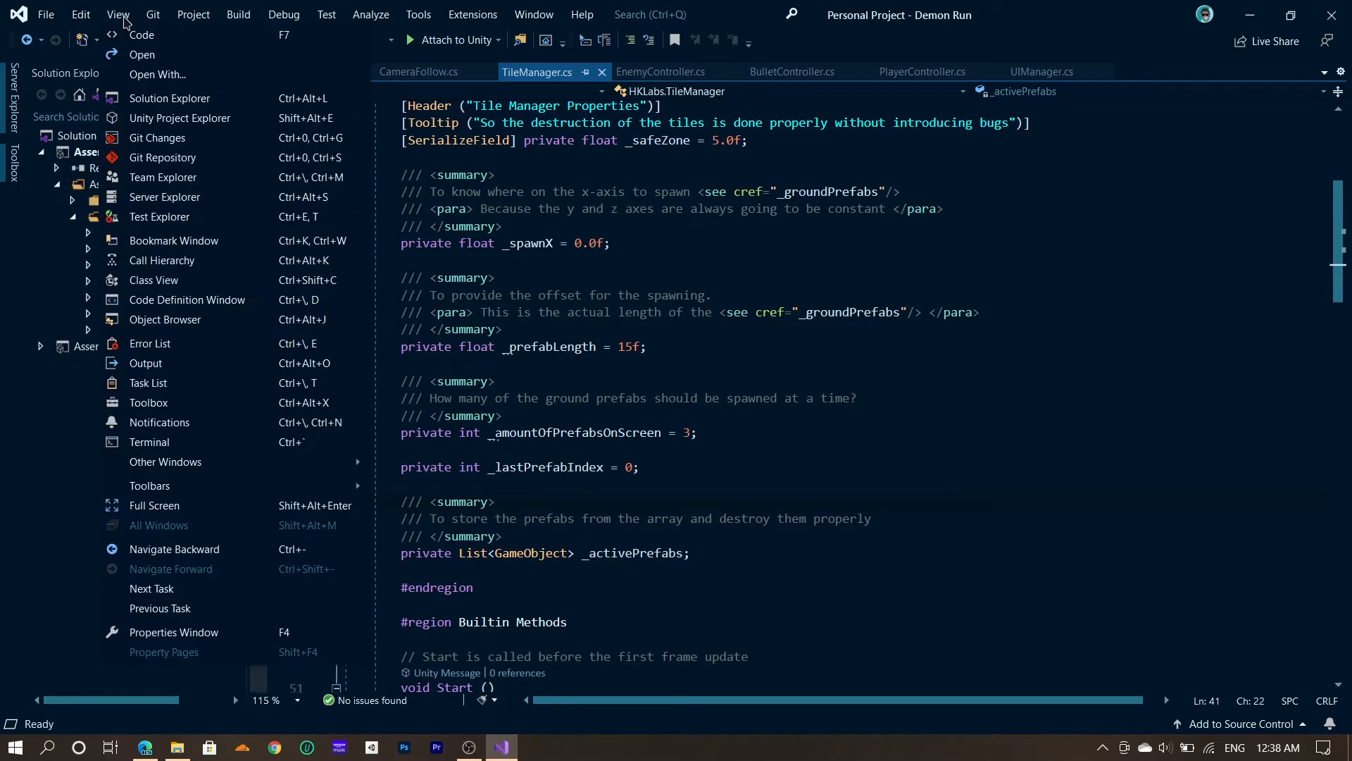
pyautogui.moveTo(149, 442)
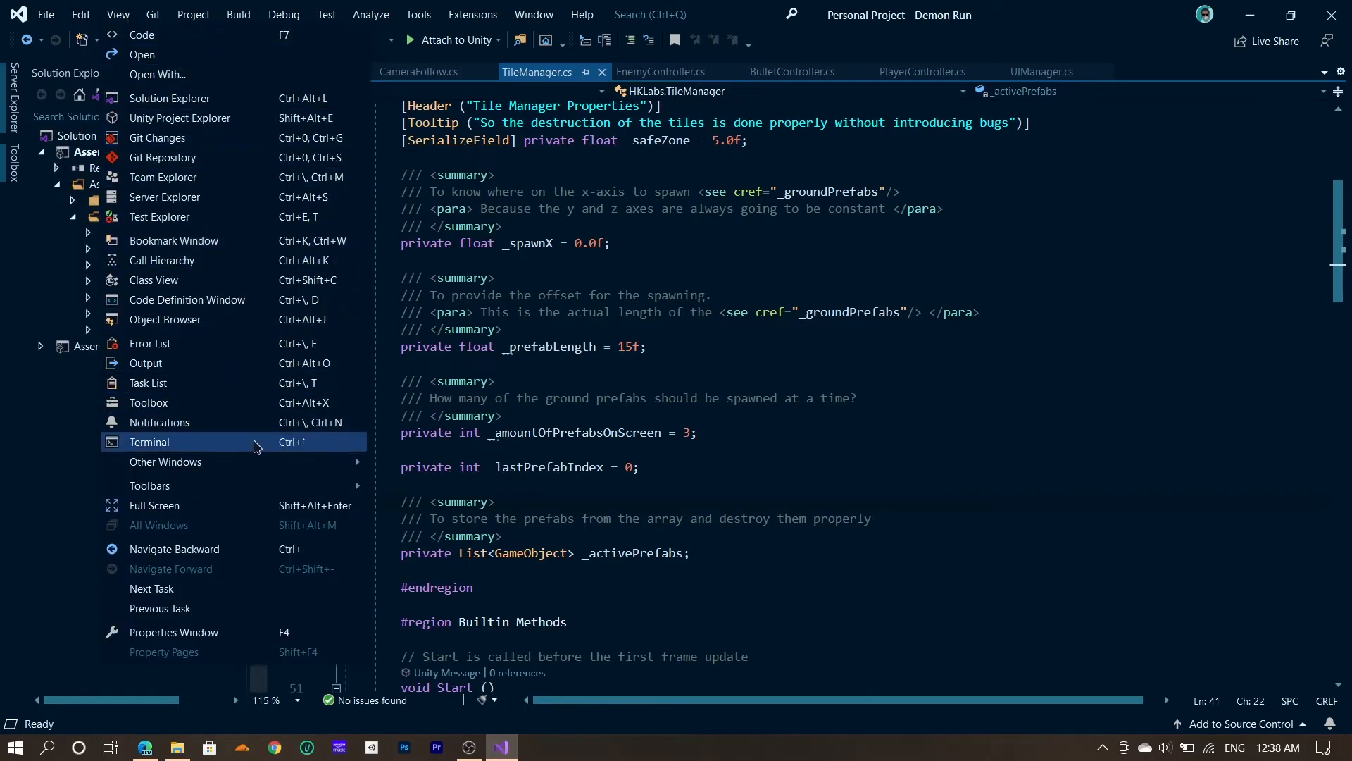
pyautogui.moveTo(280, 118)
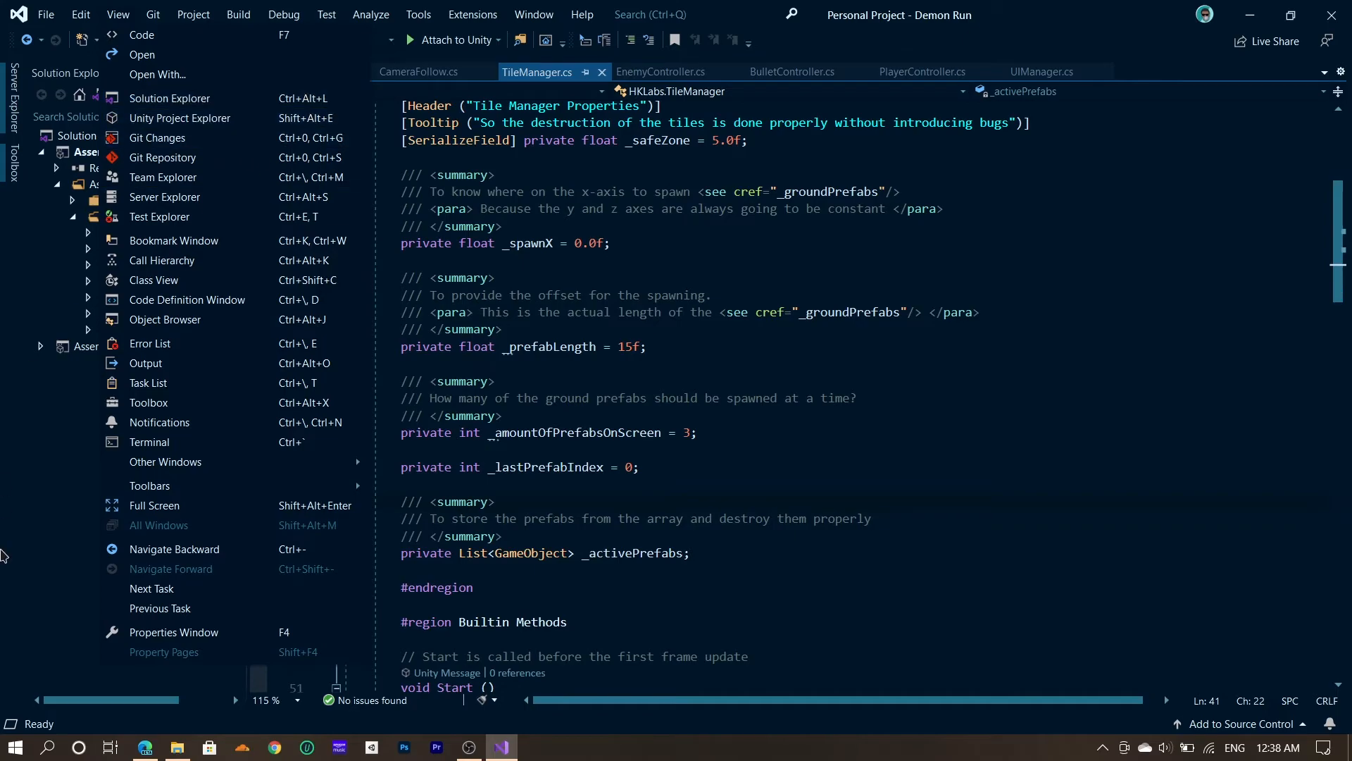
pyautogui.click(169, 99)
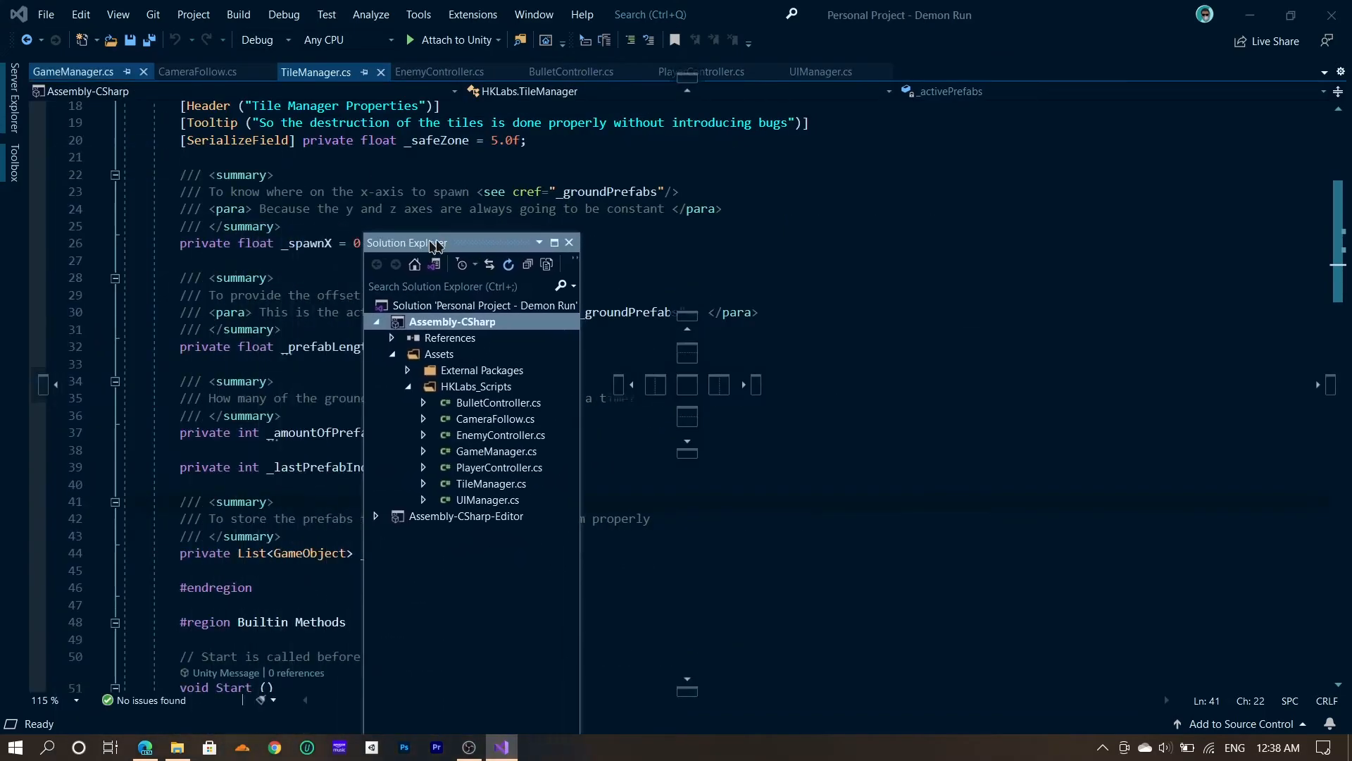
pyautogui.moveTo(431, 242); pyautogui.dragTo(613, 372)
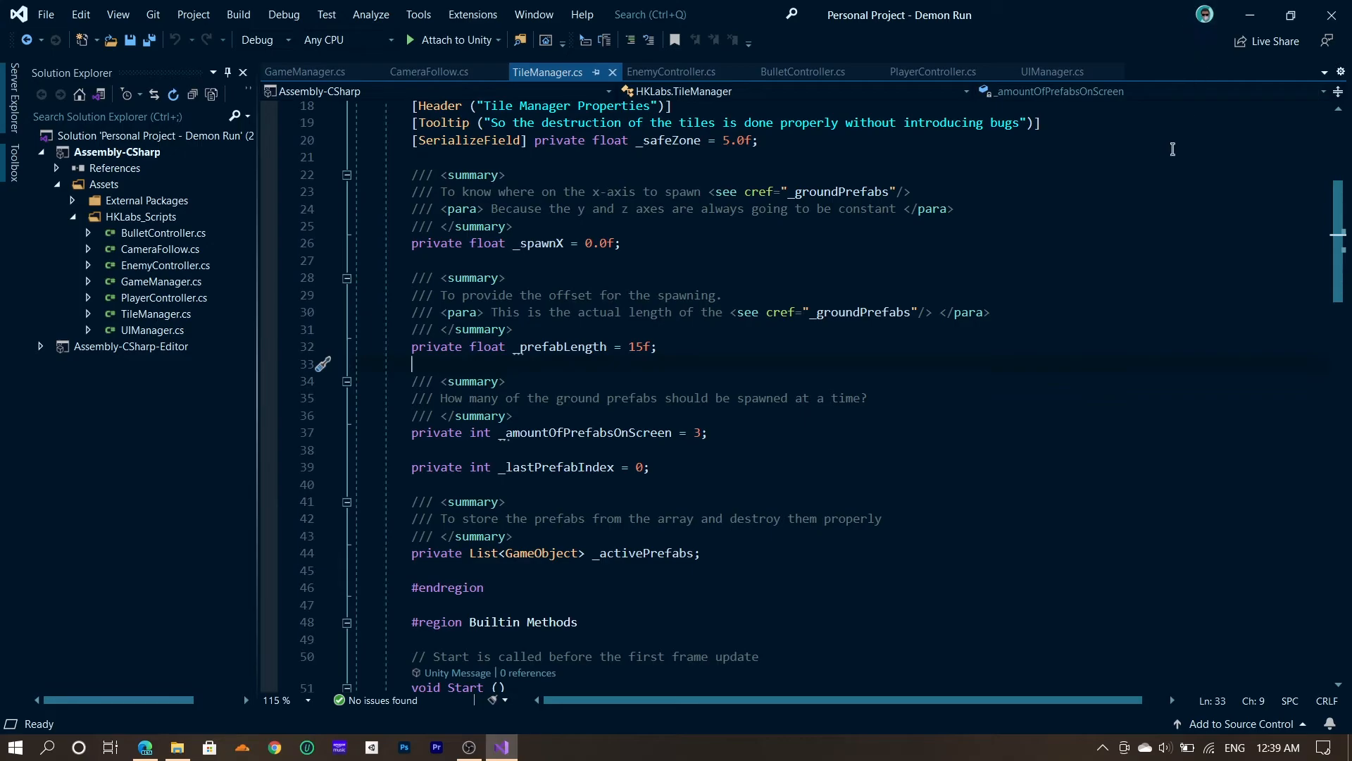
pyautogui.moveTo(1213, 14)
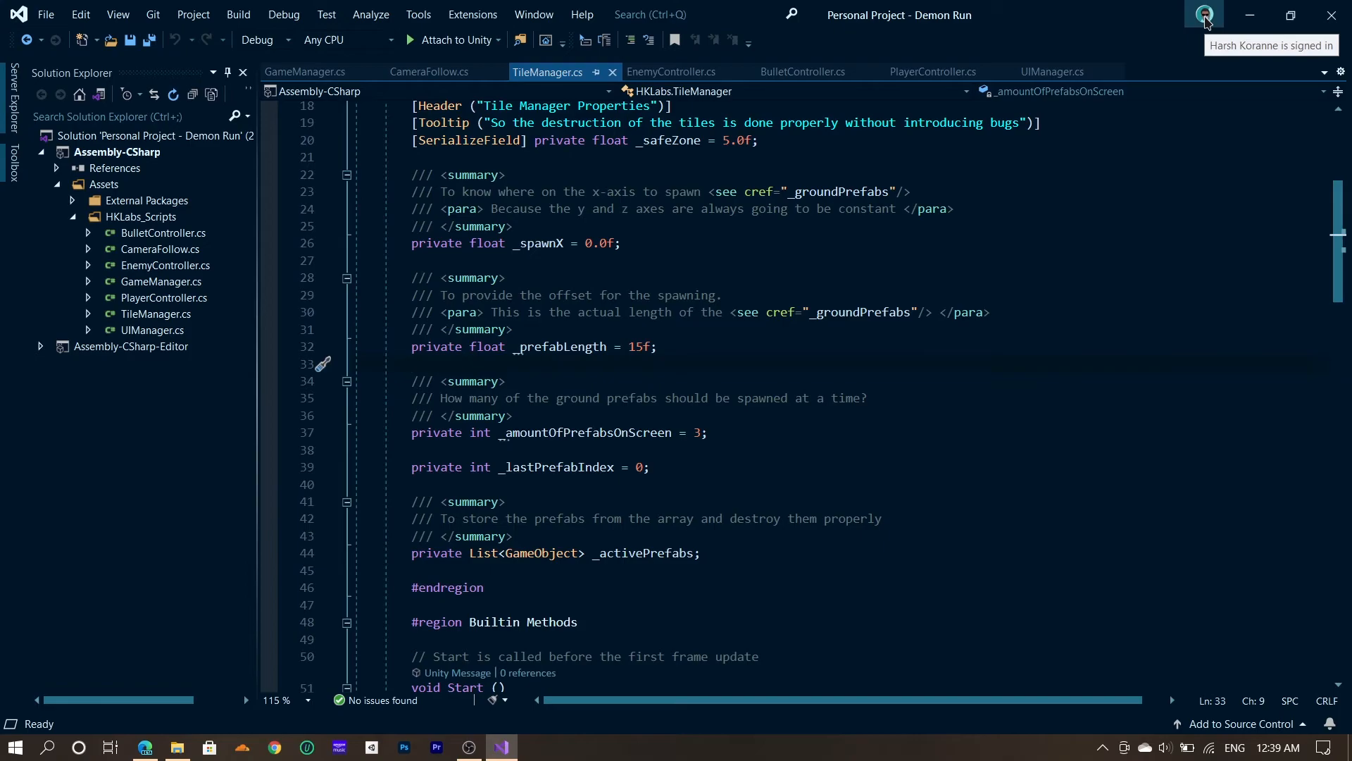
# Open the Personalization Account details and launch the Visual Studio profile page in the browser.
pyautogui.click(1206, 14)
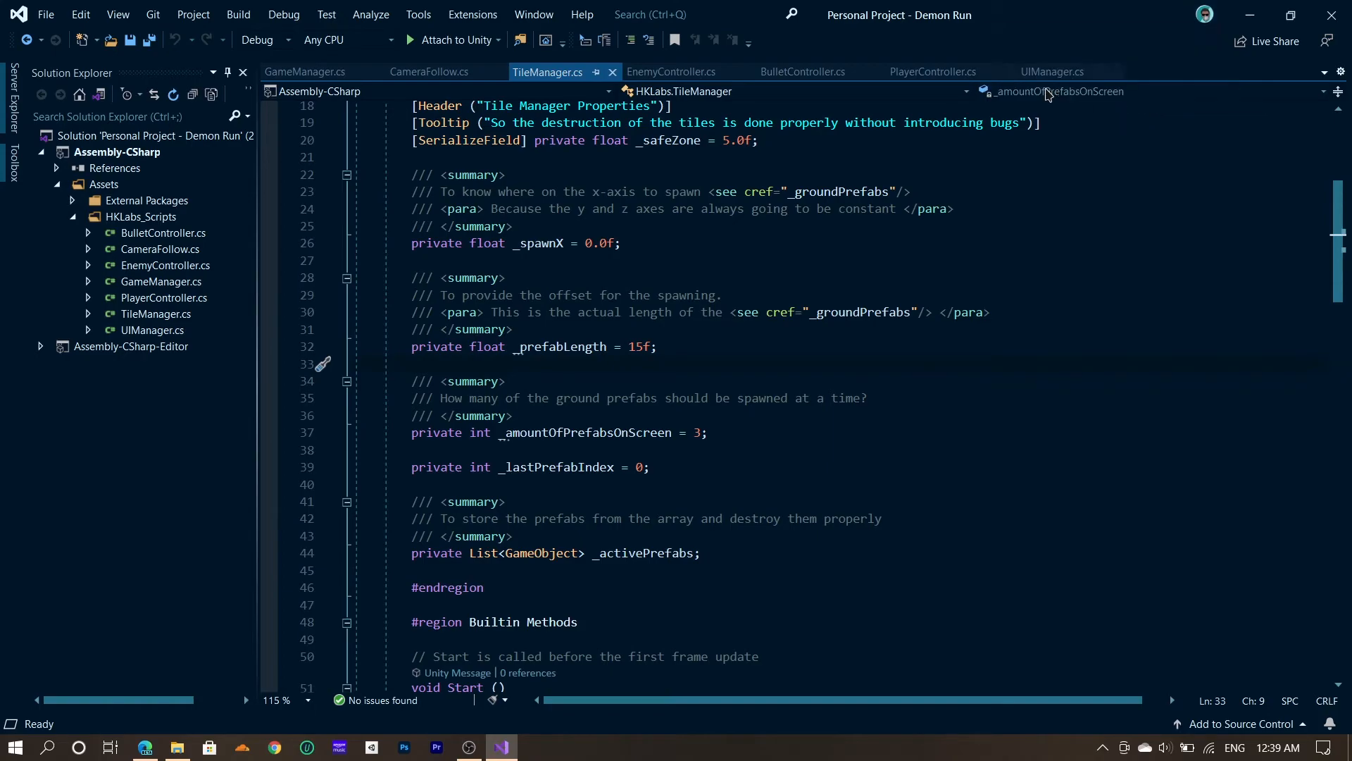
pyautogui.click(1209, 14)
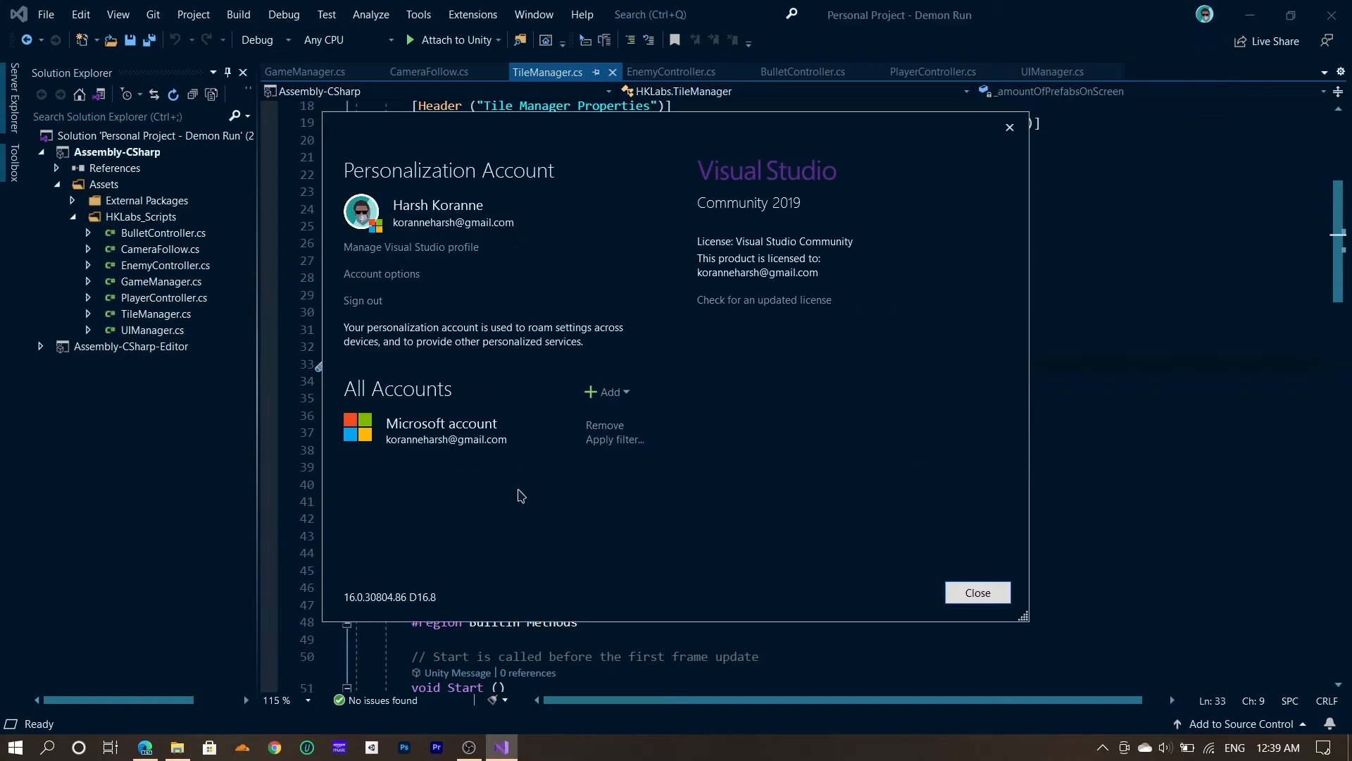
pyautogui.moveTo(508, 269)
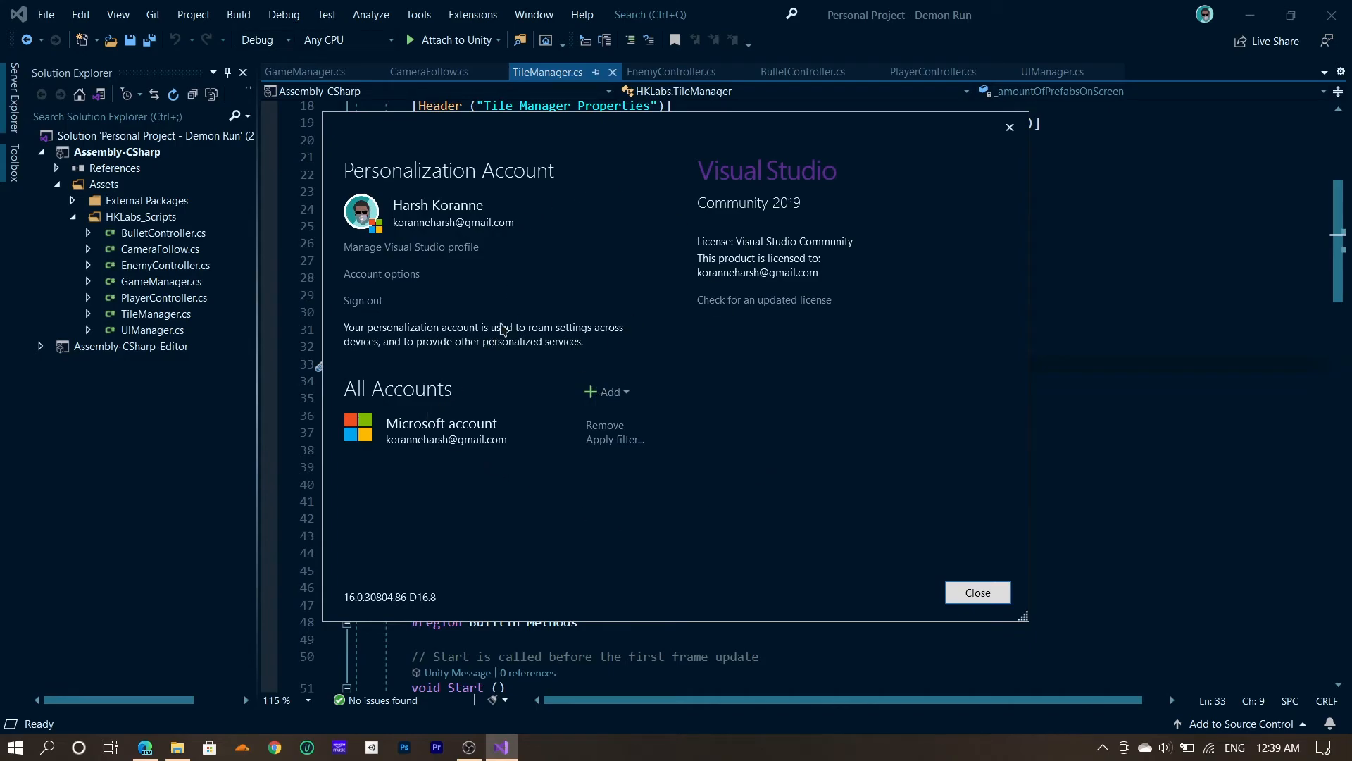
pyautogui.moveTo(459, 268)
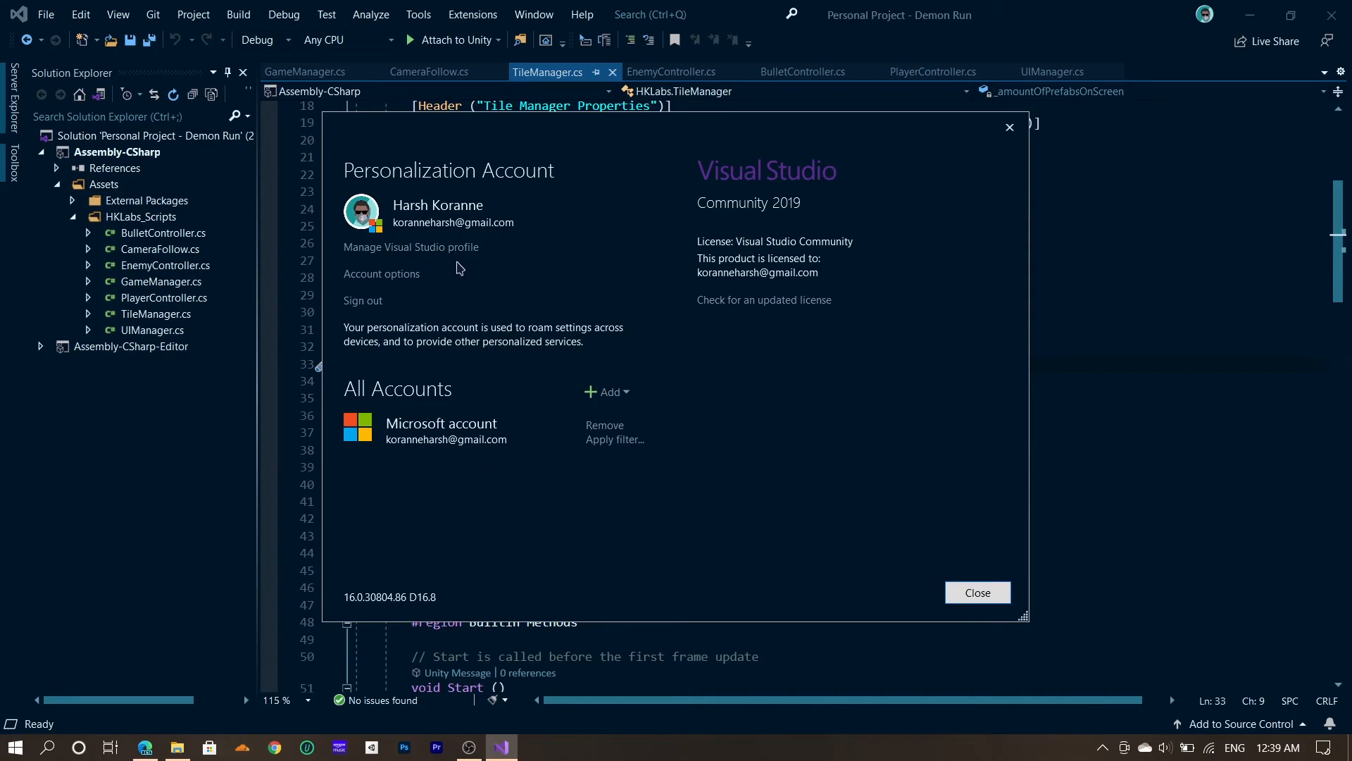
pyautogui.moveTo(462, 257)
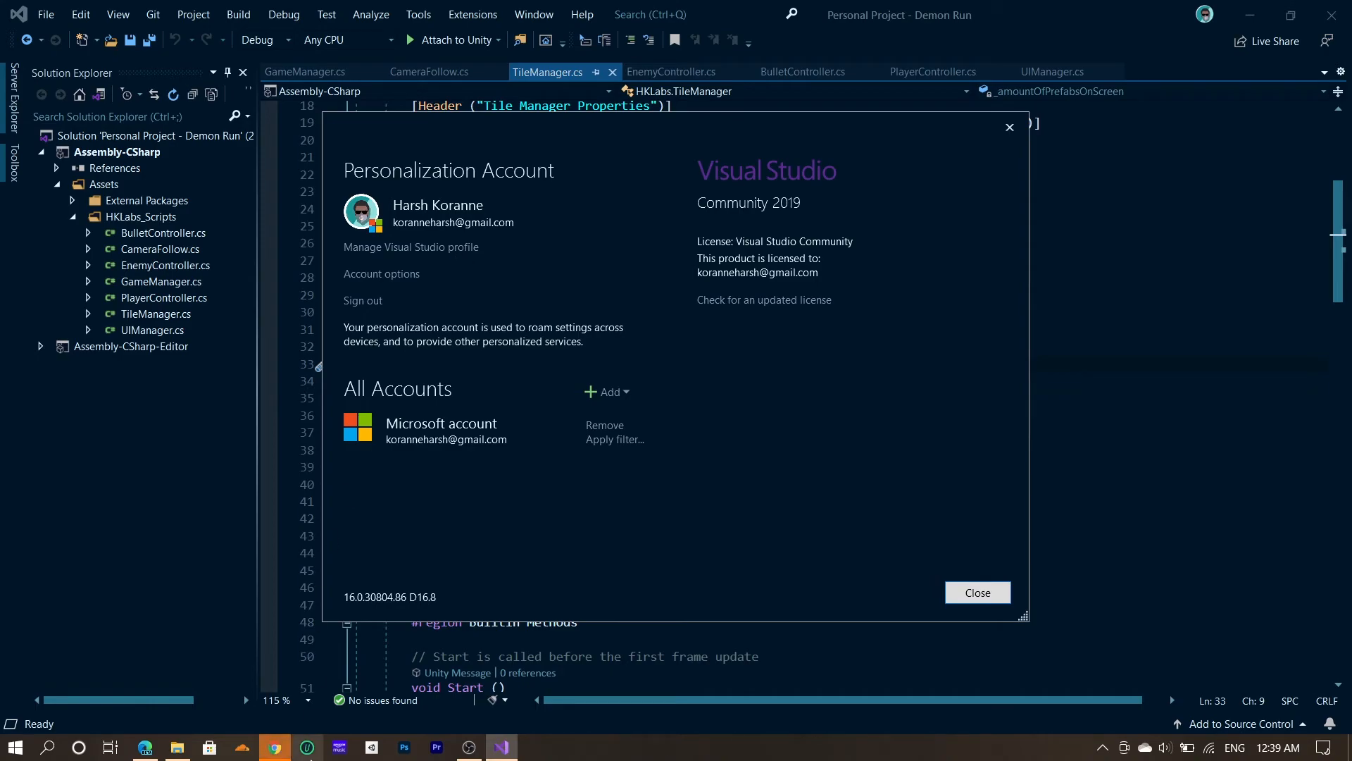
pyautogui.click(412, 246)
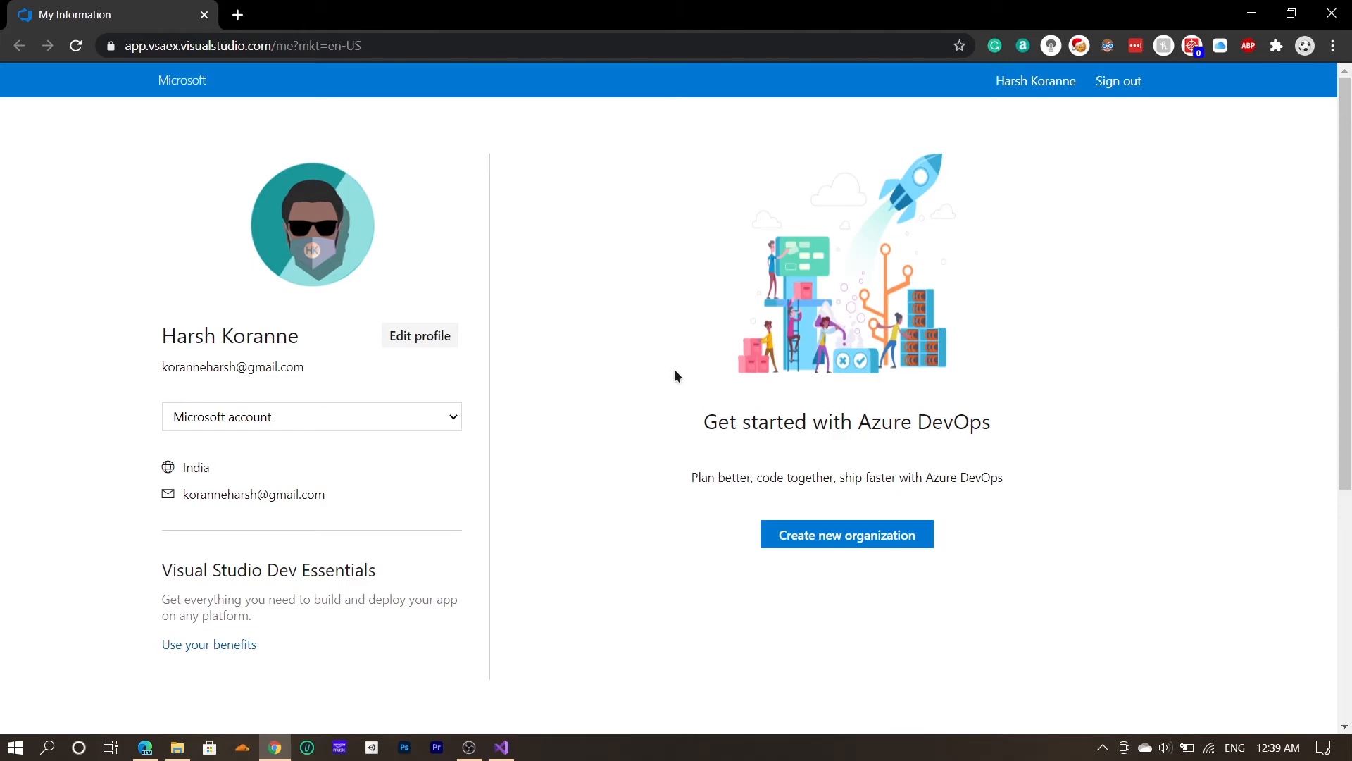
pyautogui.moveTo(437, 361)
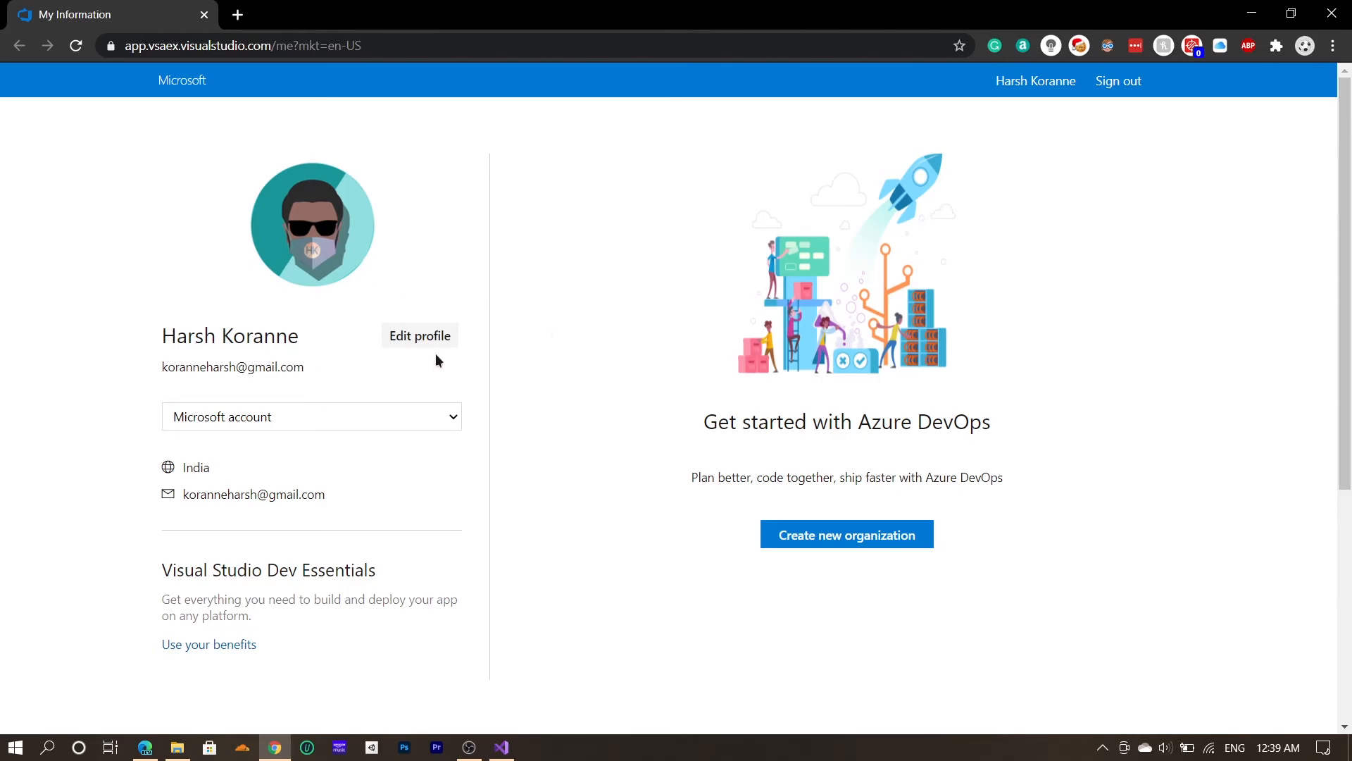
# Edit the profile and bring up the Choose image options under Profile Image.
pyautogui.click(420, 335)
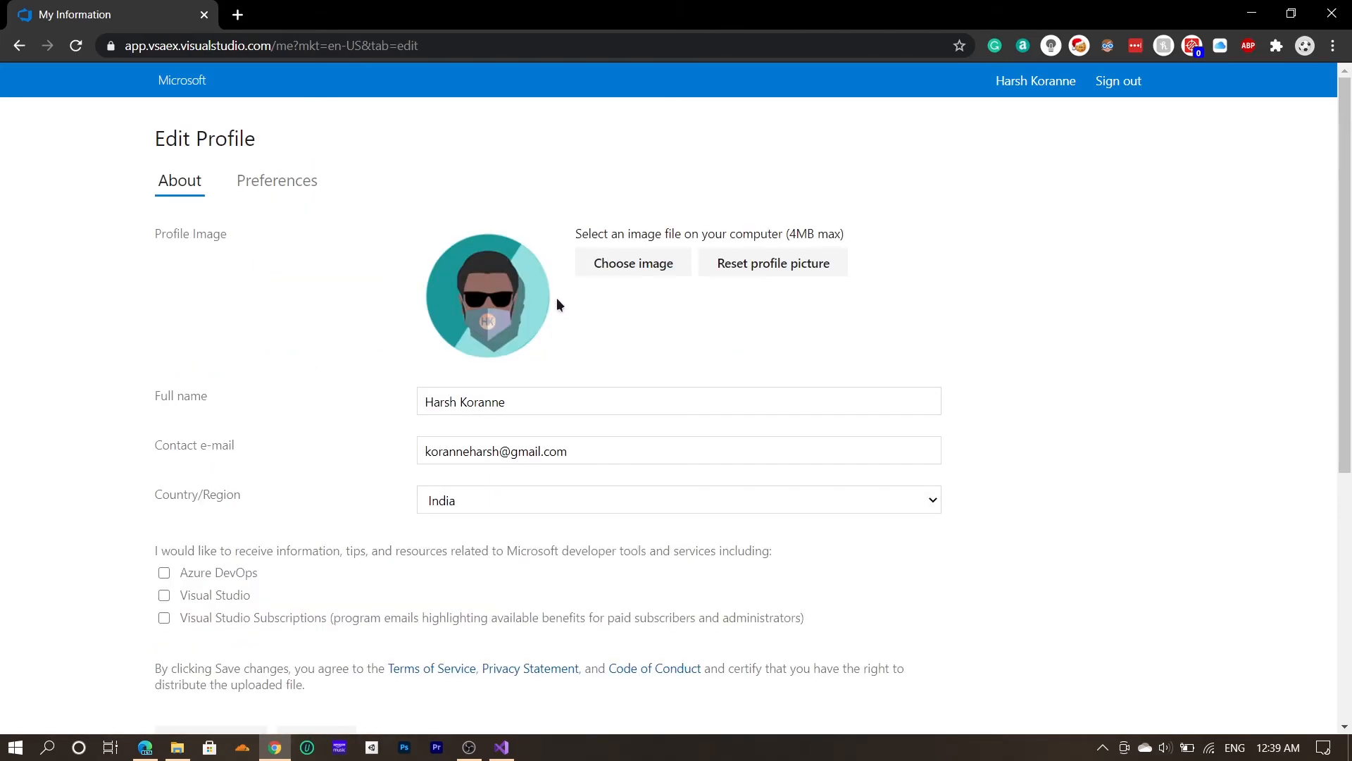
pyautogui.click(634, 262)
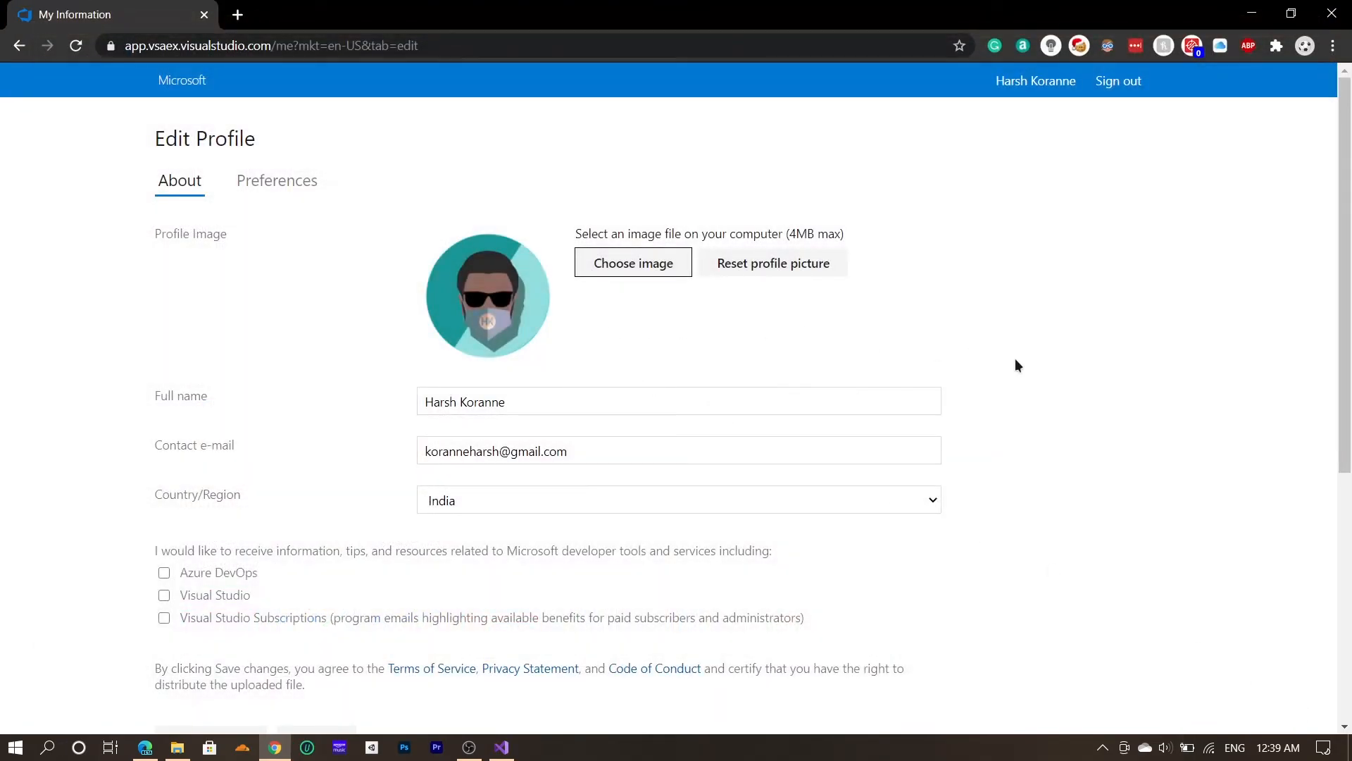
pyautogui.scroll(-3)
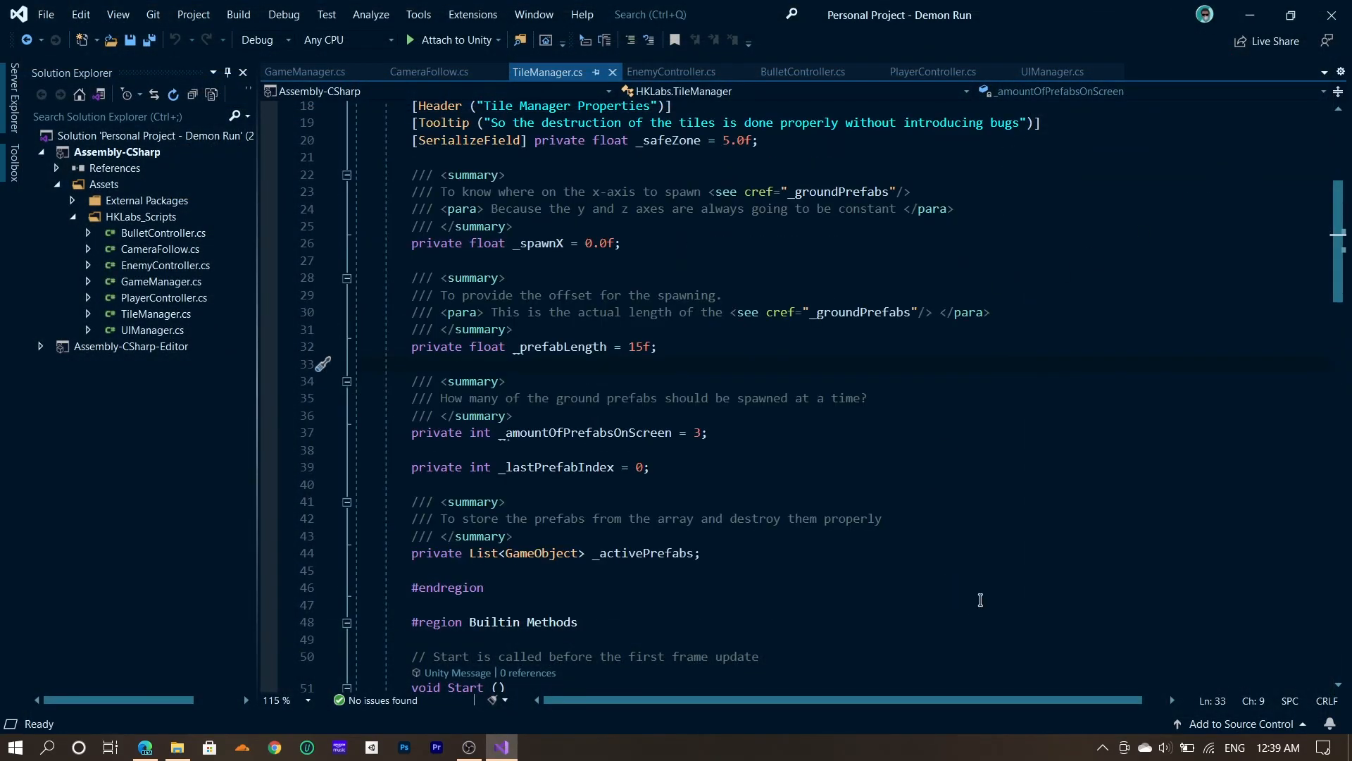
pyautogui.moveTo(1206, 15)
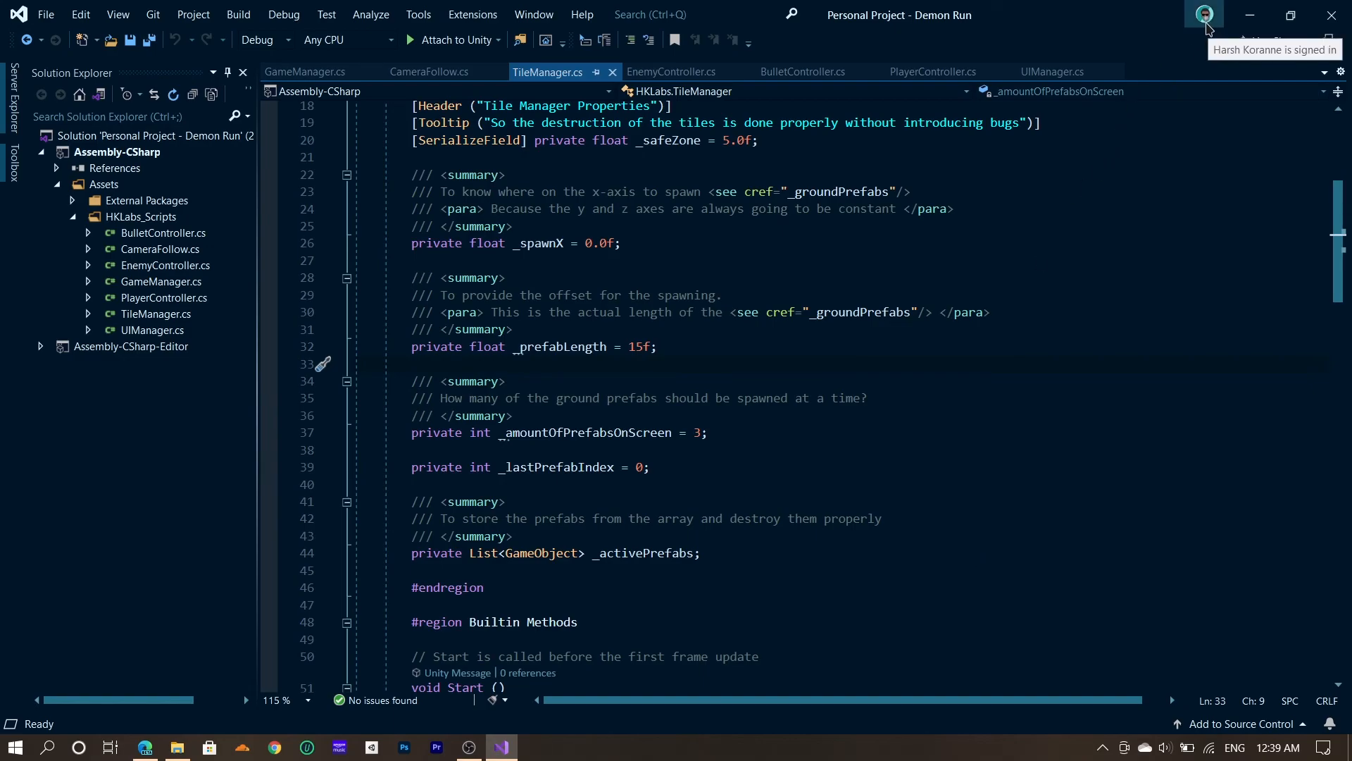
pyautogui.moveTo(1133, 462)
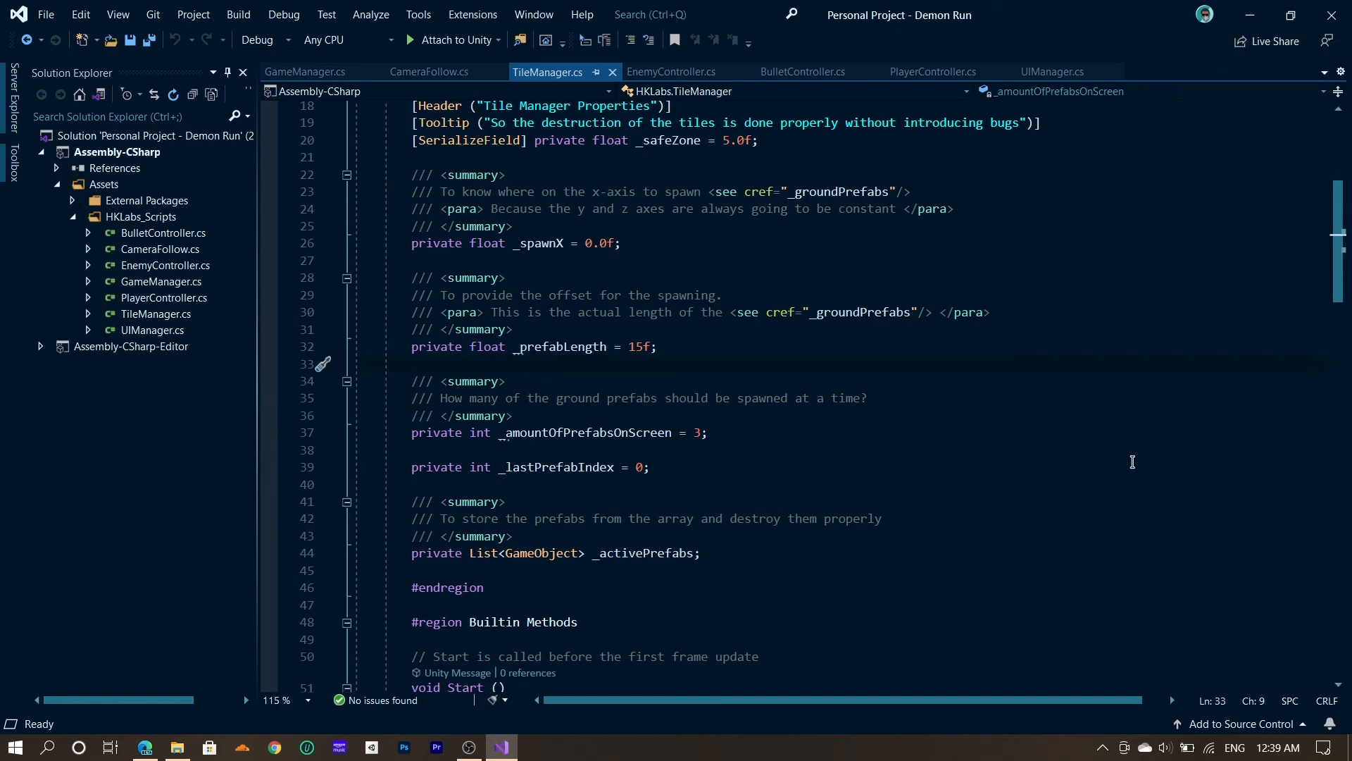